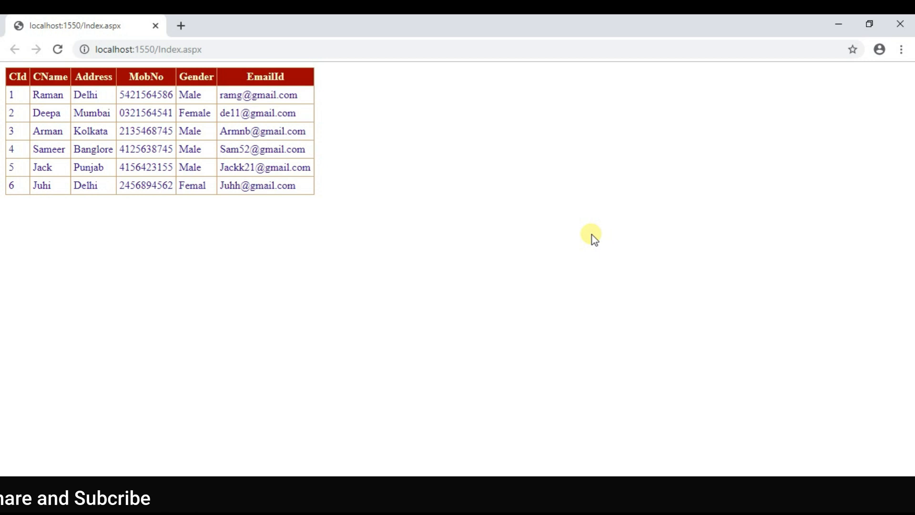
{"action": "mouse_move", "coordinate": [70, 97]}
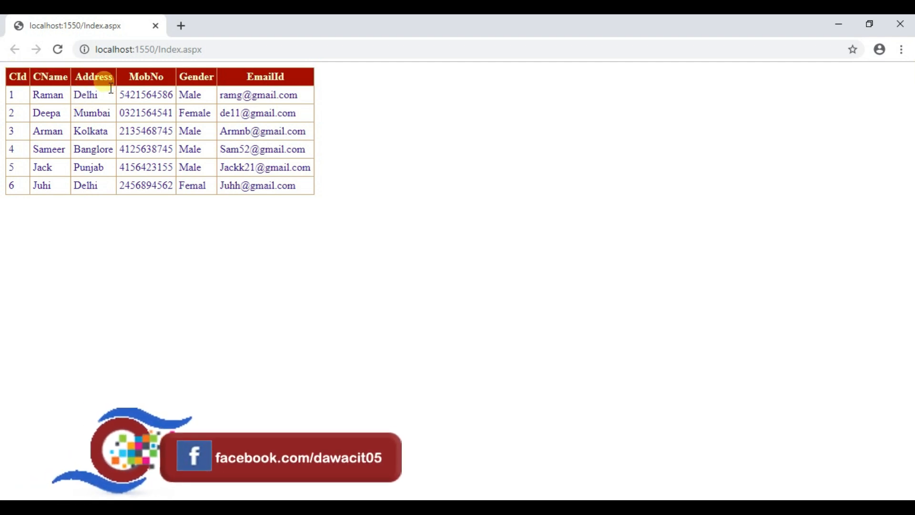
{"action": "mouse_move", "coordinate": [196, 76]}
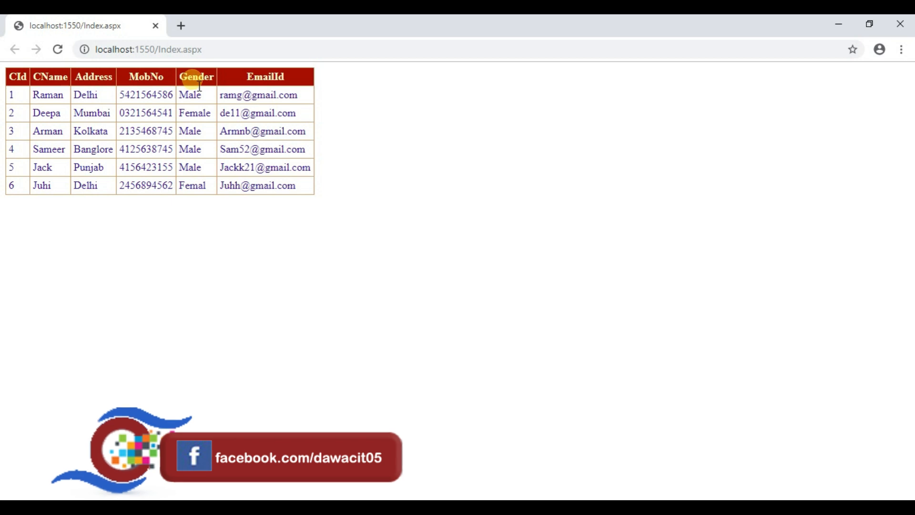
{"action": "mouse_move", "coordinate": [281, 91]}
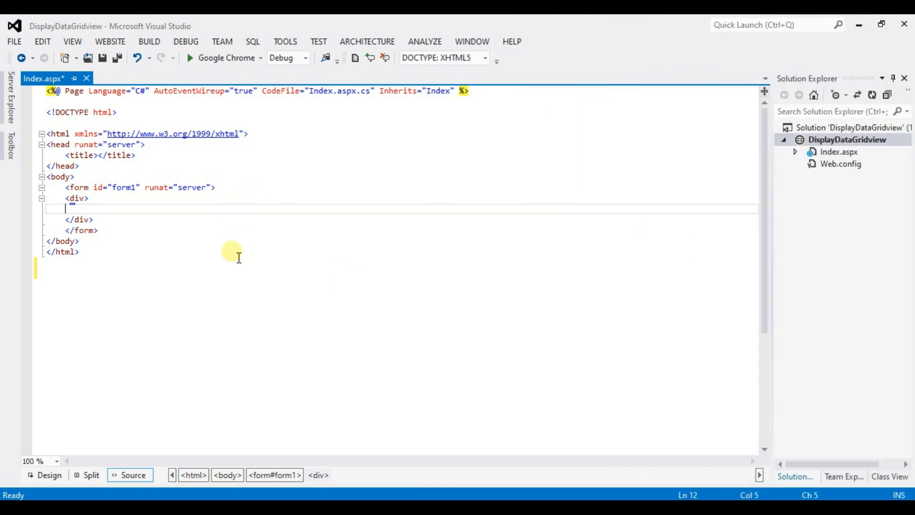
{"action": "mouse_move", "coordinate": [245, 254]}
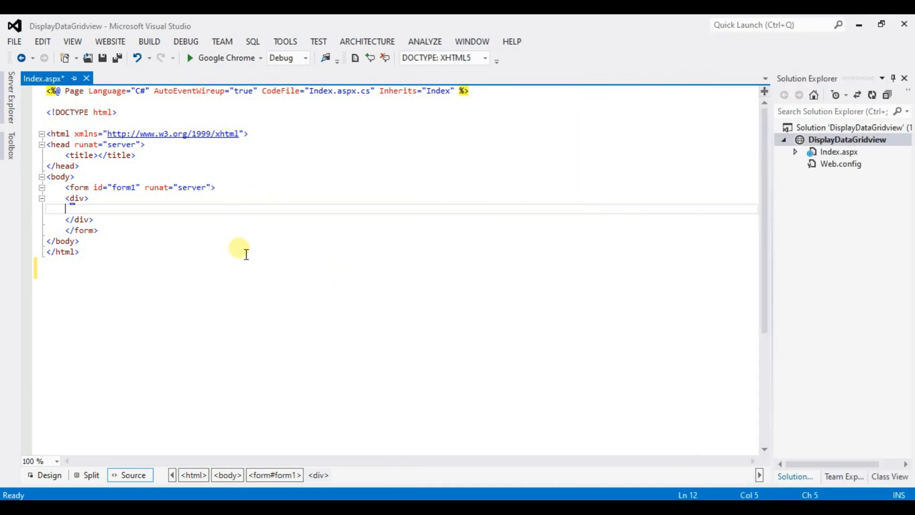
{"action": "mouse_move", "coordinate": [11, 142]}
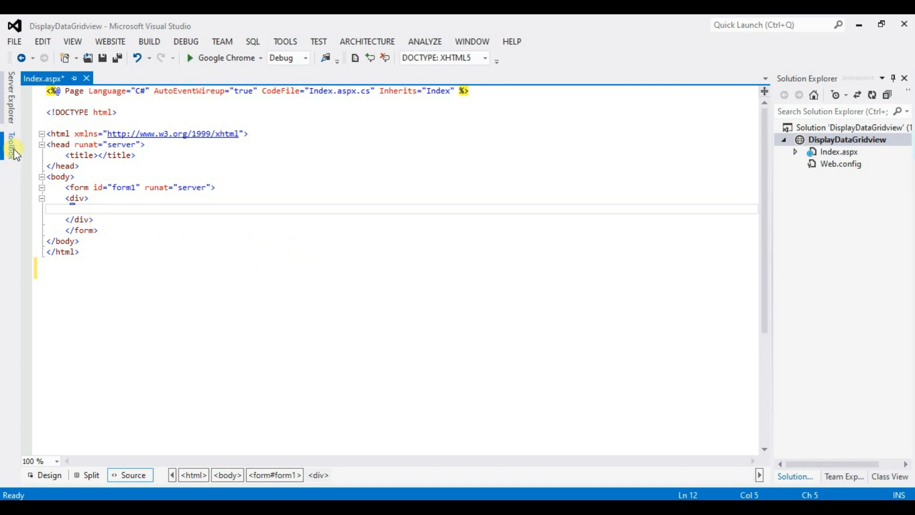
- Show the Toolbox and expand its Data group so the GridView control is available
{"action": "left_click", "coordinate": [11, 145]}
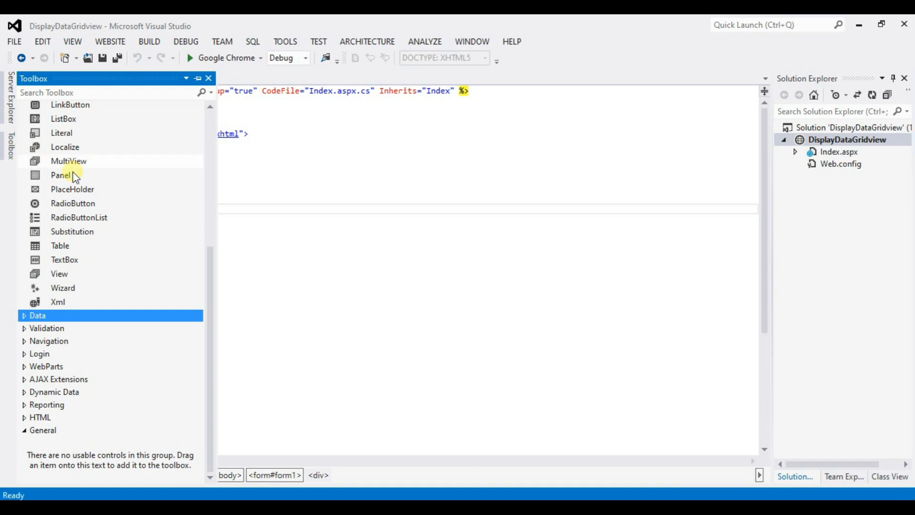
{"action": "left_click", "coordinate": [37, 315]}
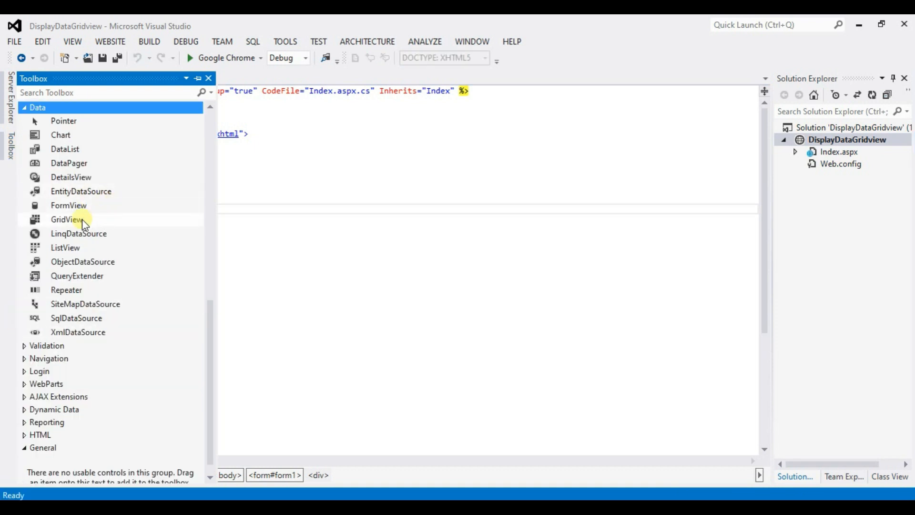
{"action": "mouse_move", "coordinate": [68, 218]}
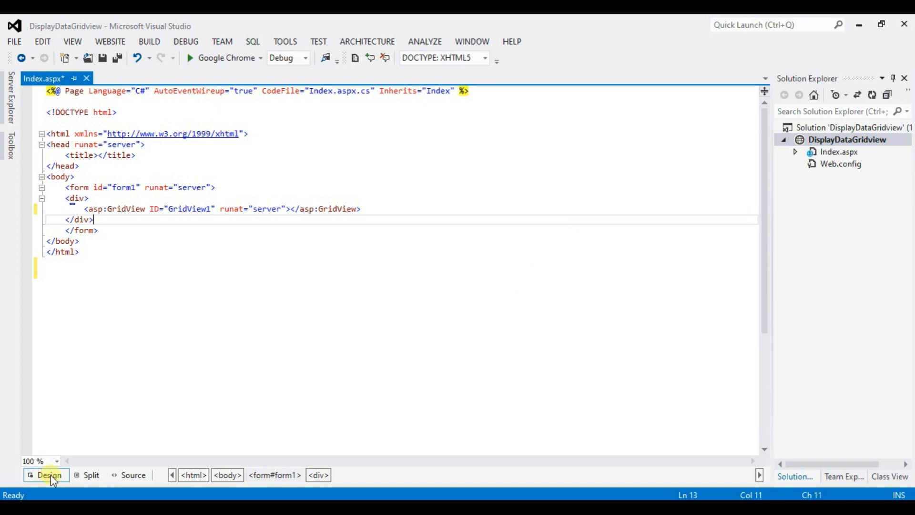
- In Design view, bring up the GridView's Auto Format schemes
{"action": "left_click", "coordinate": [50, 475]}
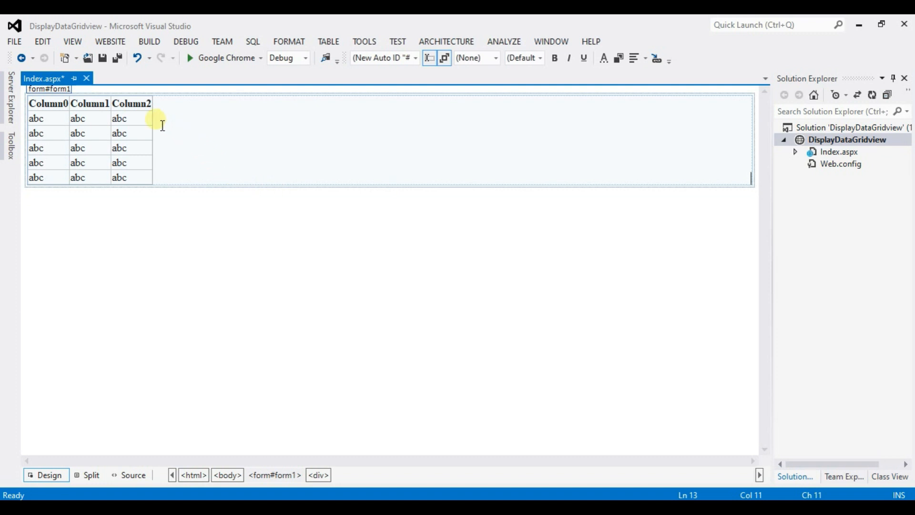
{"action": "left_click", "coordinate": [158, 100]}
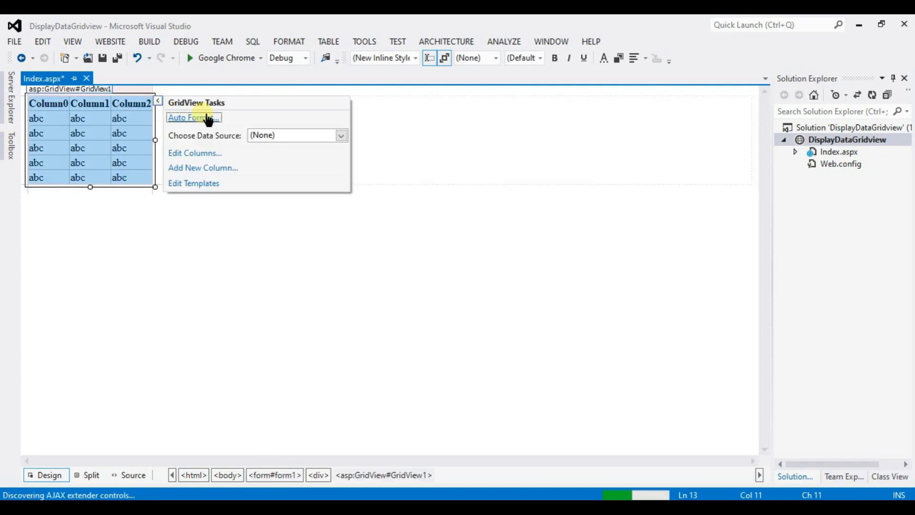
{"action": "left_click", "coordinate": [192, 117]}
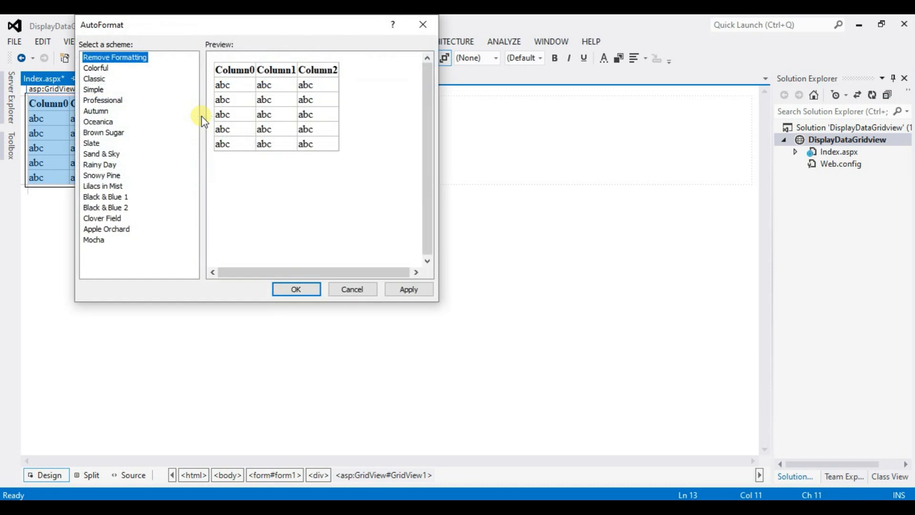
{"action": "mouse_move", "coordinate": [124, 90]}
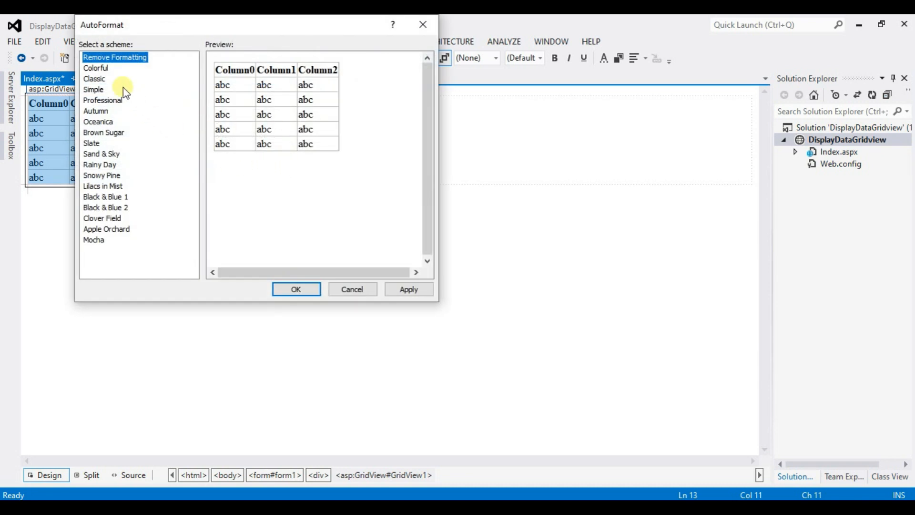
- Preview the Simple scheme, choose another scheme with a dark red header, and apply it
{"action": "left_click", "coordinate": [93, 89]}
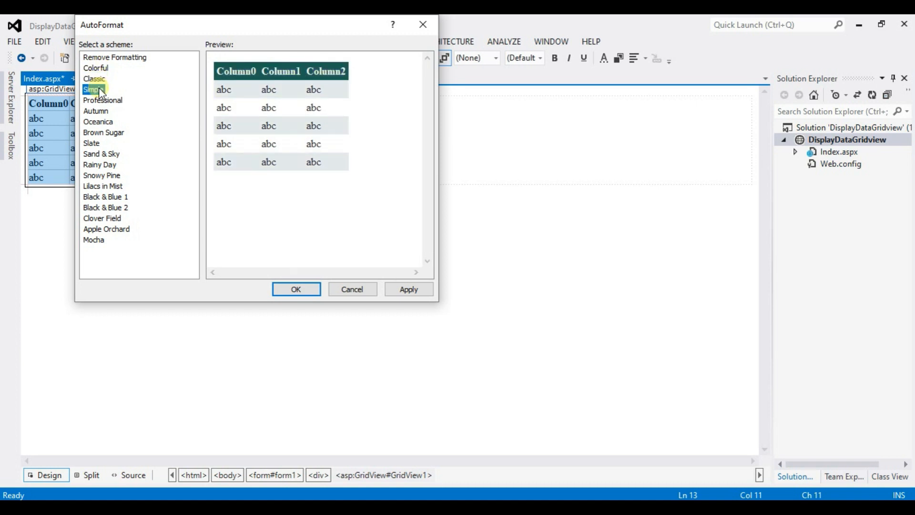
{"action": "left_click", "coordinate": [95, 111]}
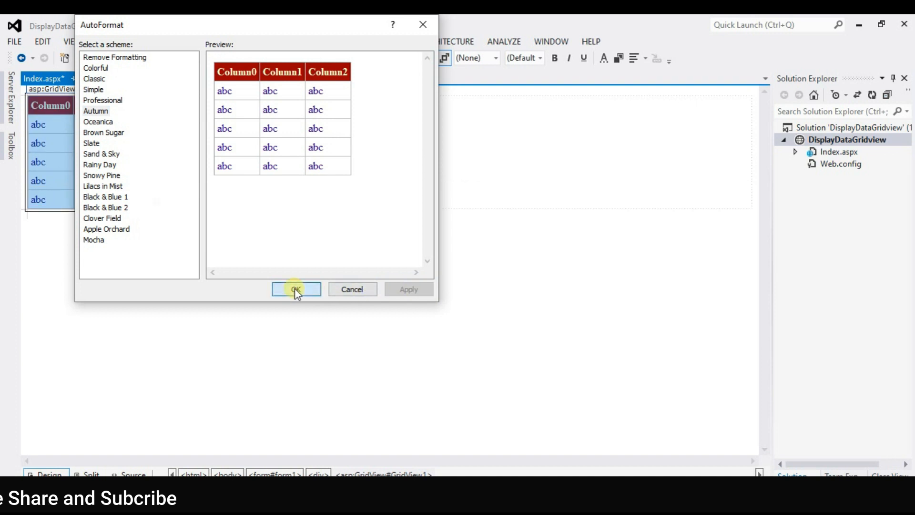
{"action": "left_click", "coordinate": [296, 290]}
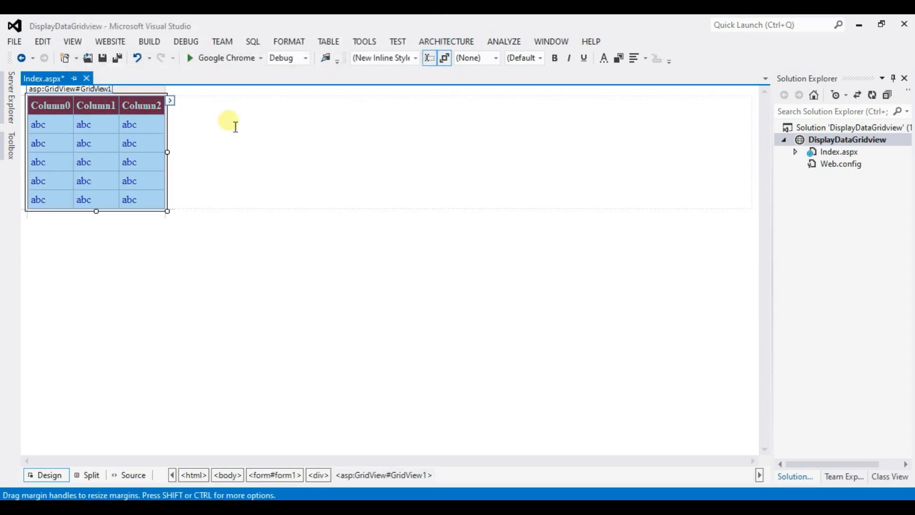
- View the GridView's code-behind Index.aspx.cs and place the cursor inside Page_Load
{"action": "right_click", "coordinate": [126, 124]}
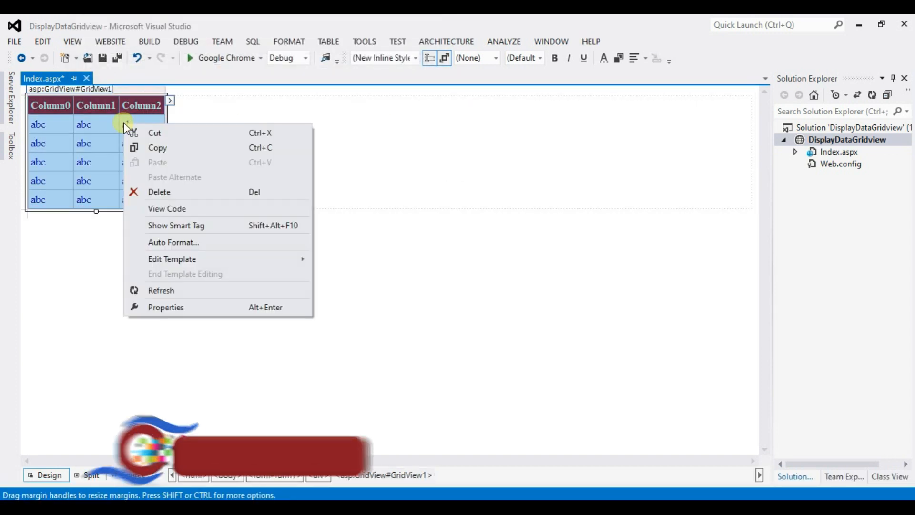
{"action": "mouse_move", "coordinate": [193, 208]}
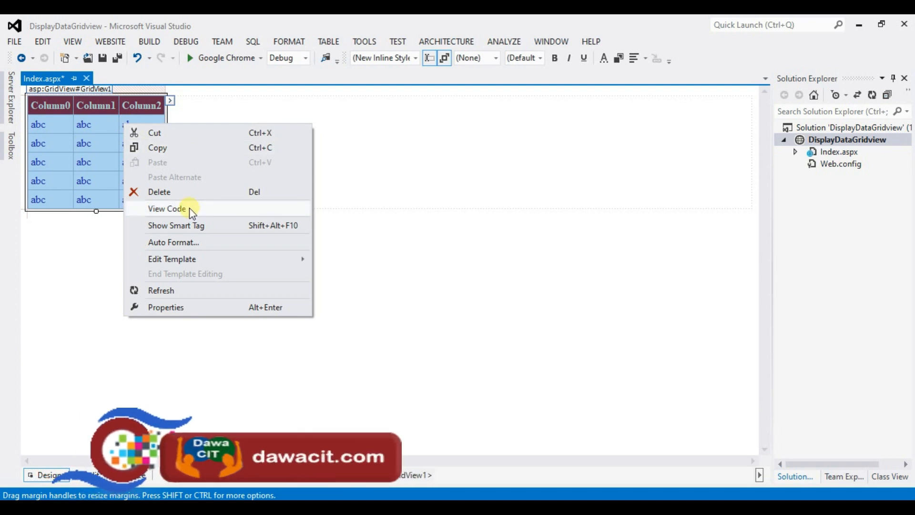
{"action": "left_click", "coordinate": [167, 208]}
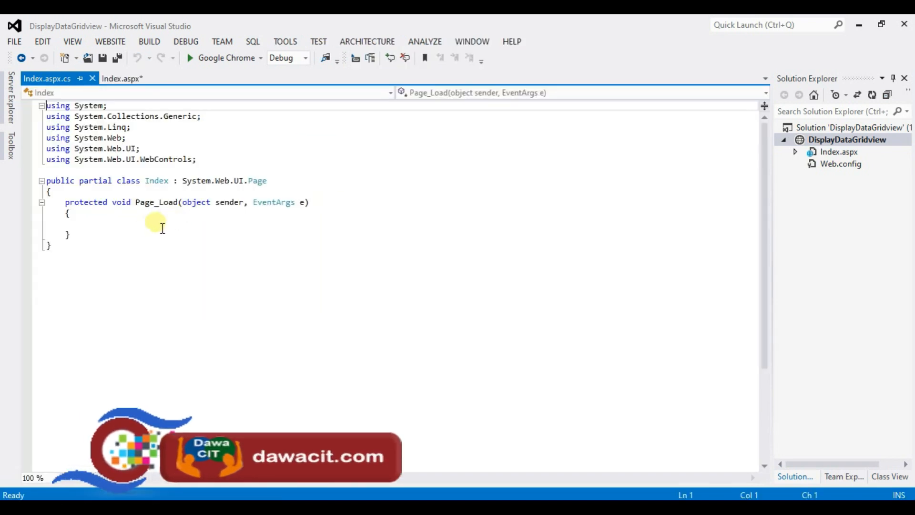
{"action": "left_click", "coordinate": [85, 224]}
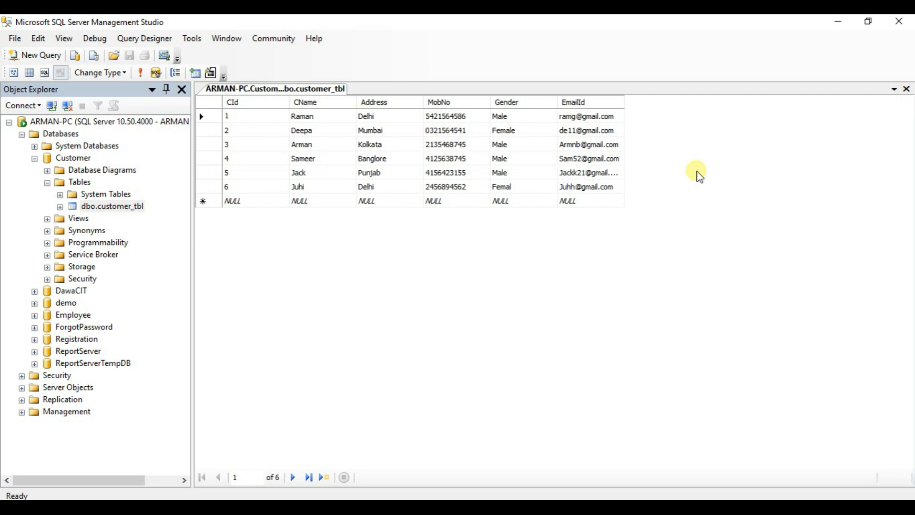
{"action": "mouse_move", "coordinate": [77, 166]}
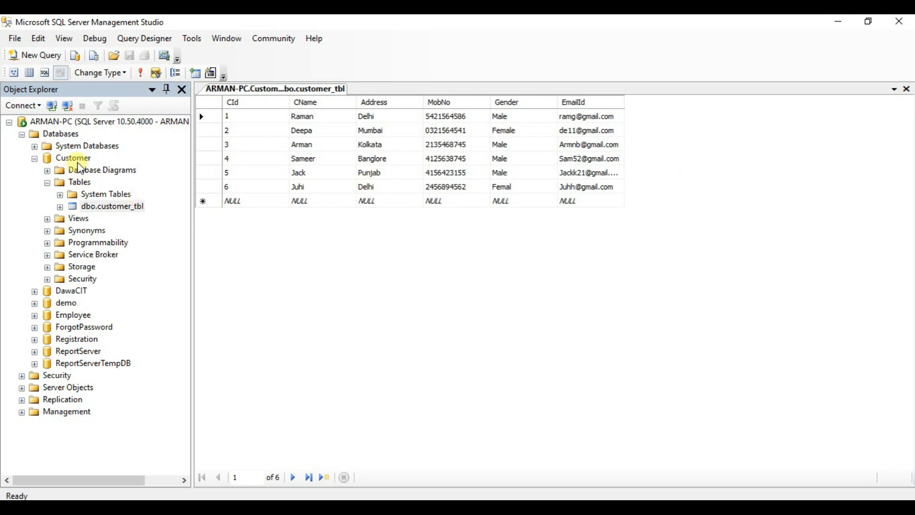
{"action": "left_click", "coordinate": [73, 158]}
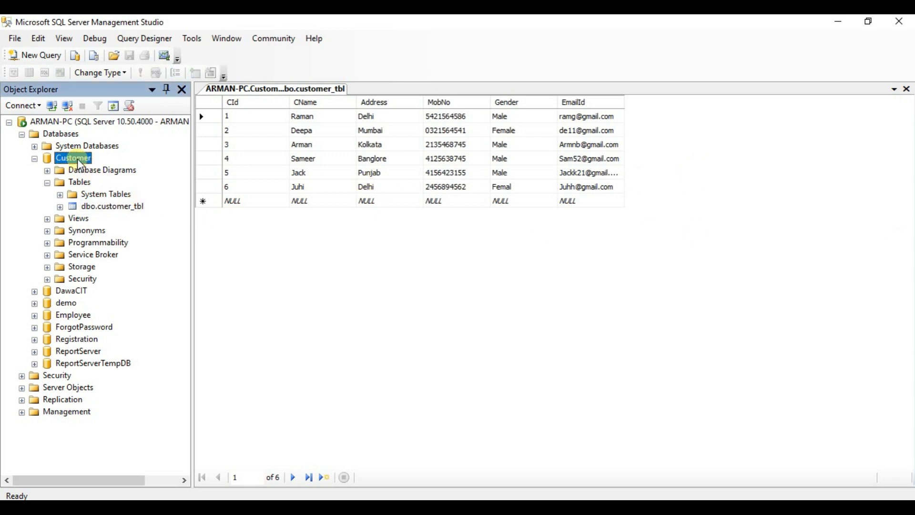
{"action": "left_click", "coordinate": [112, 205]}
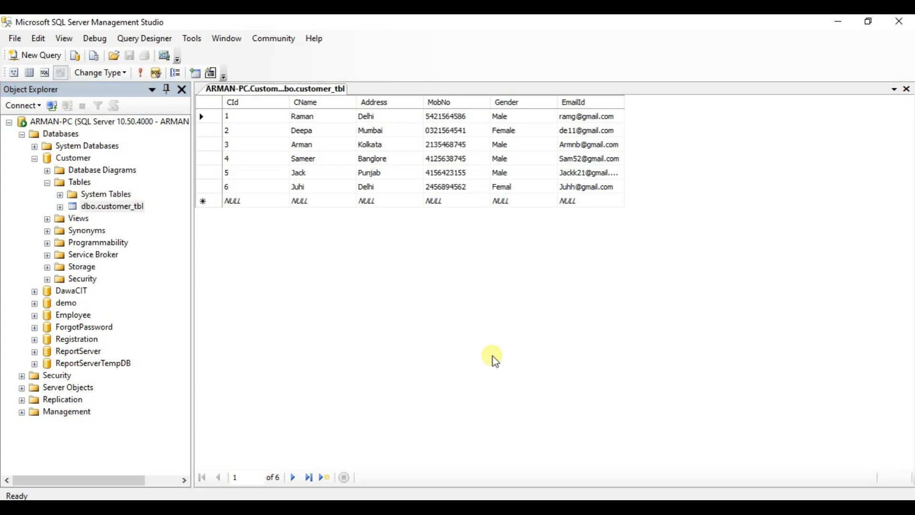
{"action": "mouse_move", "coordinate": [635, 493]}
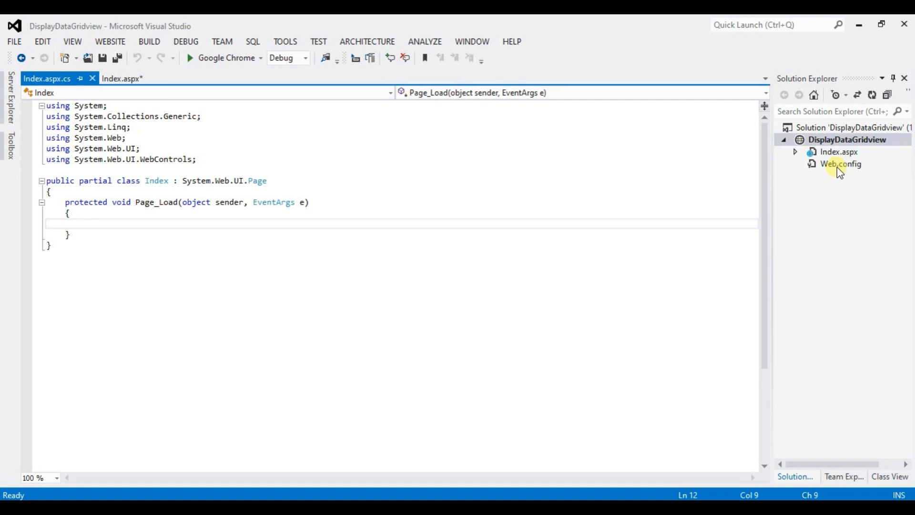
- In Web.config, add a connectionStrings section with a blank line inside it
{"action": "double_click", "coordinate": [841, 164]}
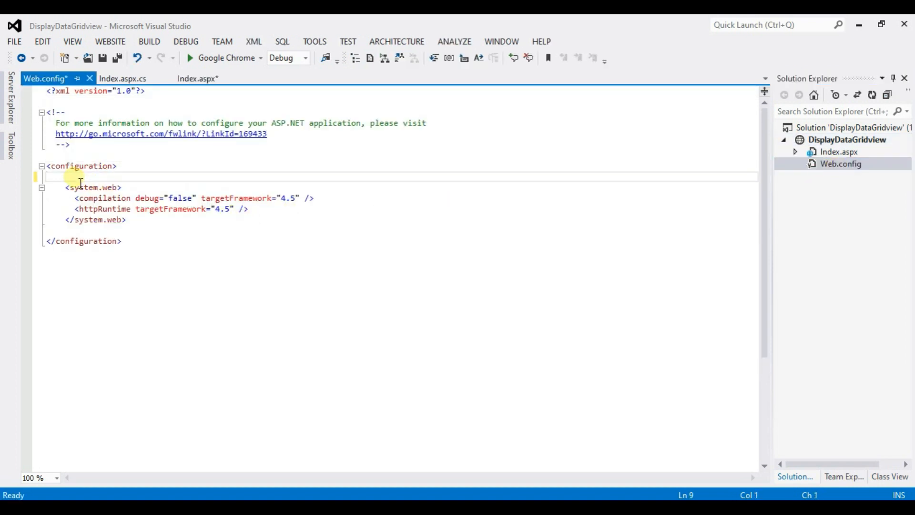
{"action": "type", "text": "<"}
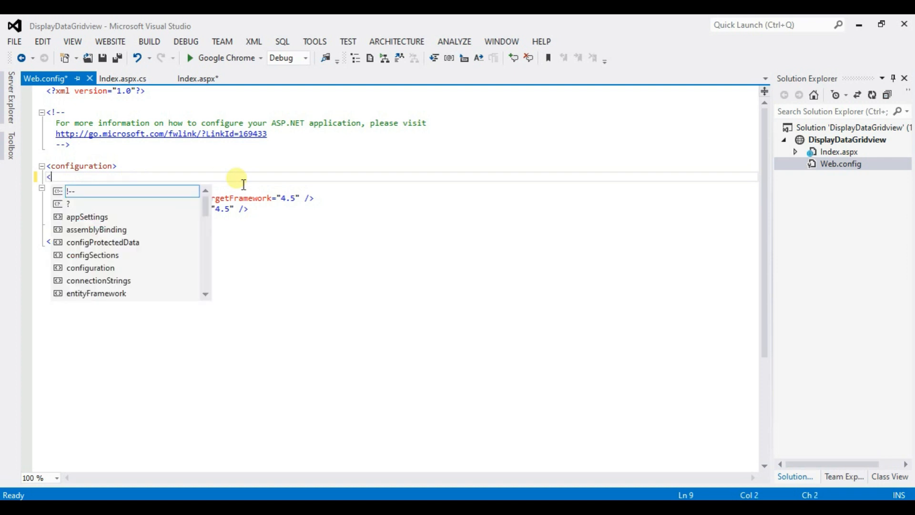
{"action": "type", "text": "connectionStrings></connectionStrings>"}
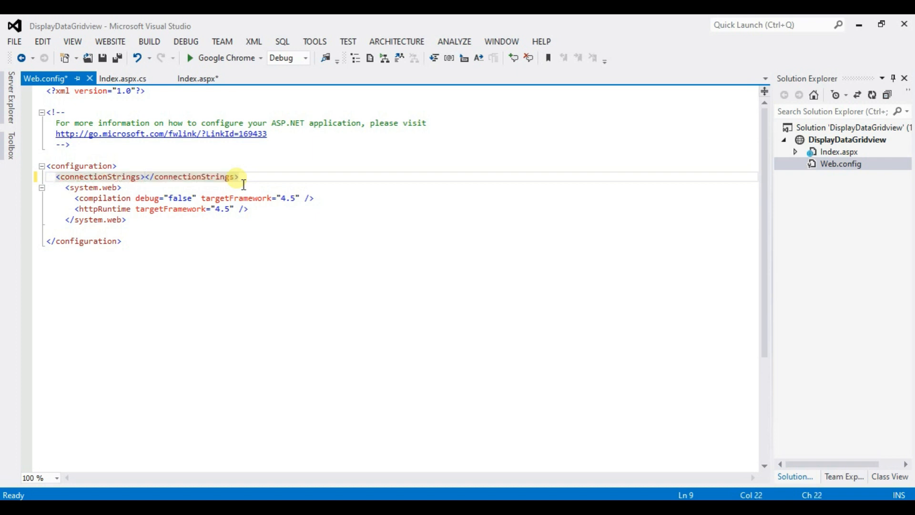
{"action": "key", "text": "enter"}
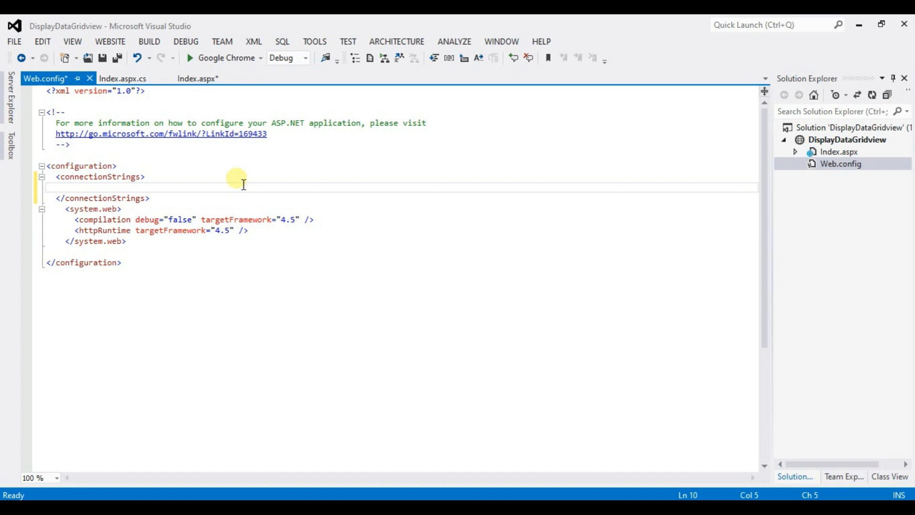
{"action": "left_click", "coordinate": [76, 187]}
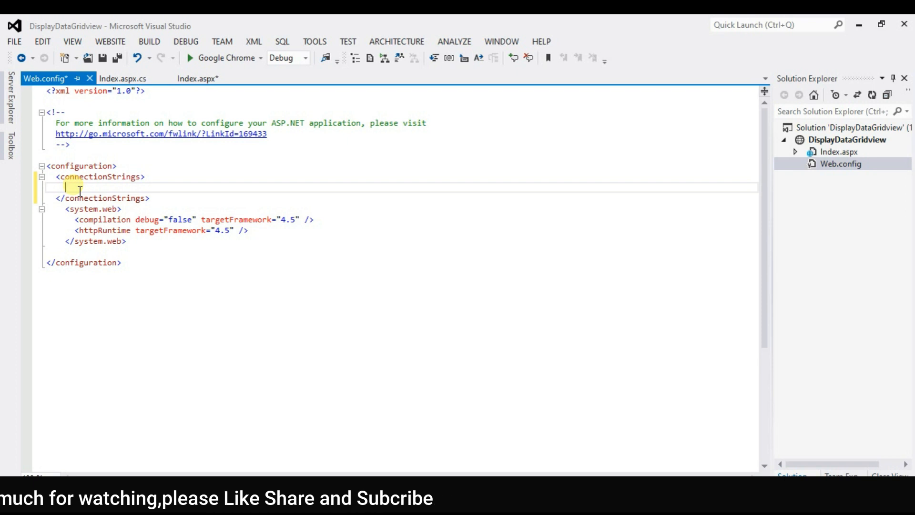
- Add an <add name="DBCS" connectionString="data source=" entry inside connectionStrings
{"action": "type", "text": "<add name=\"\"/>"}
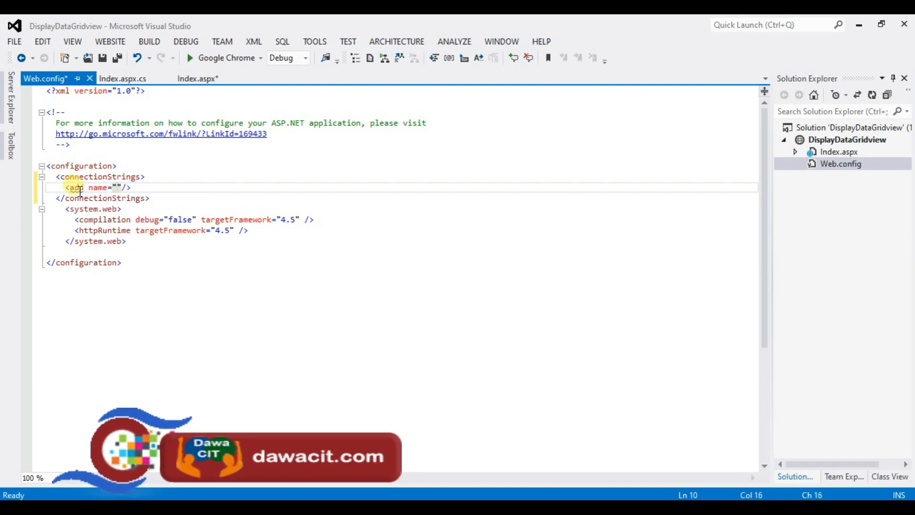
{"action": "type", "text": "DBC"}
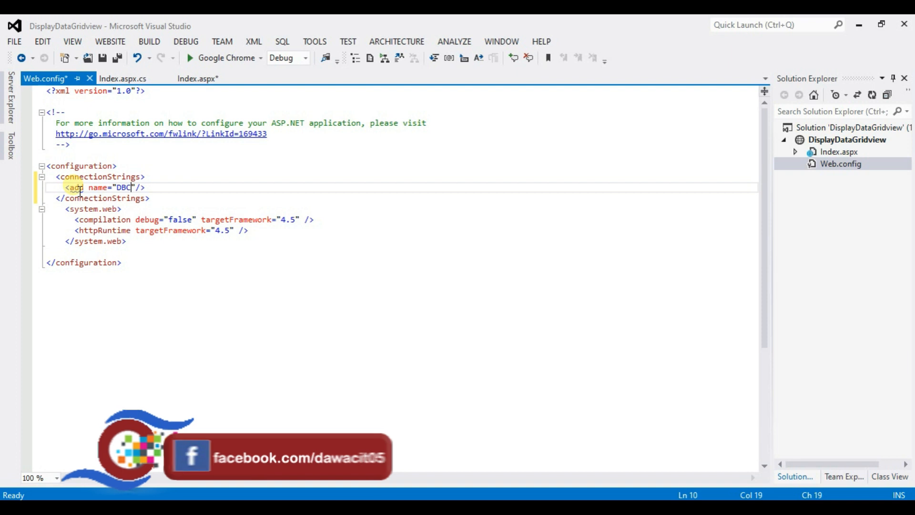
{"action": "type", "text": "S"}
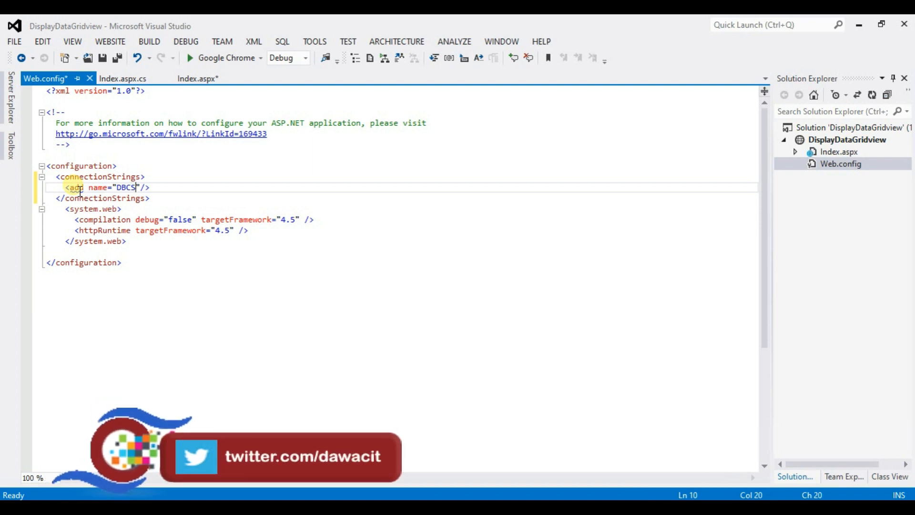
{"action": "type", "text": "\" \""}
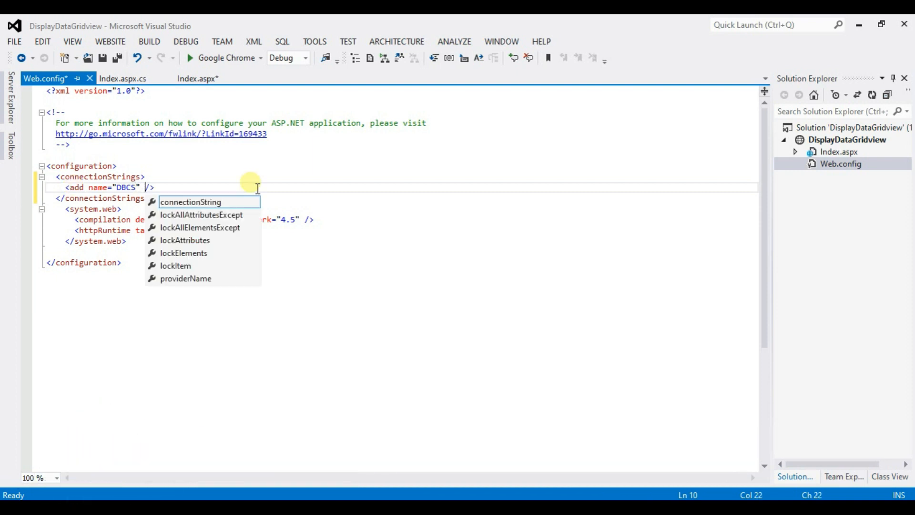
{"action": "type", "text": "connectionString=\""}
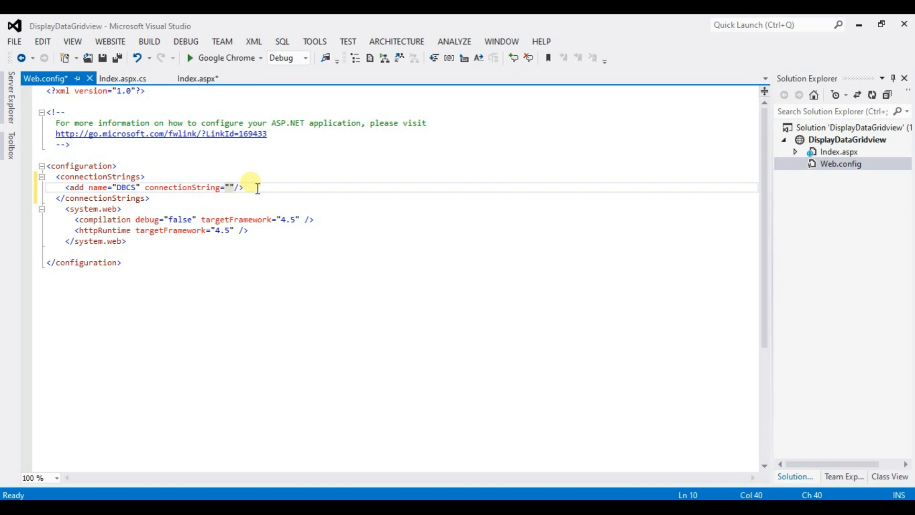
{"action": "type", "text": "dat"}
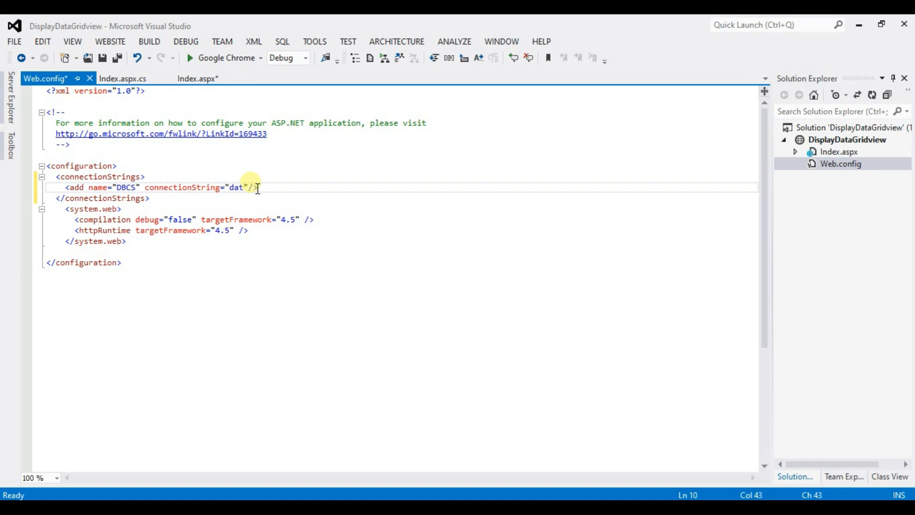
{"action": "type", "text": "a"}
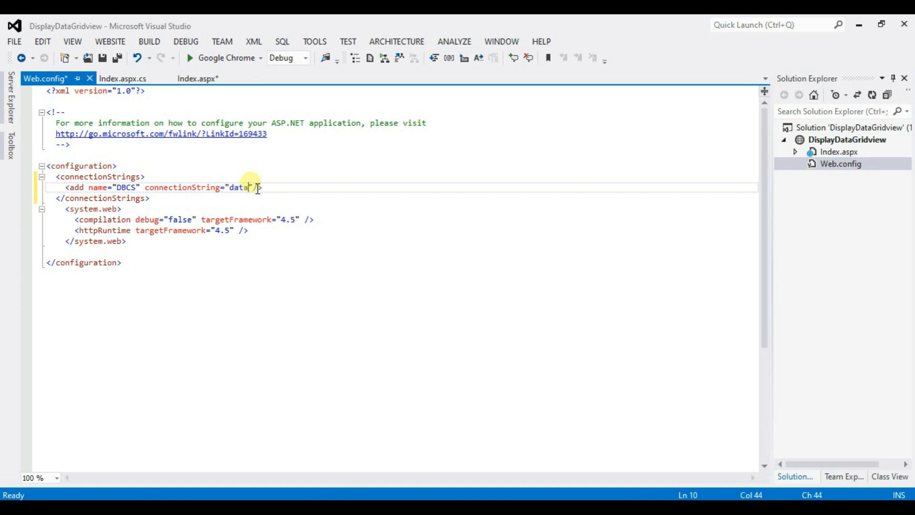
{"action": "type", "text": "sou"}
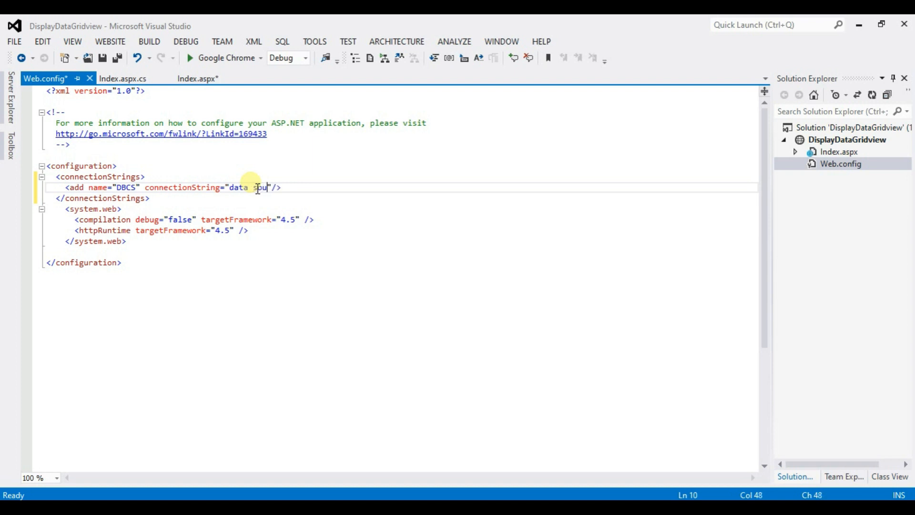
{"action": "type", "text": "rce"}
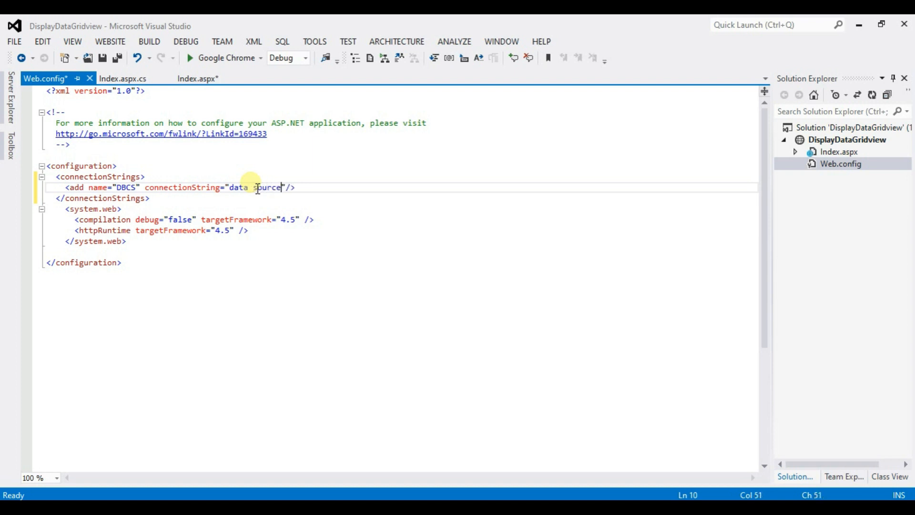
{"action": "type", "text": "="}
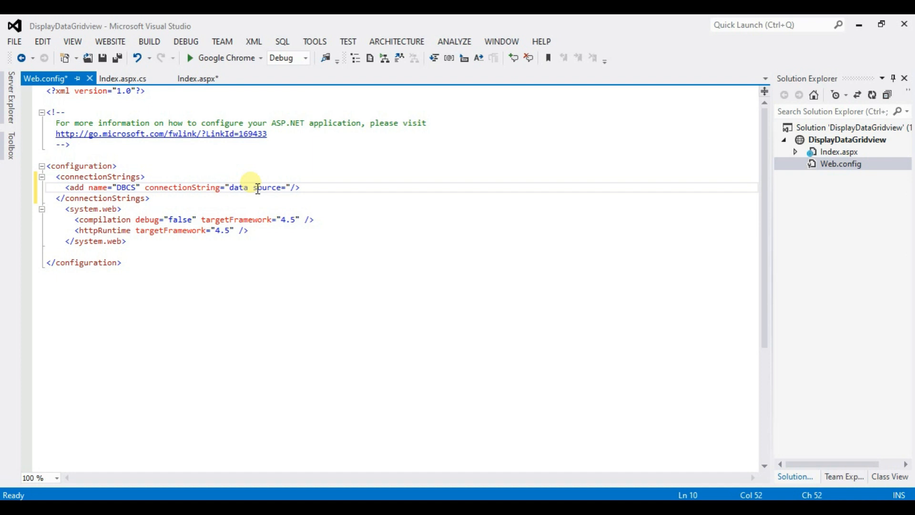
{"action": "mouse_move", "coordinate": [705, 475]}
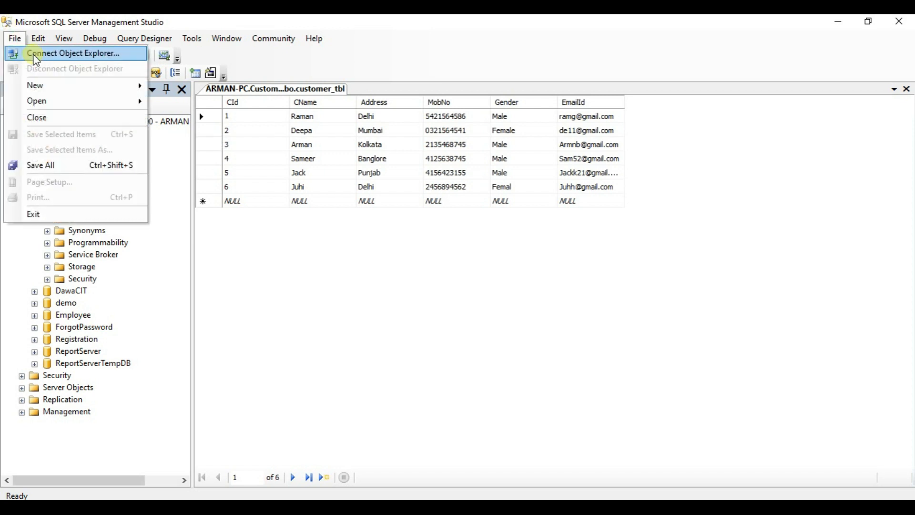
{"action": "mouse_move", "coordinate": [55, 60]}
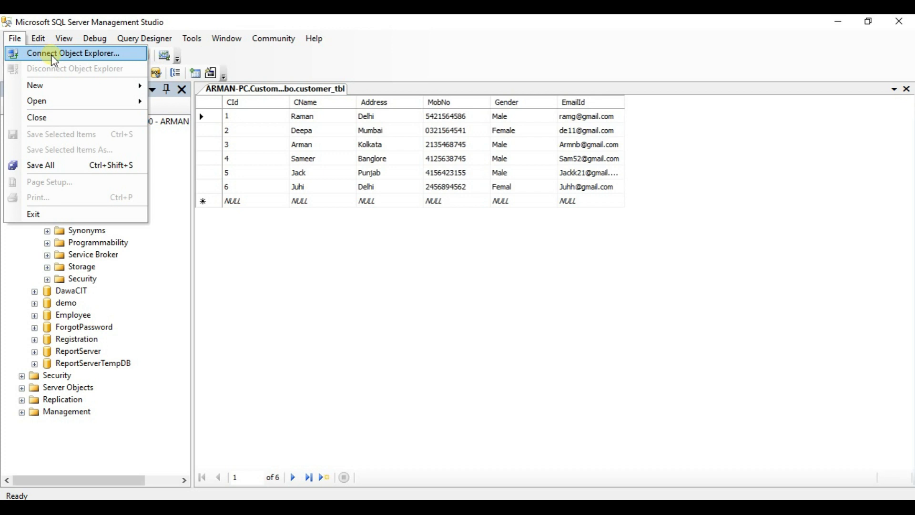
- Bring up the Connect to Server details and copy the server name ARMAN-PC
{"action": "left_click", "coordinate": [72, 53]}
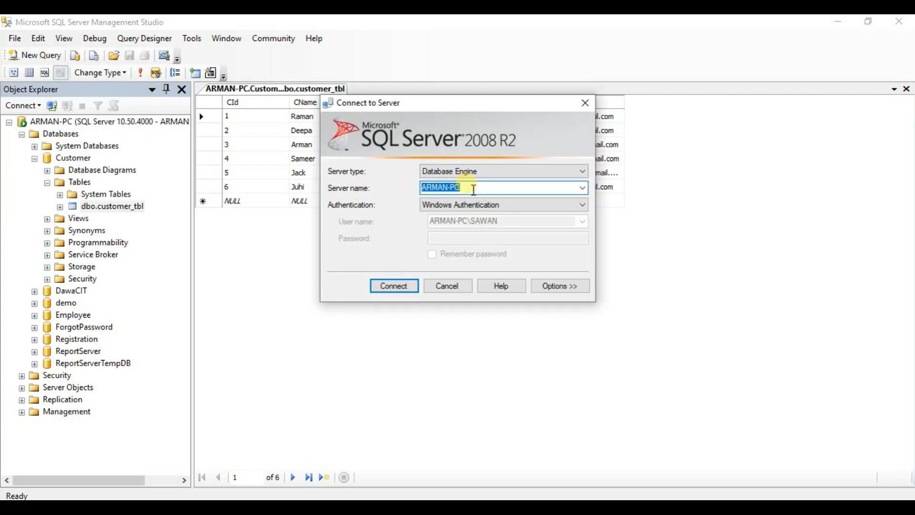
{"action": "mouse_move", "coordinate": [467, 191]}
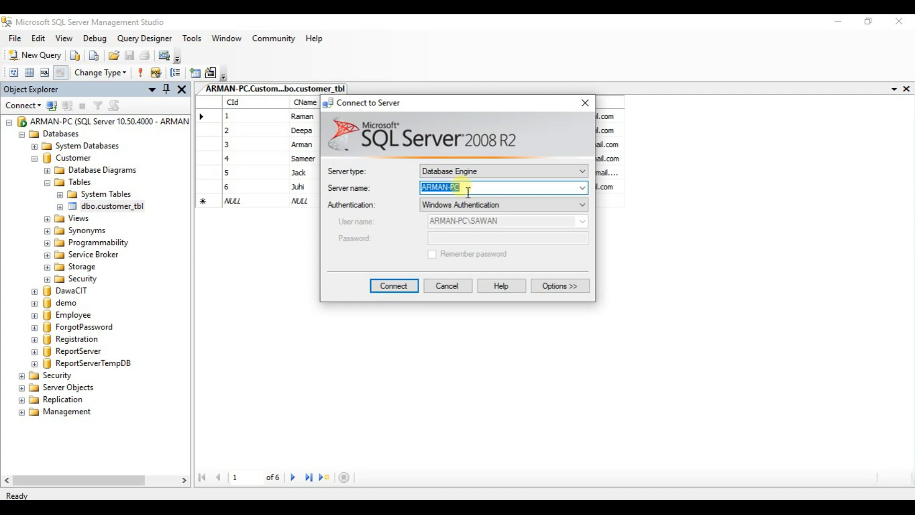
{"action": "right_click", "coordinate": [444, 188]}
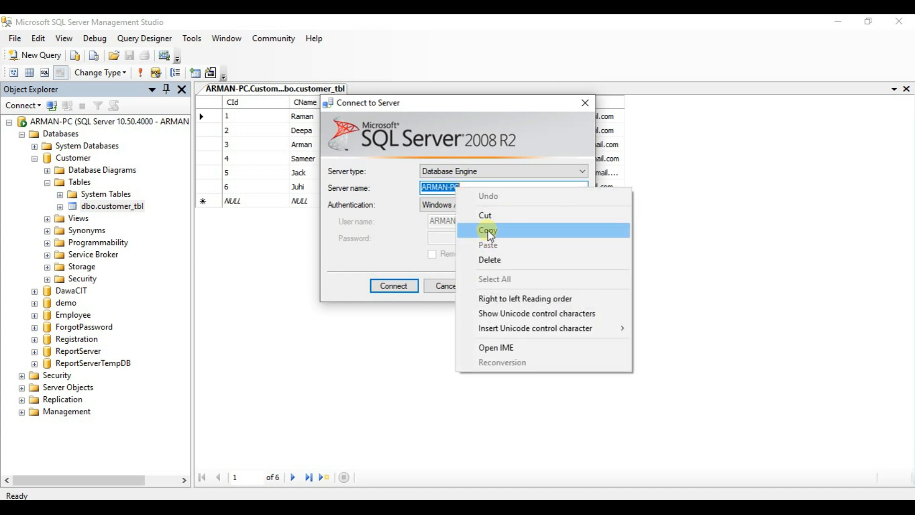
{"action": "left_click", "coordinate": [487, 229]}
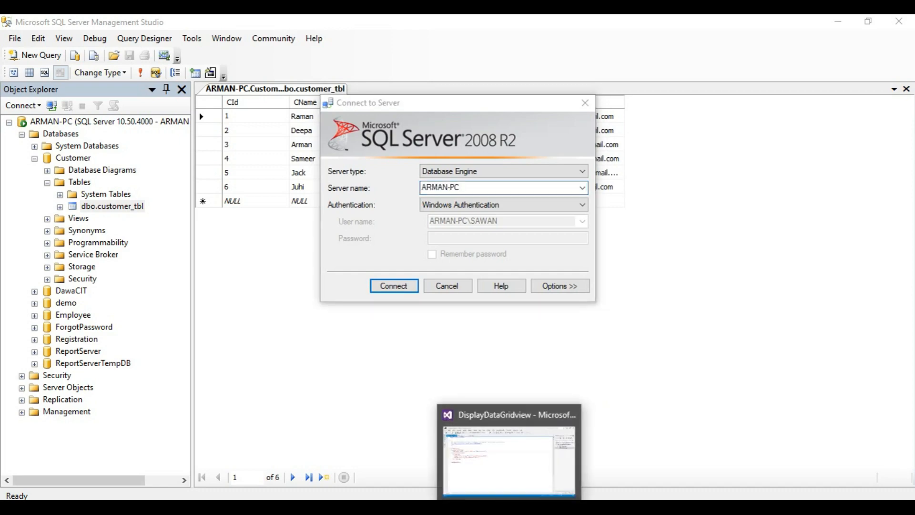
- Paste ARMAN-PC as the data source and continue with ';initial catalog'
{"action": "left_click", "coordinate": [508, 449]}
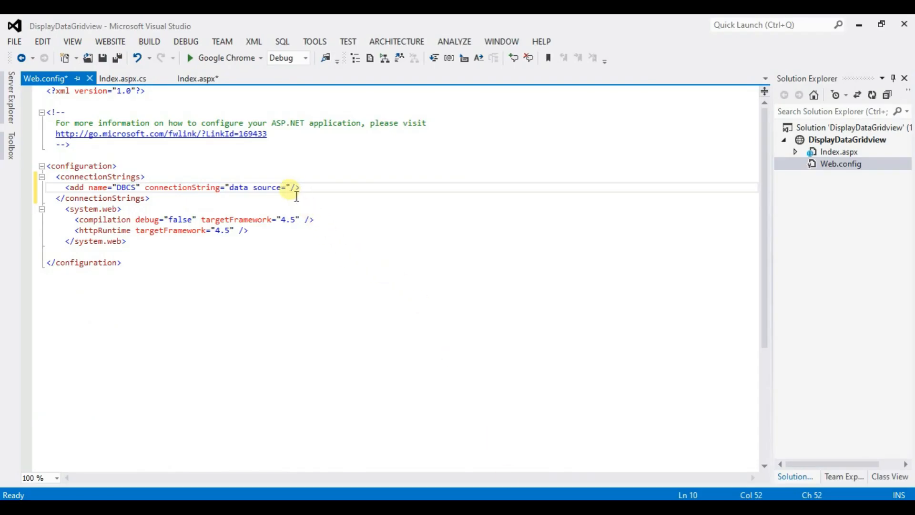
{"action": "mouse_move", "coordinate": [396, 188]}
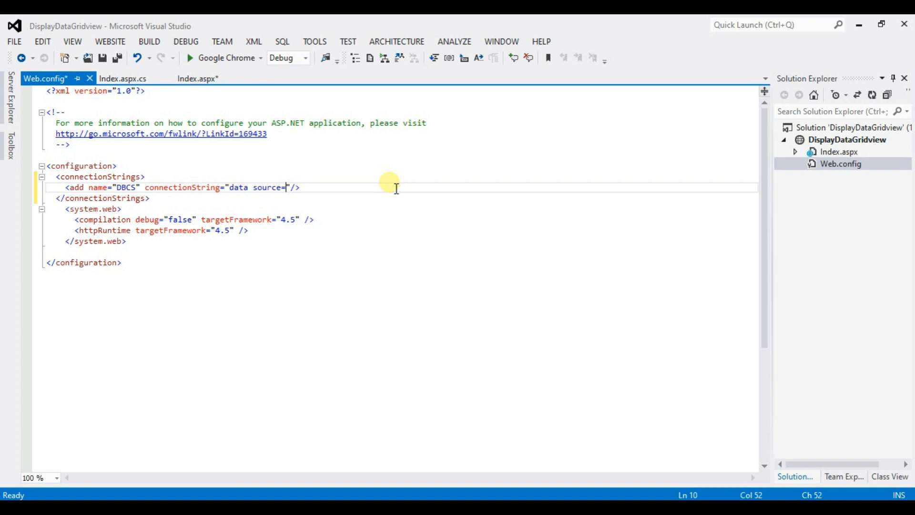
{"action": "type", "text": "ARMAN-PC"}
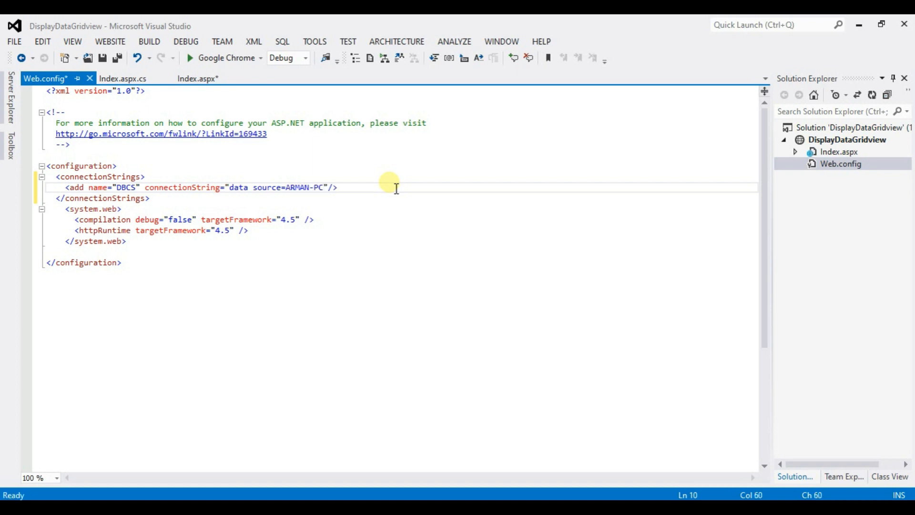
{"action": "type", "text": ";"}
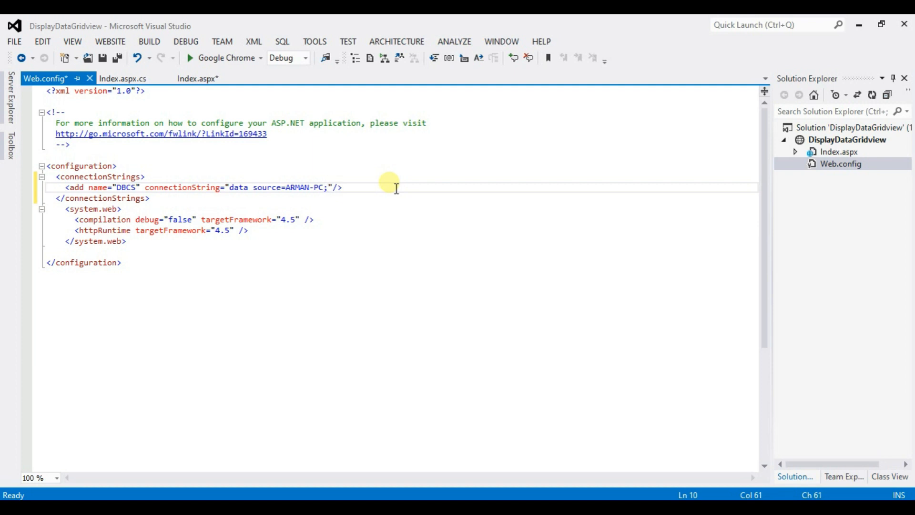
{"action": "type", "text": "initial"}
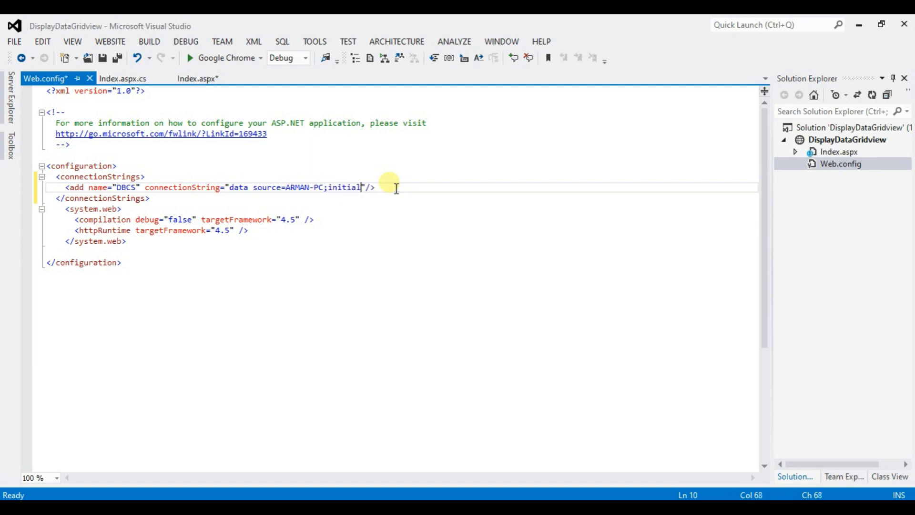
{"action": "type", "text": "cata"}
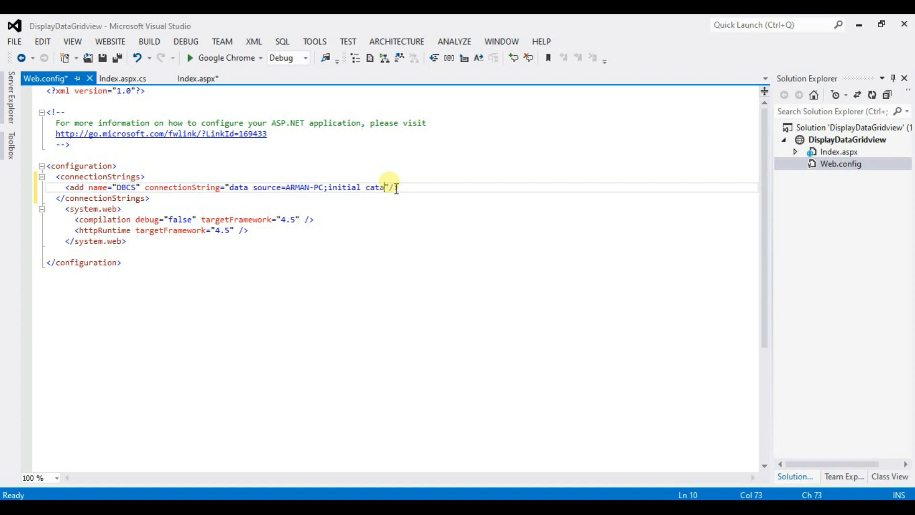
{"action": "type", "text": "log"}
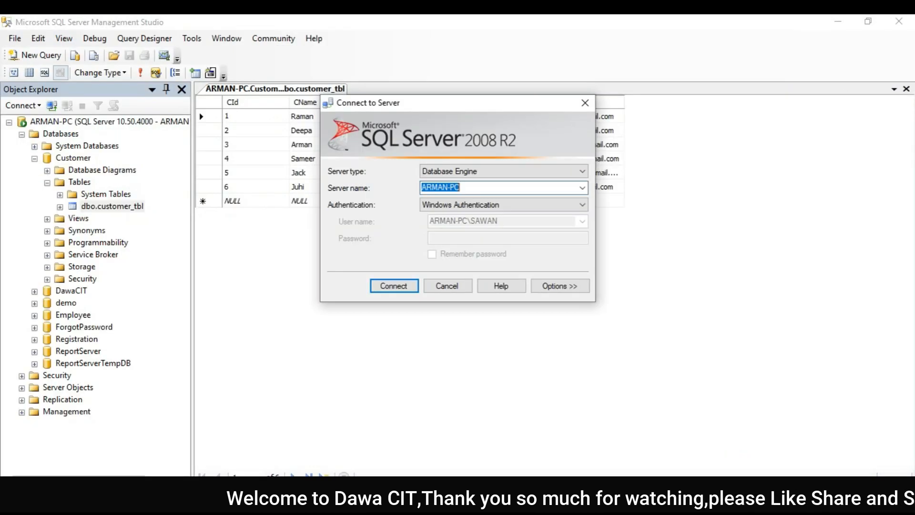
- Cancel the Connect to Server dialog and check the Customer database name in Object Explorer
{"action": "left_click", "coordinate": [393, 286]}
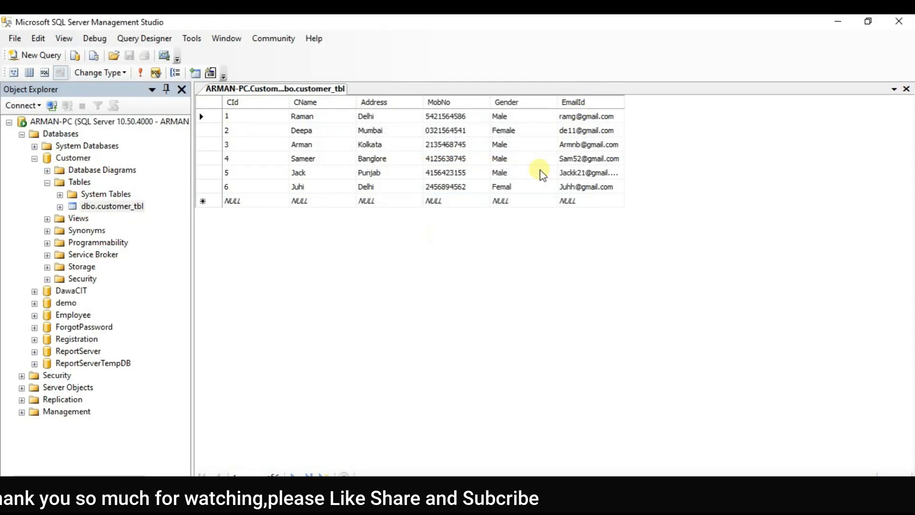
{"action": "left_click", "coordinate": [73, 158]}
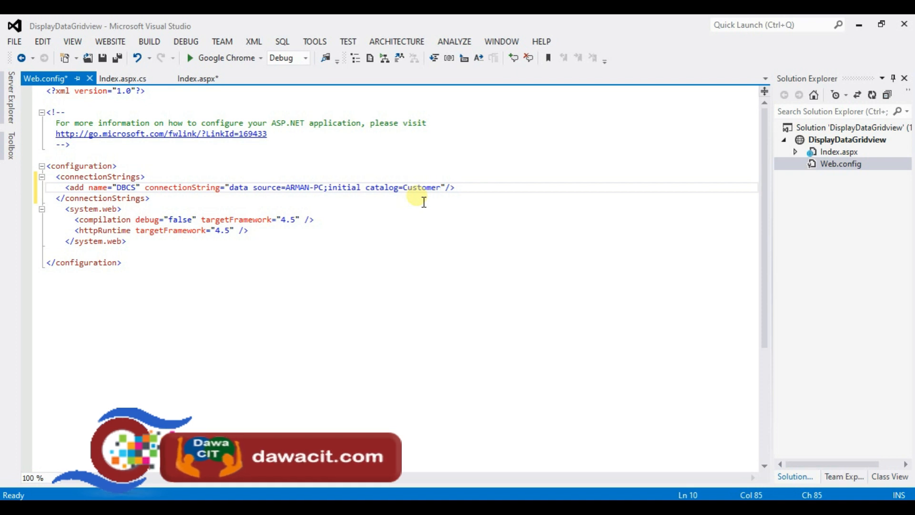
- Complete the connection string with ';integrated security=true' and save Web.config
{"action": "type", "text": ";"}
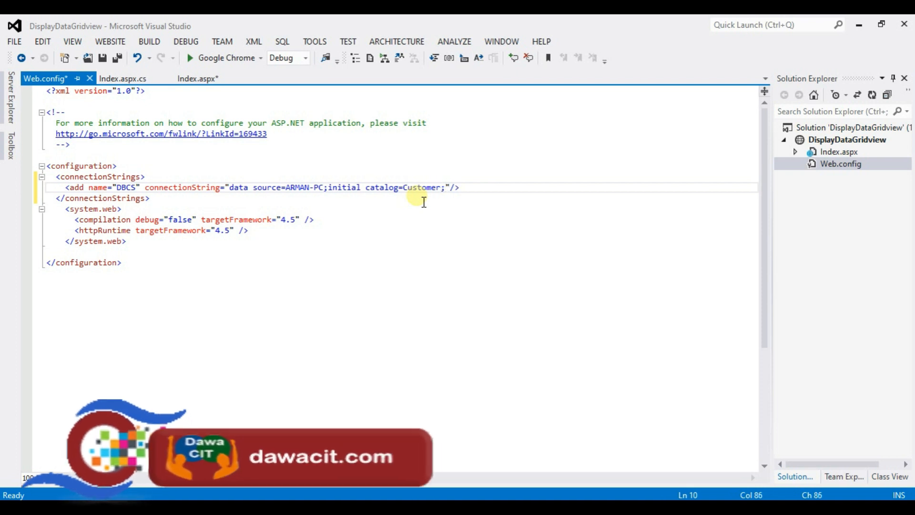
{"action": "type", "text": "integra"}
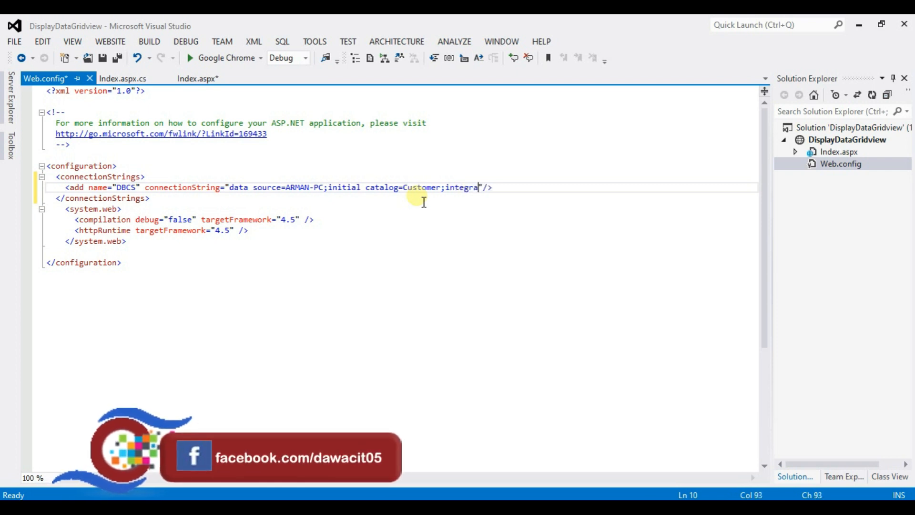
{"action": "type", "text": "ted sec"}
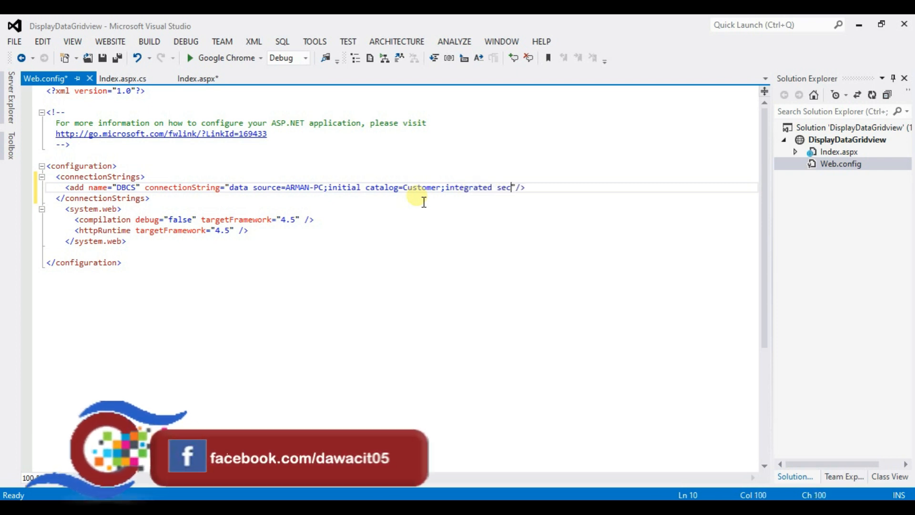
{"action": "type", "text": "urity"}
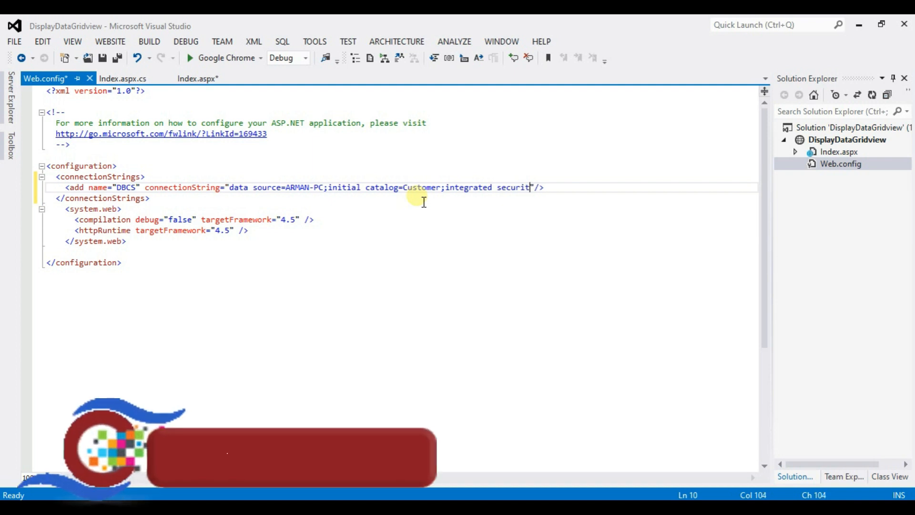
{"action": "type", "text": "y"}
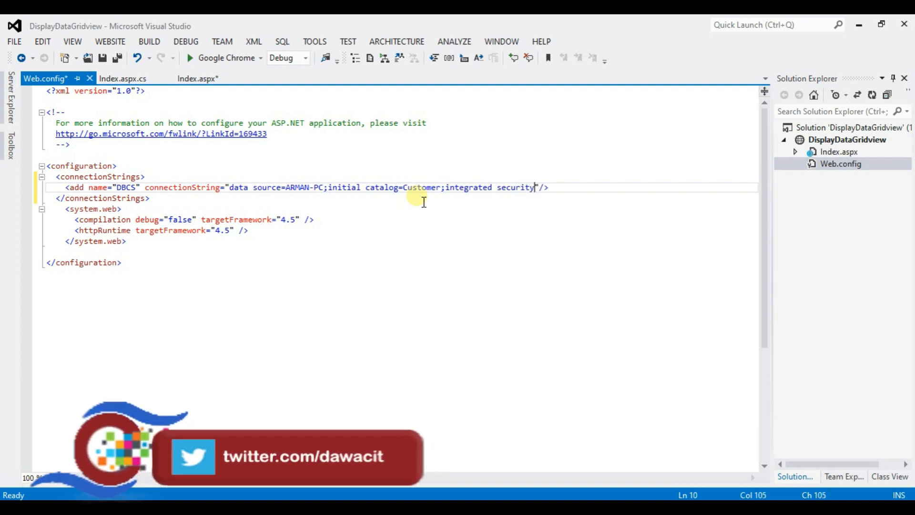
{"action": "type", "text": "=tr"}
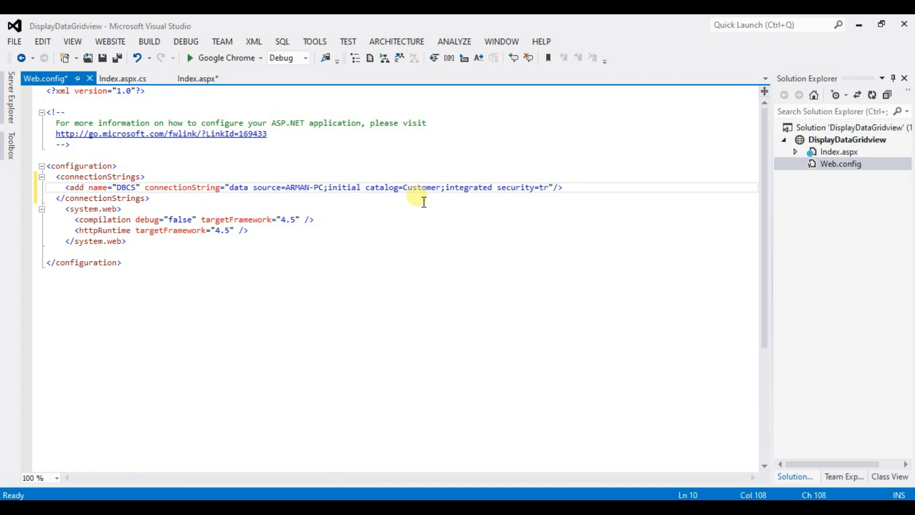
{"action": "type", "text": "u"}
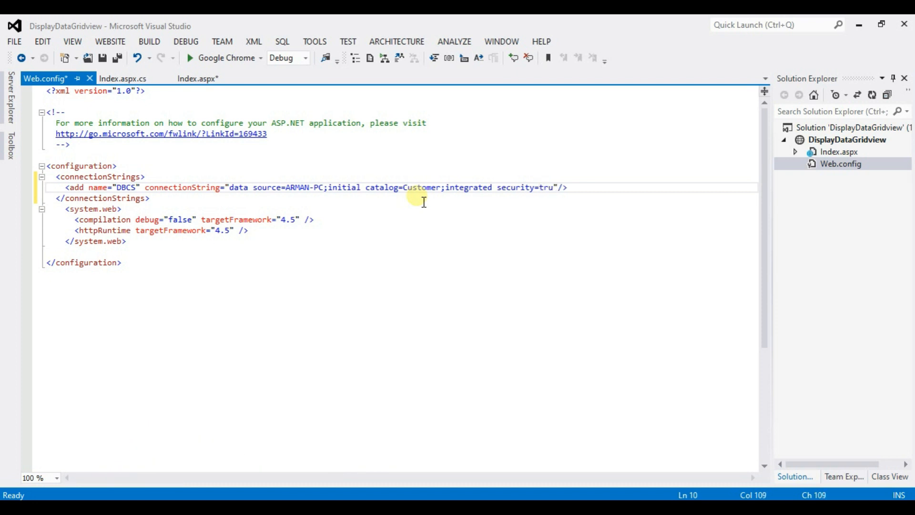
{"action": "type", "text": "e"}
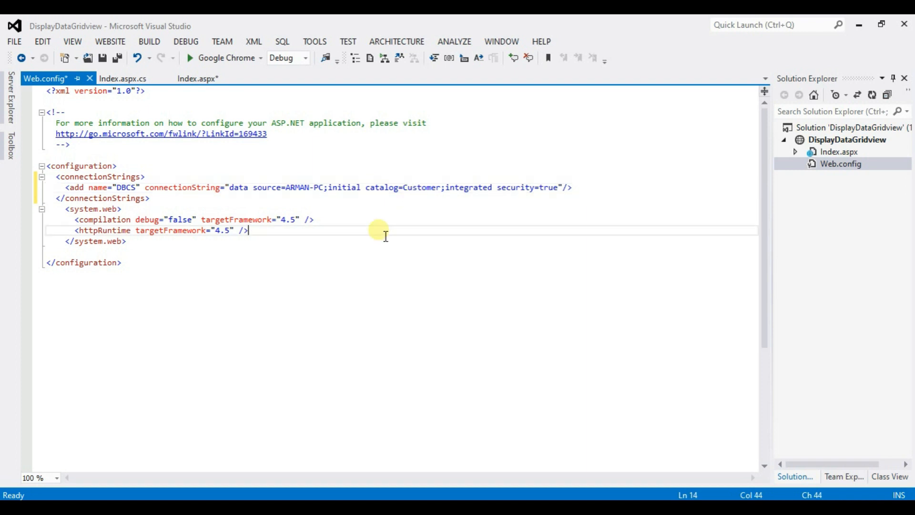
{"action": "key", "text": "ctrl+s"}
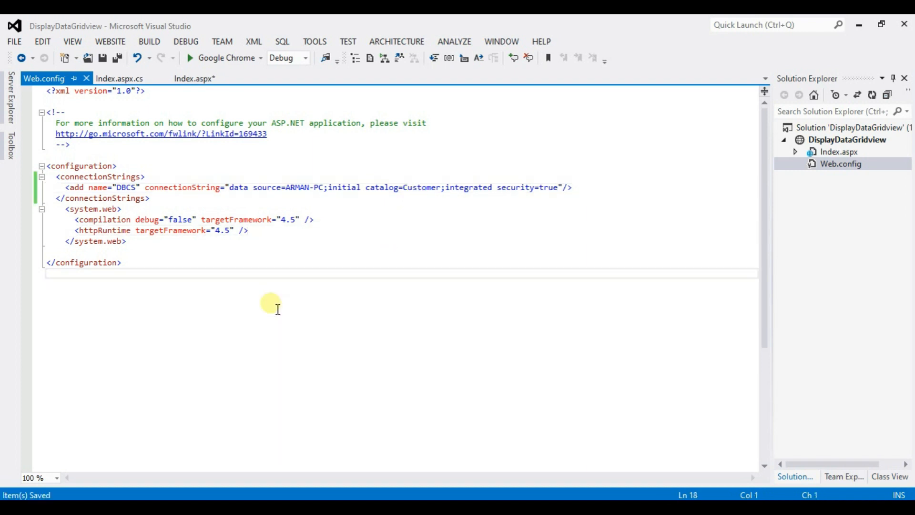
{"action": "mouse_move", "coordinate": [119, 78]}
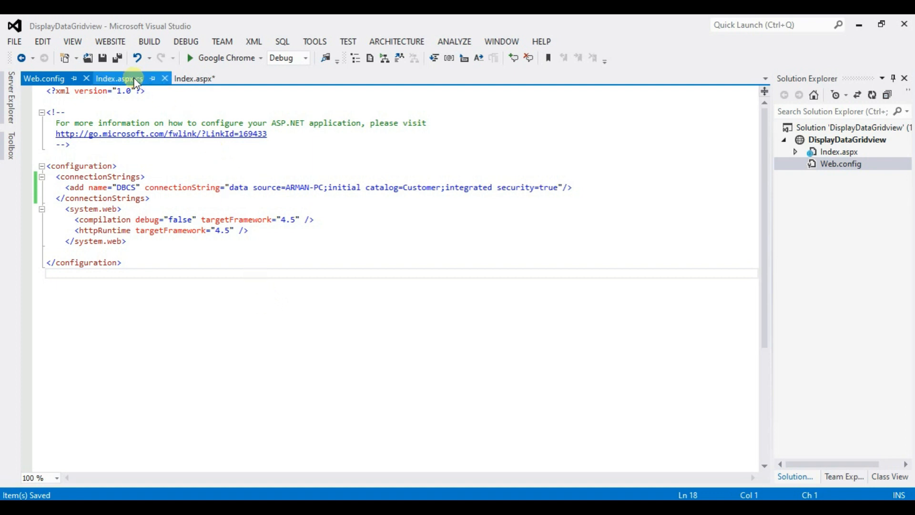
- Add 'using System.Data;' and 'using System.Data.SqlClient;' below the existing imports
{"action": "left_click", "coordinate": [117, 78]}
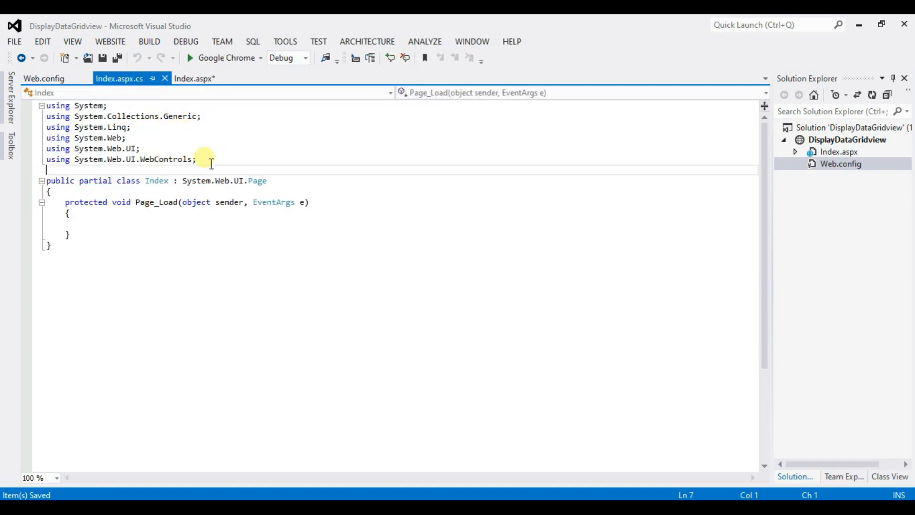
{"action": "left_click", "coordinate": [198, 159]}
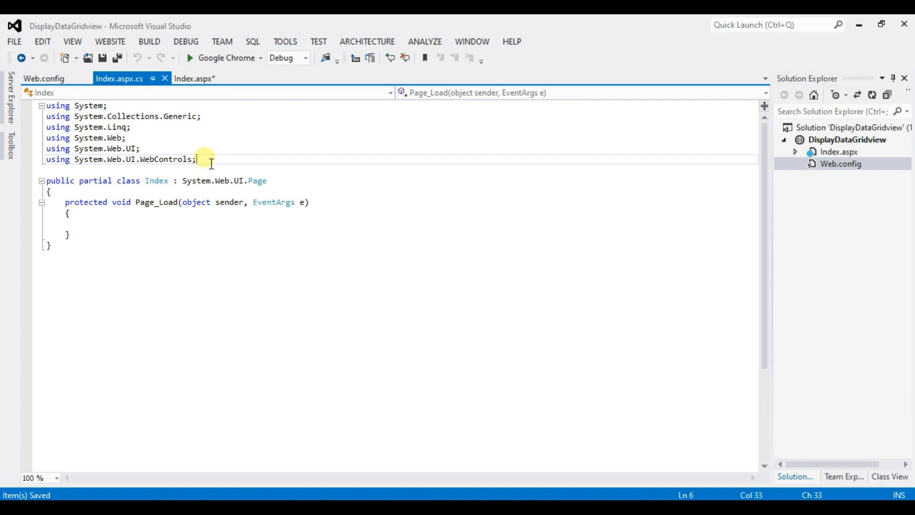
{"action": "key", "text": "Return"}
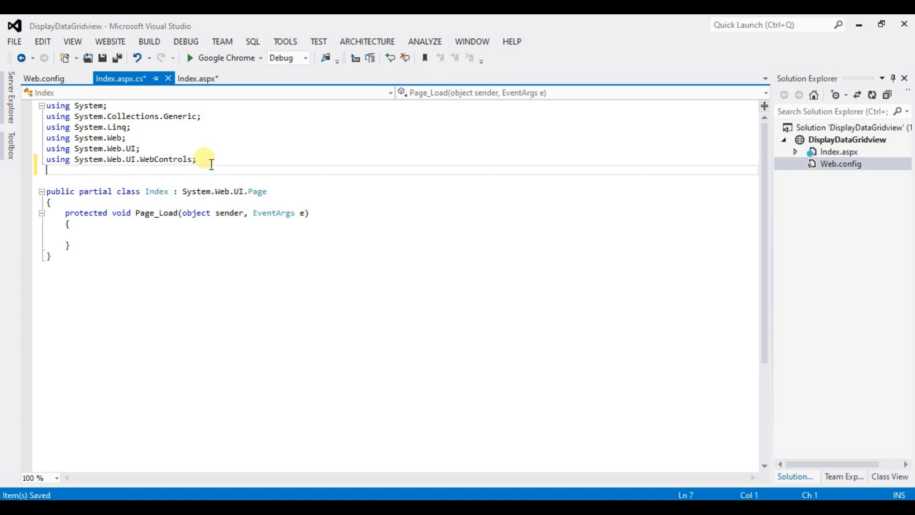
{"action": "type", "text": "using"}
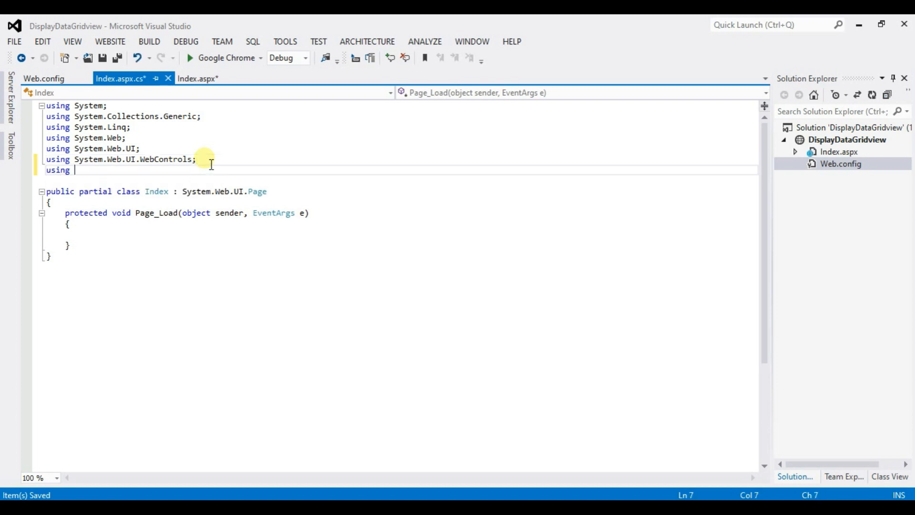
{"action": "type", "text": "System"}
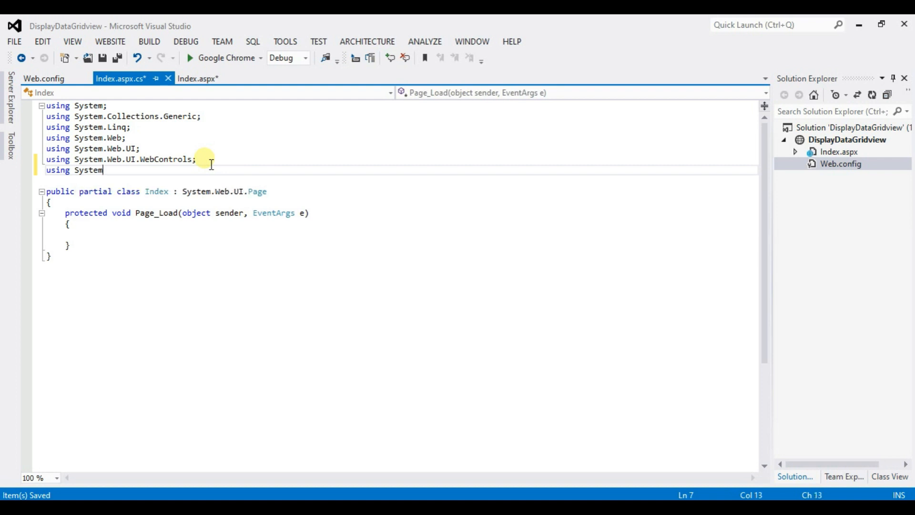
{"action": "type", "text": ".d"}
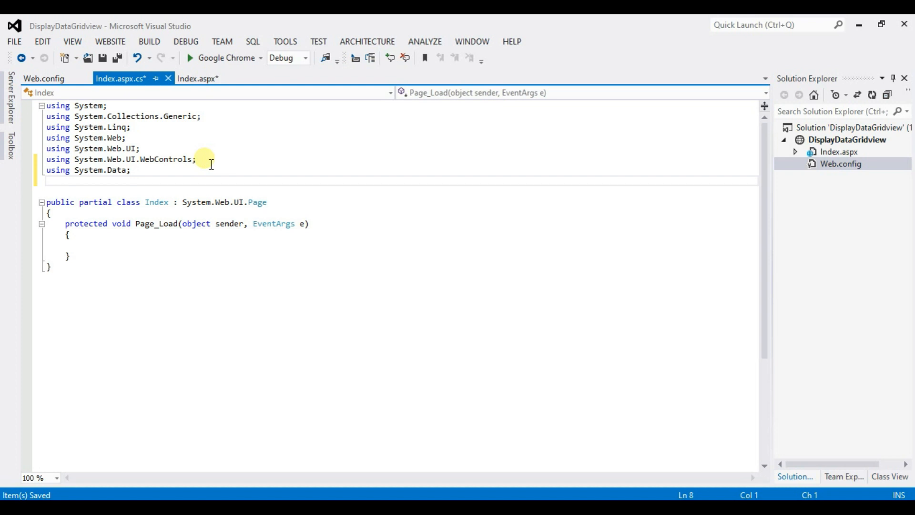
{"action": "type", "text": "using System"}
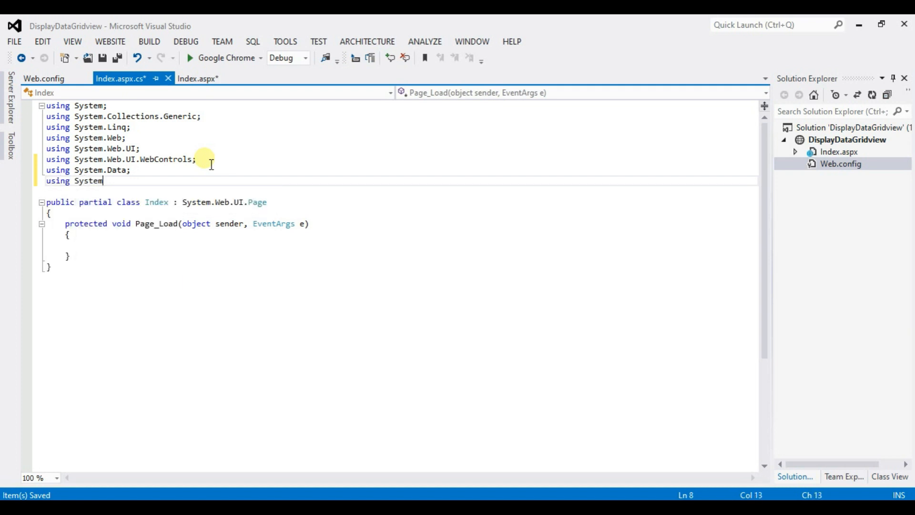
{"action": "type", "text": ".da"}
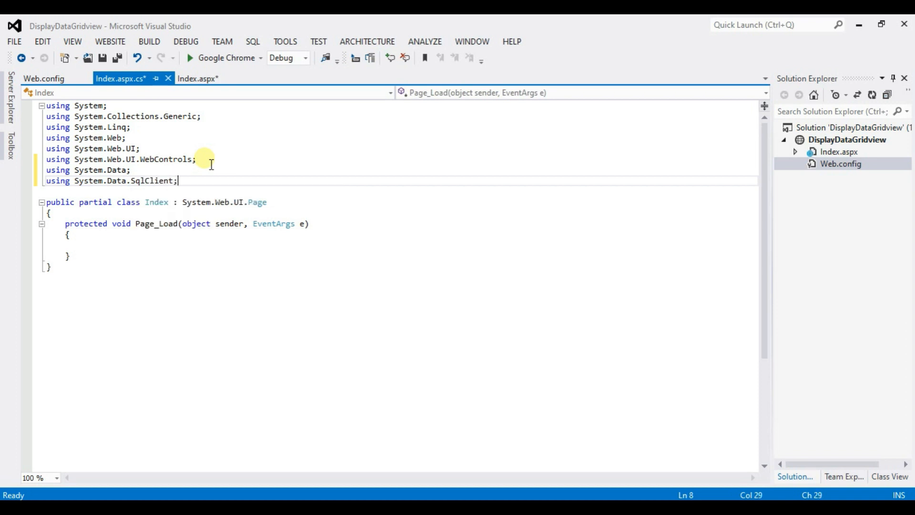
- Add a 'using System.Configuration;' import as well
{"action": "type", "text": "u"}
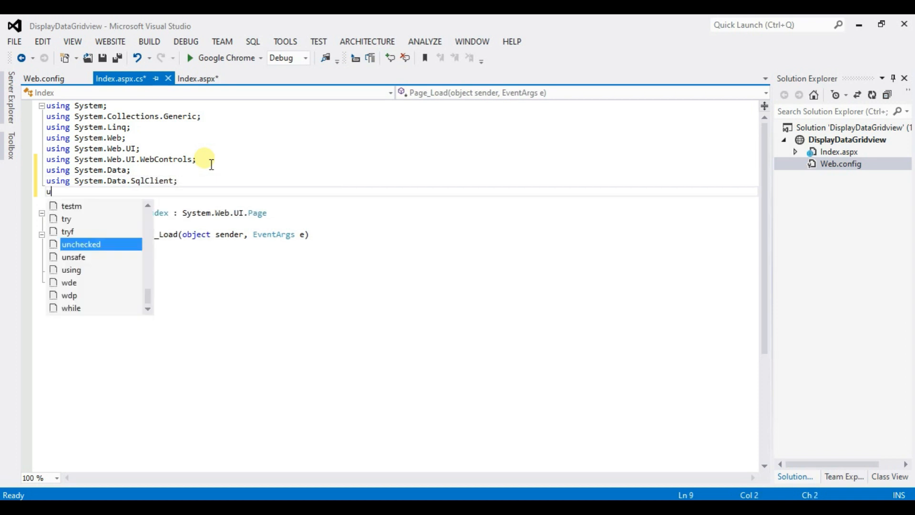
{"action": "type", "text": "s"}
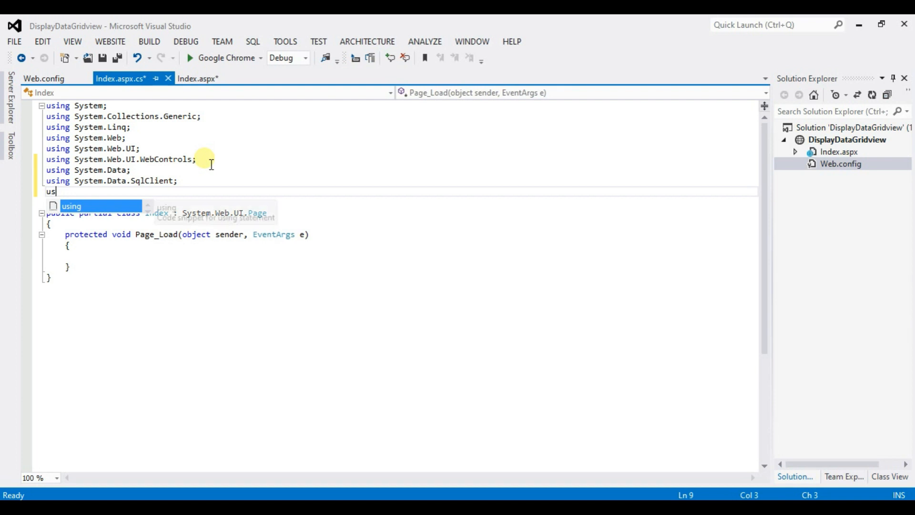
{"action": "type", "text": "ing sy"}
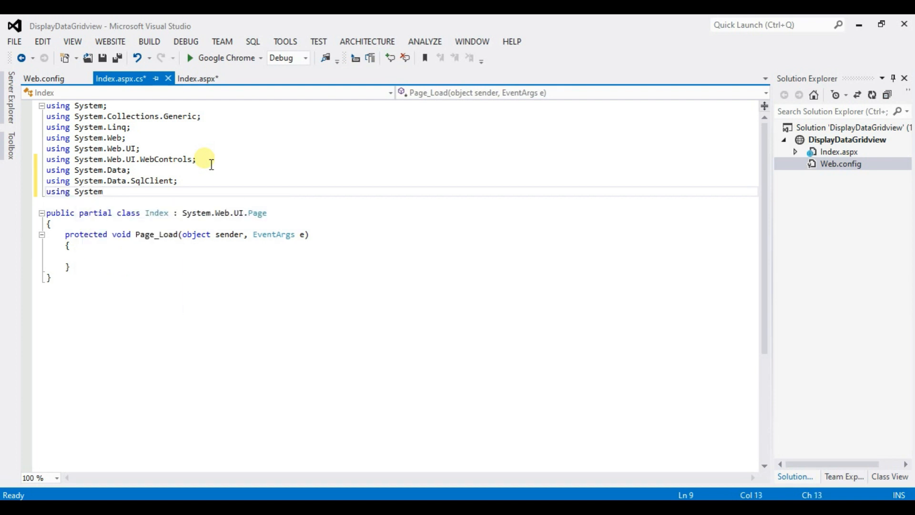
{"action": "type", "text": "."}
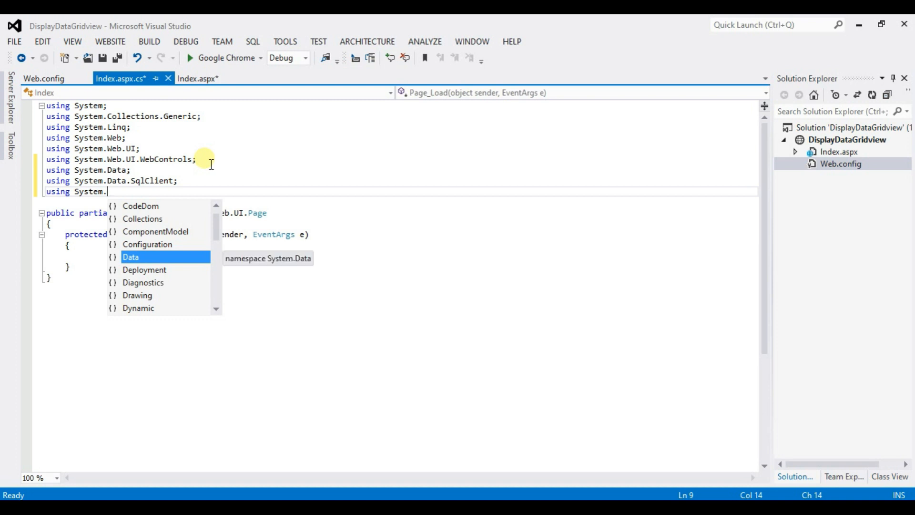
{"action": "type", "text": "configuration;"}
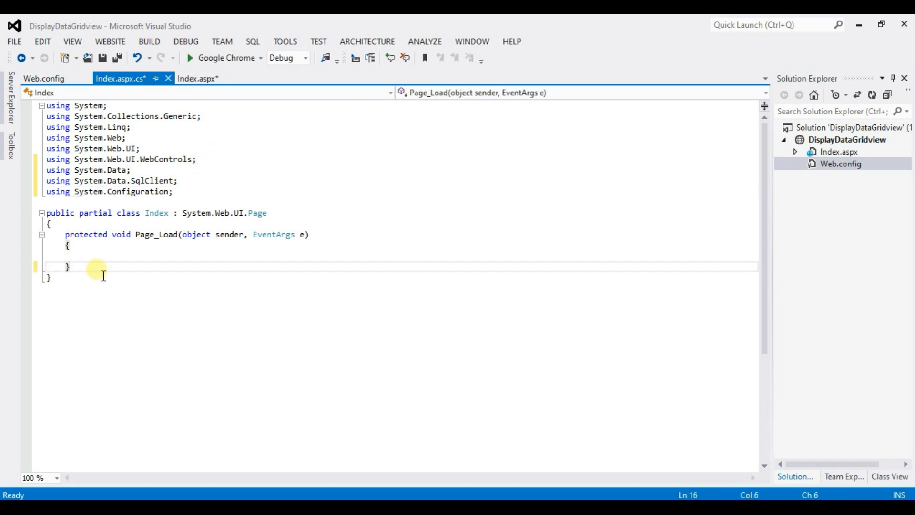
- Write an empty 'protected void GVbind()' method below Page_Load
{"action": "type", "text": "protected"}
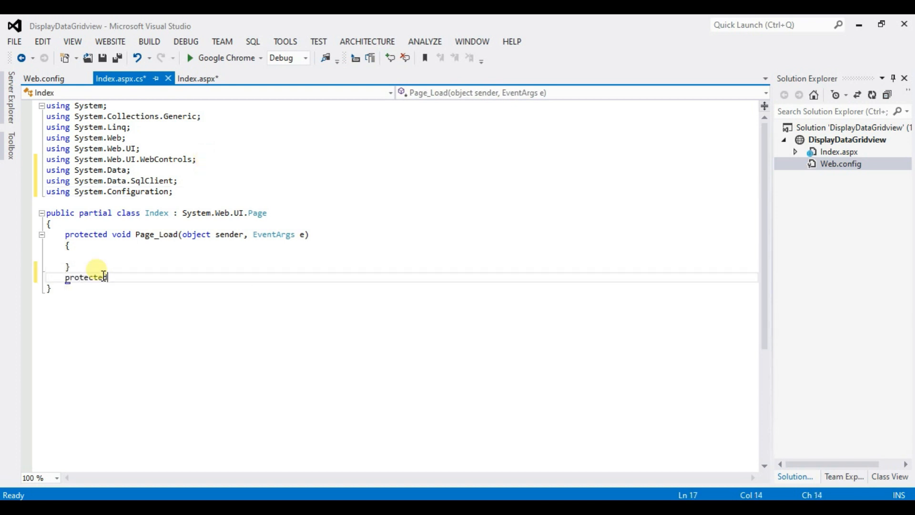
{"action": "type", "text": "void"}
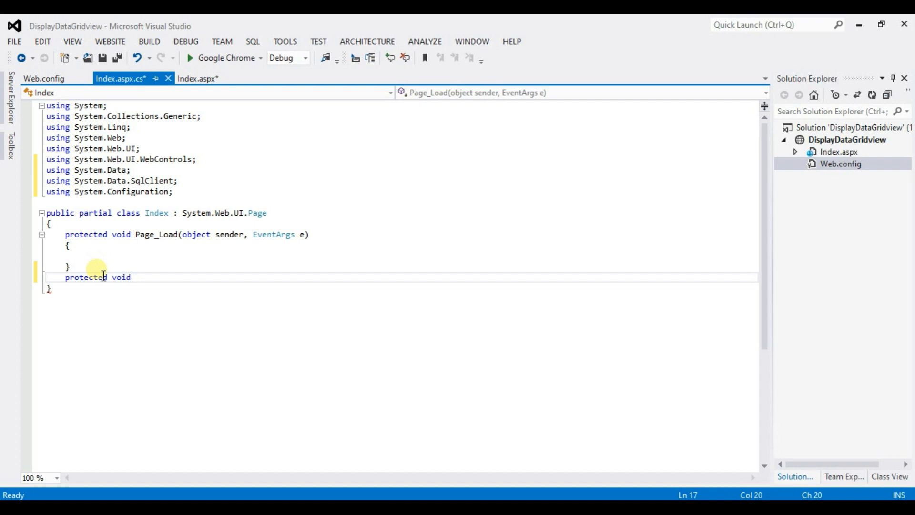
{"action": "type", "text": "G"}
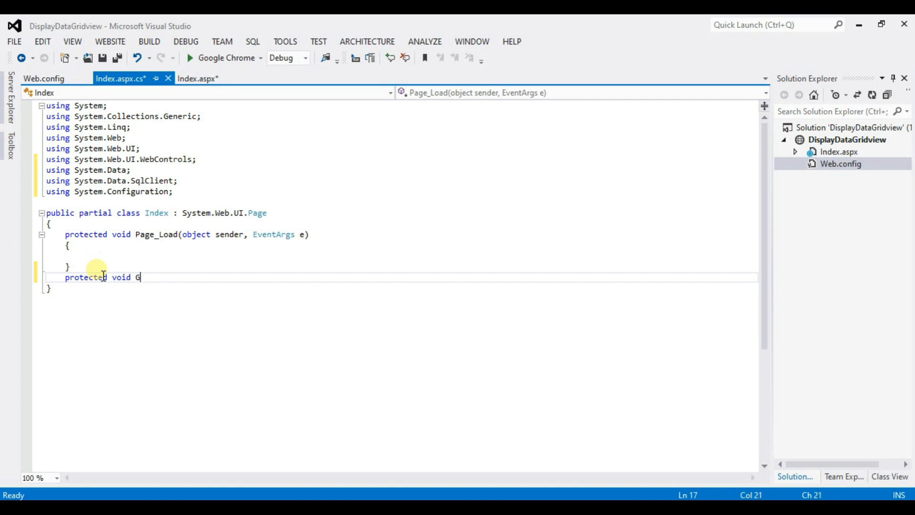
{"action": "type", "text": "V"}
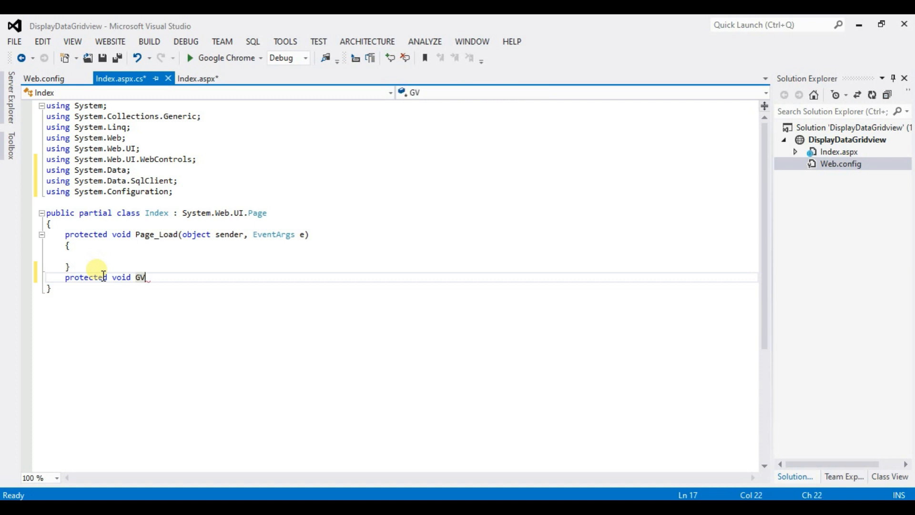
{"action": "type", "text": "bin"}
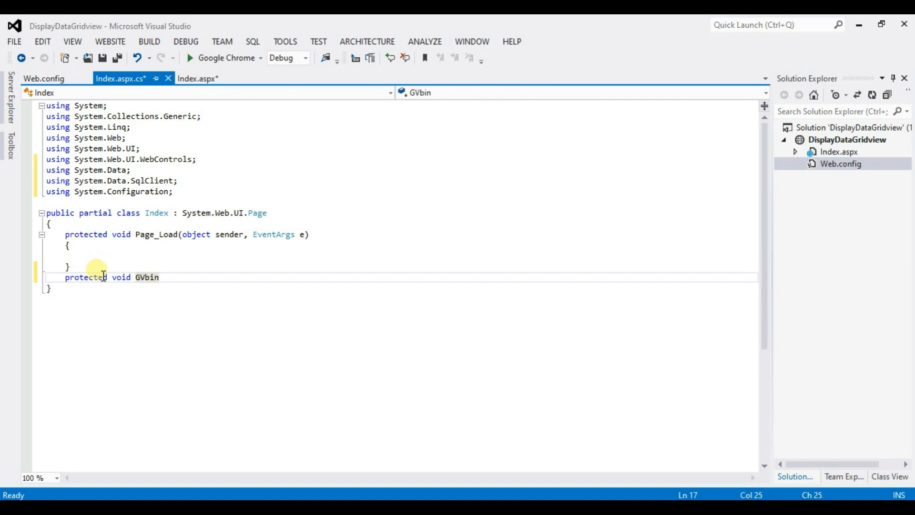
{"action": "type", "text": "d"}
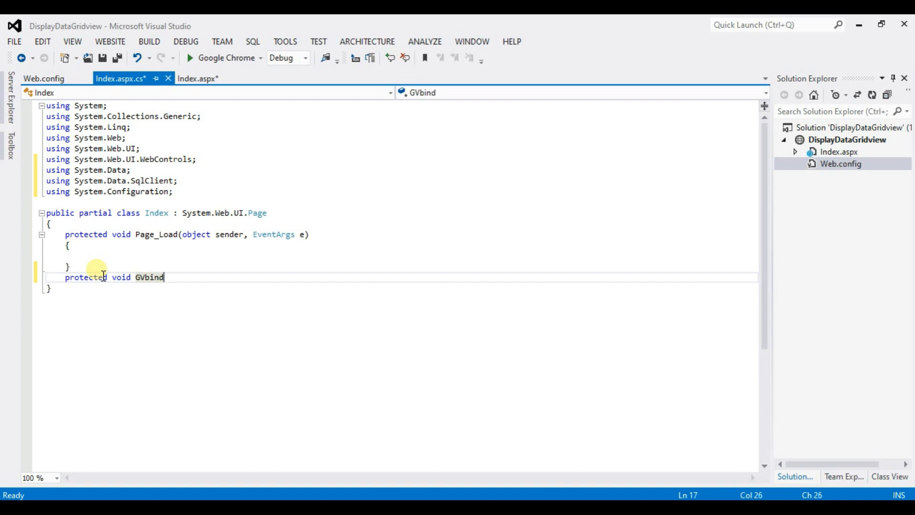
{"action": "type", "text": "()"}
{"action": "type", "text": "{"}
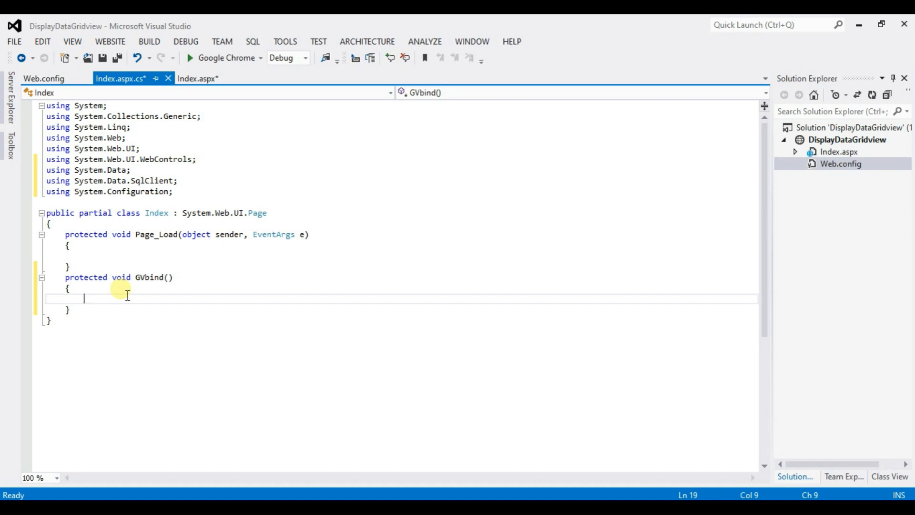
- Write 'string cs=ConfigurationManager.ConnectionStrings[]' as GVbind's first line, index left empty
{"action": "type", "text": "string"}
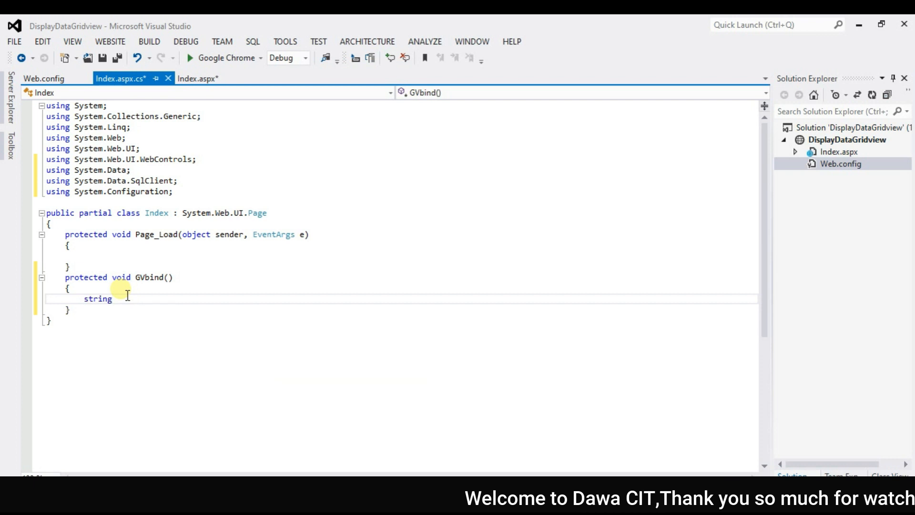
{"action": "type", "text": "c"}
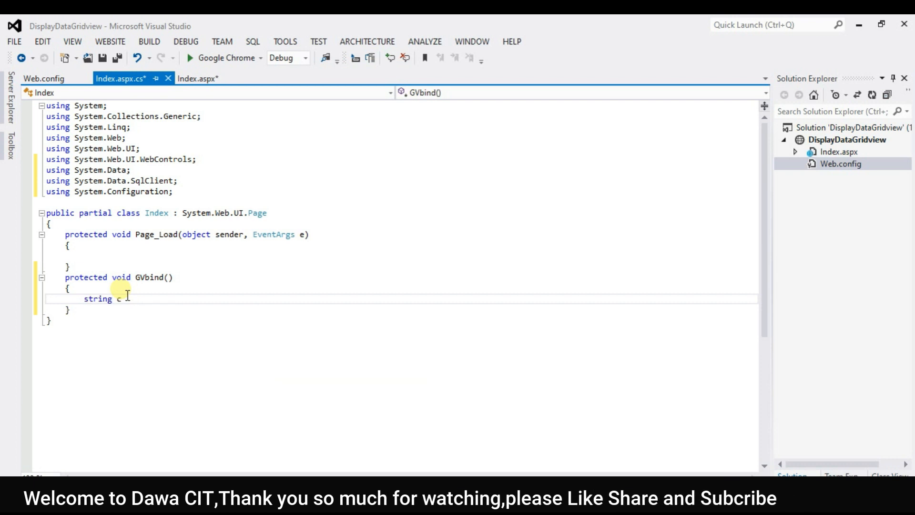
{"action": "type", "text": "s=ConfigurationManager"}
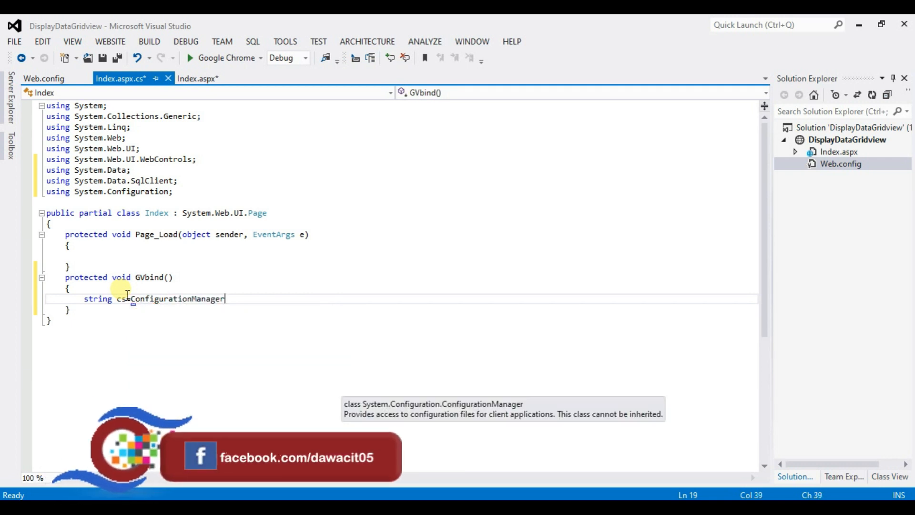
{"action": "type", "text": ".c"}
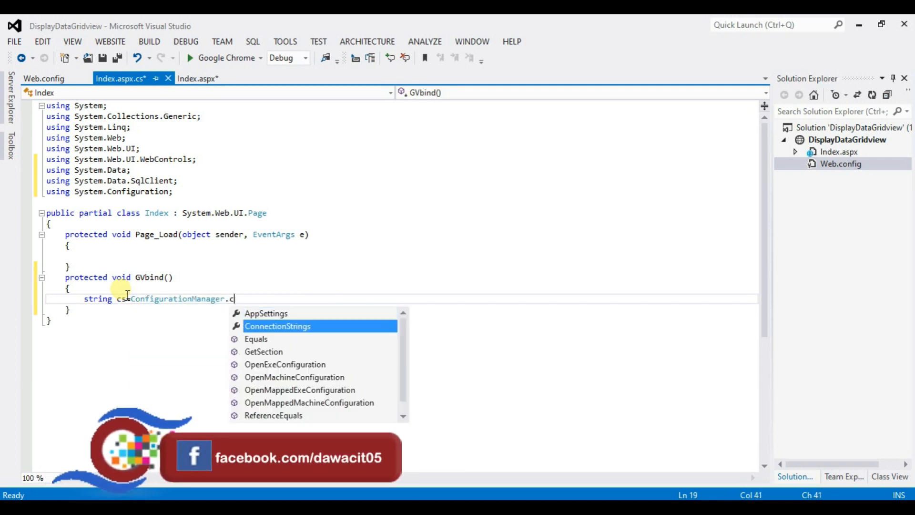
{"action": "type", "text": "onnectionStrings"}
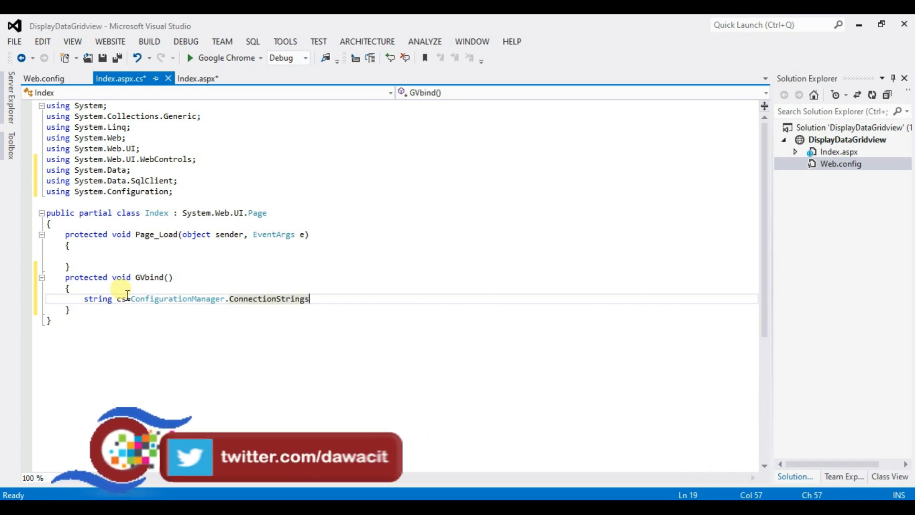
{"action": "type", "text": "[]"}
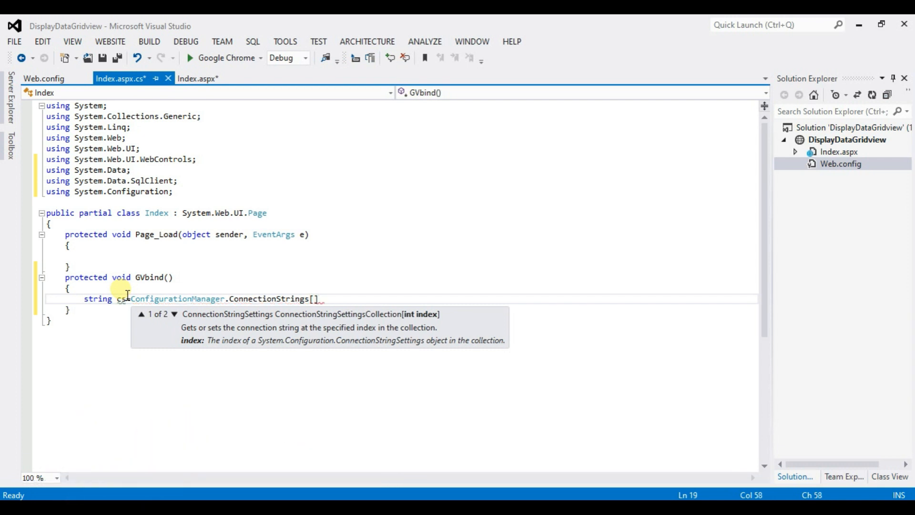
{"action": "mouse_move", "coordinate": [117, 187]}
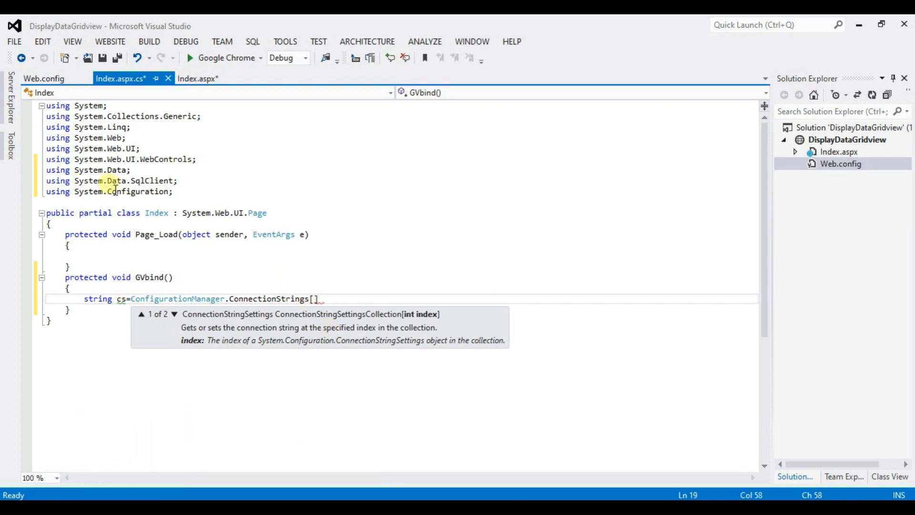
{"action": "mouse_move", "coordinate": [44, 79]}
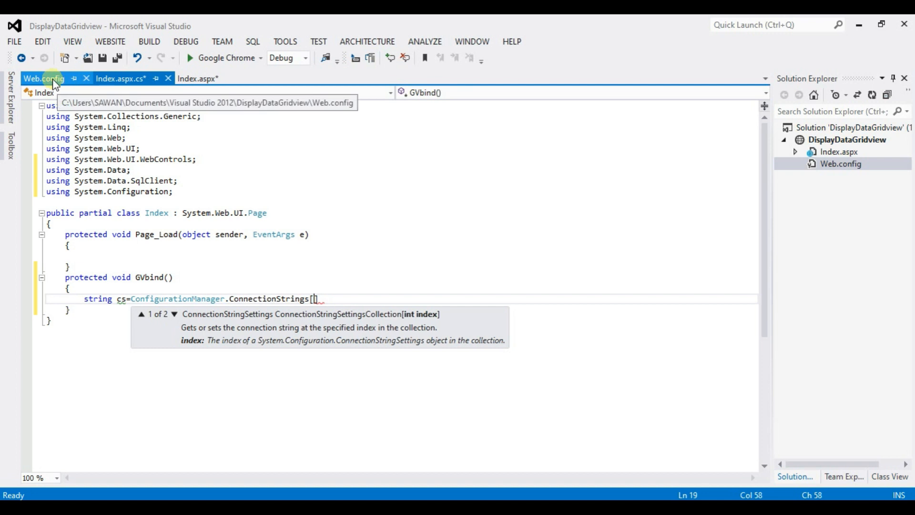
- Copy the connection string name DBCS from Web.config for use in the code-behind
{"action": "left_click", "coordinate": [43, 78]}
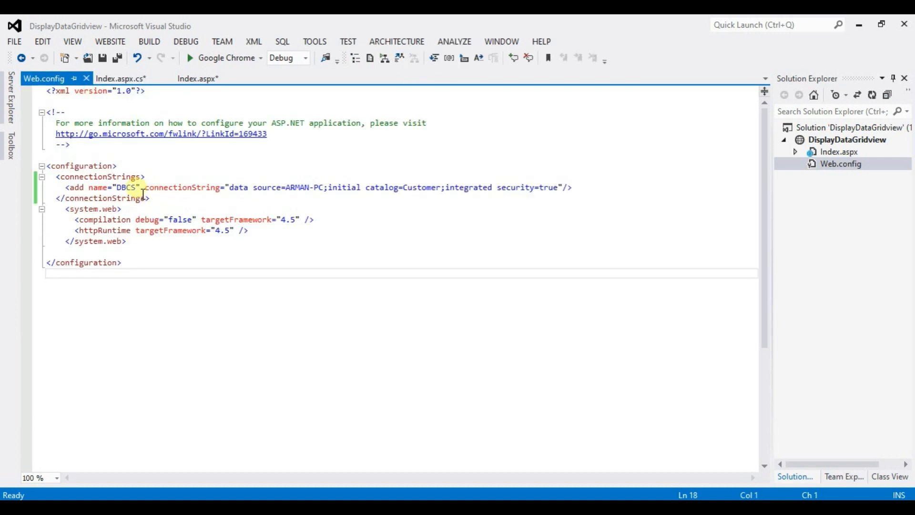
{"action": "double_click", "coordinate": [124, 187]}
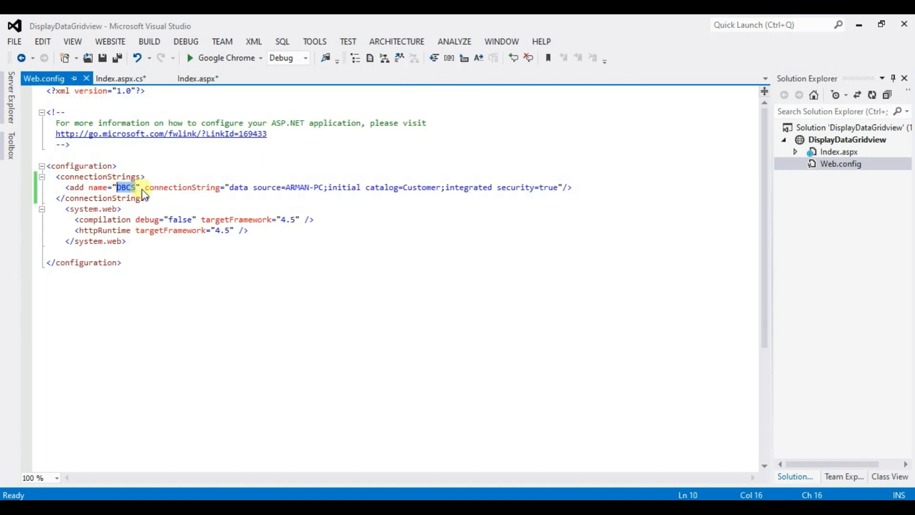
{"action": "right_click", "coordinate": [143, 189]}
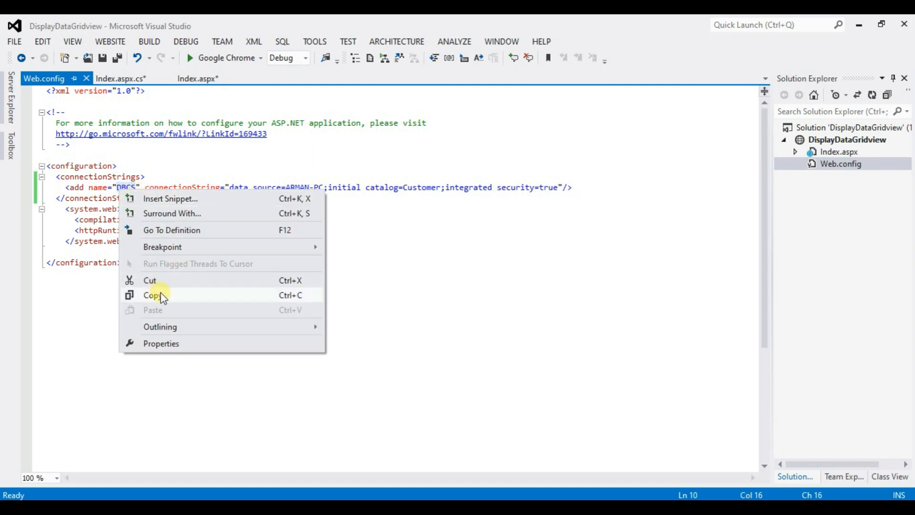
{"action": "left_click", "coordinate": [120, 78]}
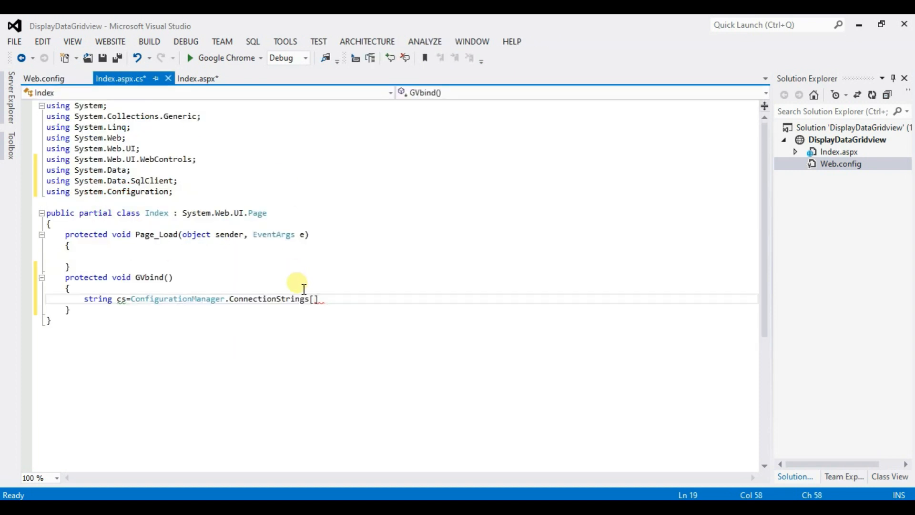
{"action": "mouse_move", "coordinate": [315, 299]}
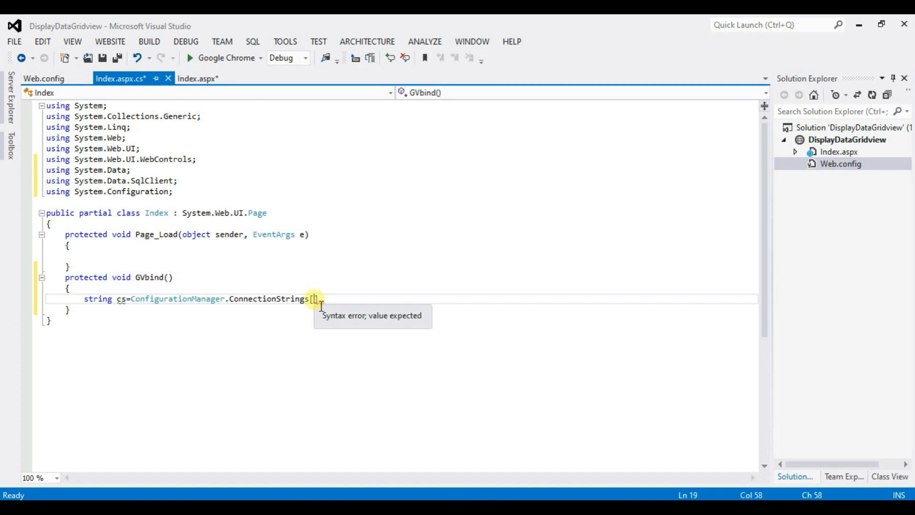
- Complete the line as ConfigurationManager.ConnectionStrings[DBCS].ConnectionString; by pasting DBCS
{"action": "right_click", "coordinate": [320, 304]}
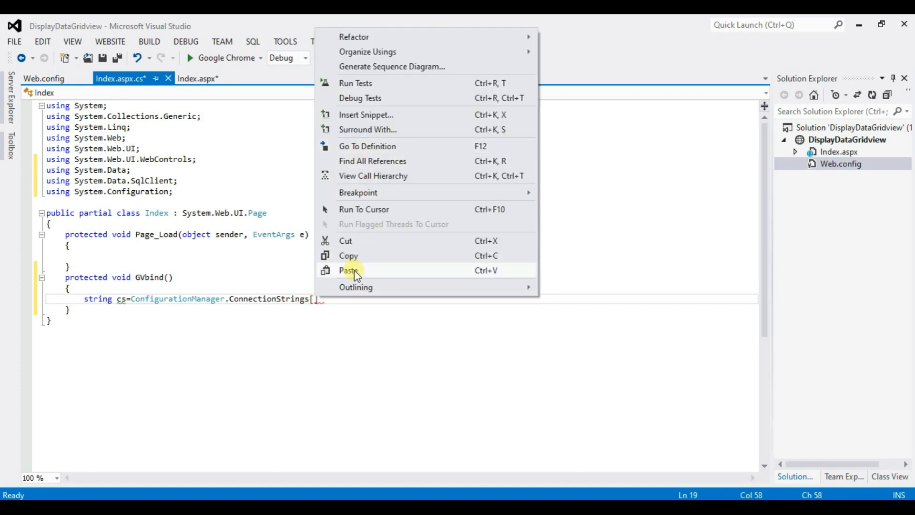
{"action": "left_click", "coordinate": [349, 269]}
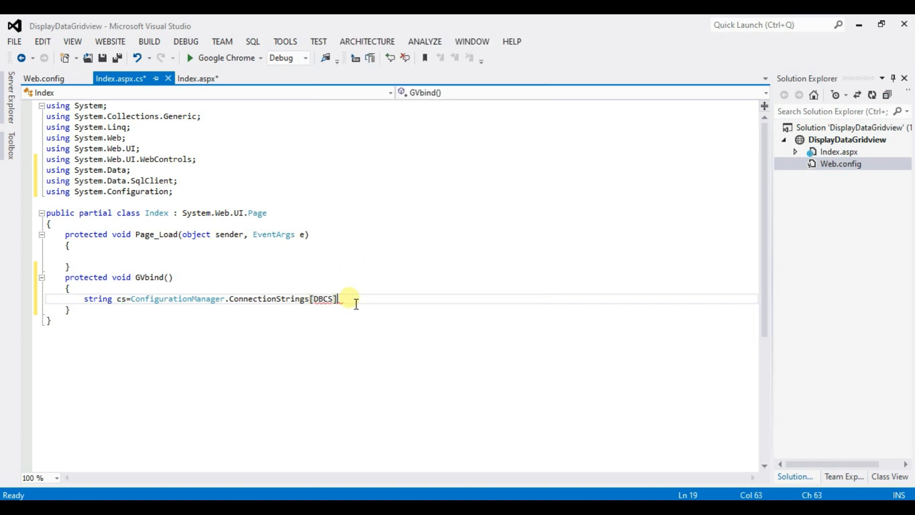
{"action": "type", "text": ".c"}
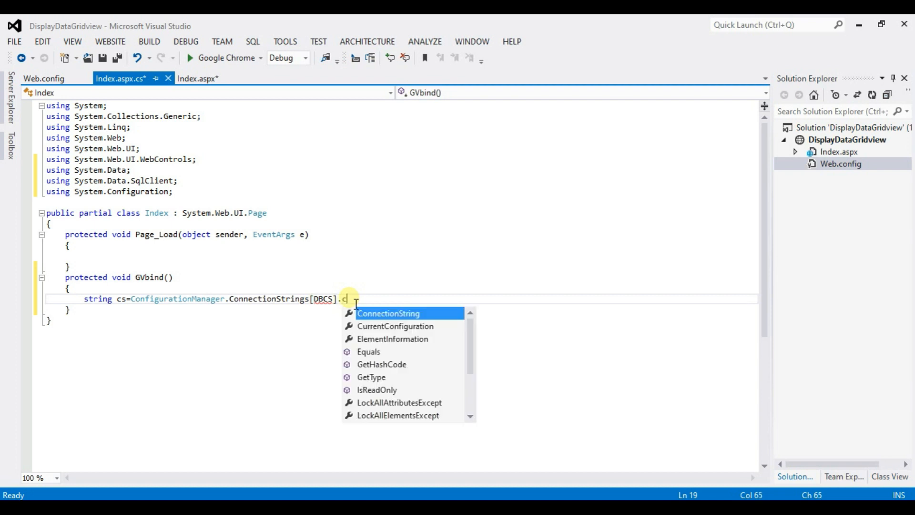
{"action": "type", "text": "onnectionString"}
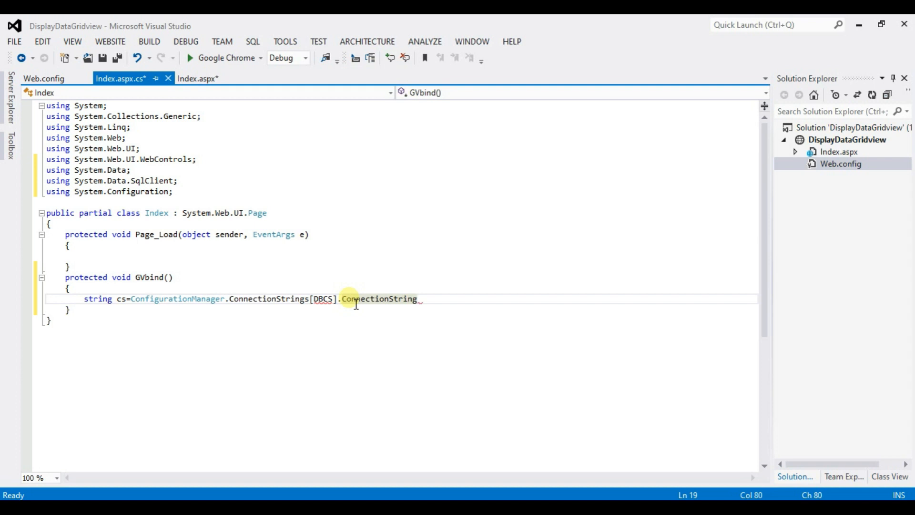
{"action": "type", "text": ";"}
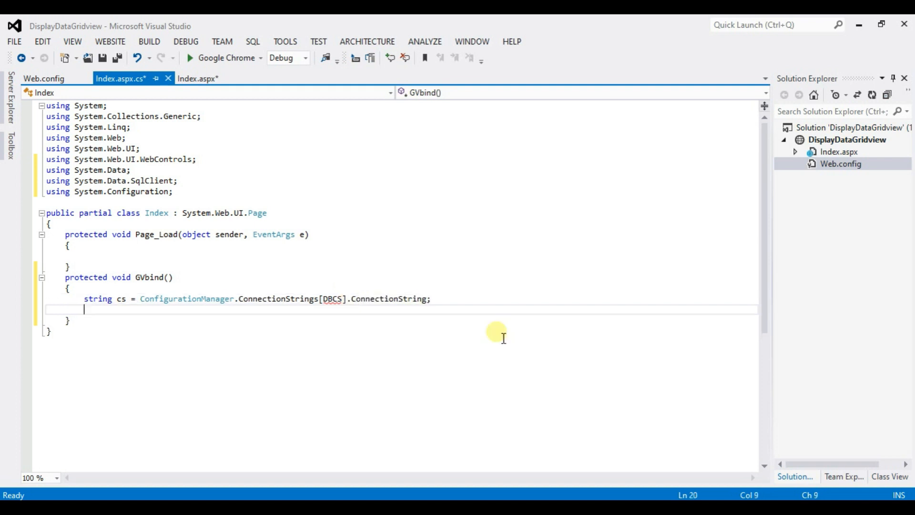
- Write using (SqlConnection con = new SqlConnection()) with empty constructor arguments
{"action": "type", "text": "using"}
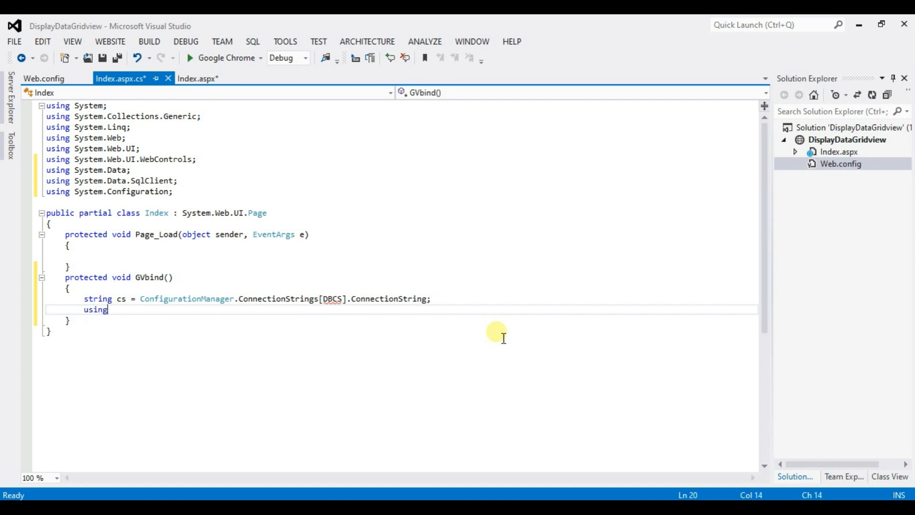
{"action": "type", "text": "("}
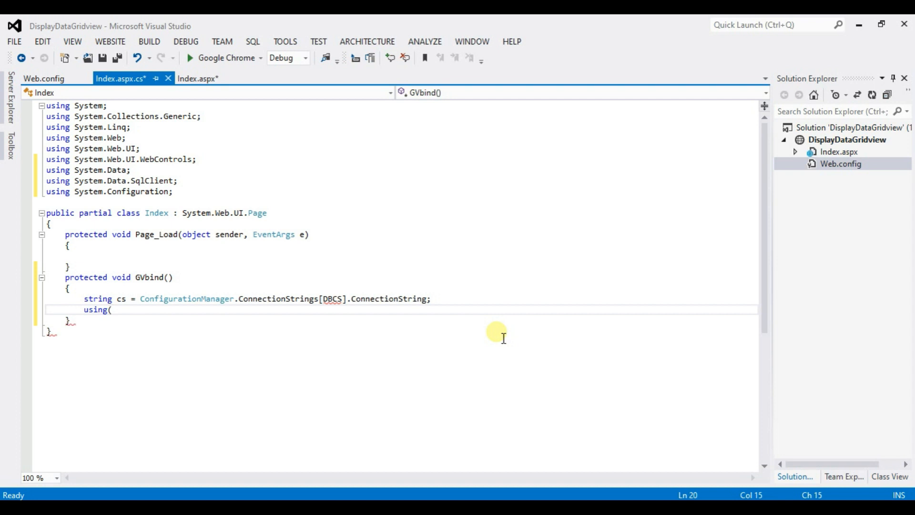
{"action": "type", "text": ")"}
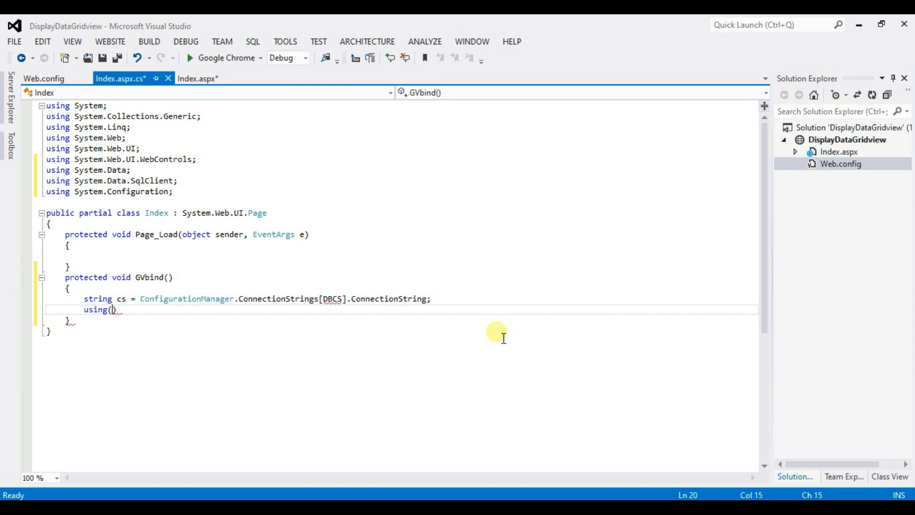
{"action": "type", "text": "sql"}
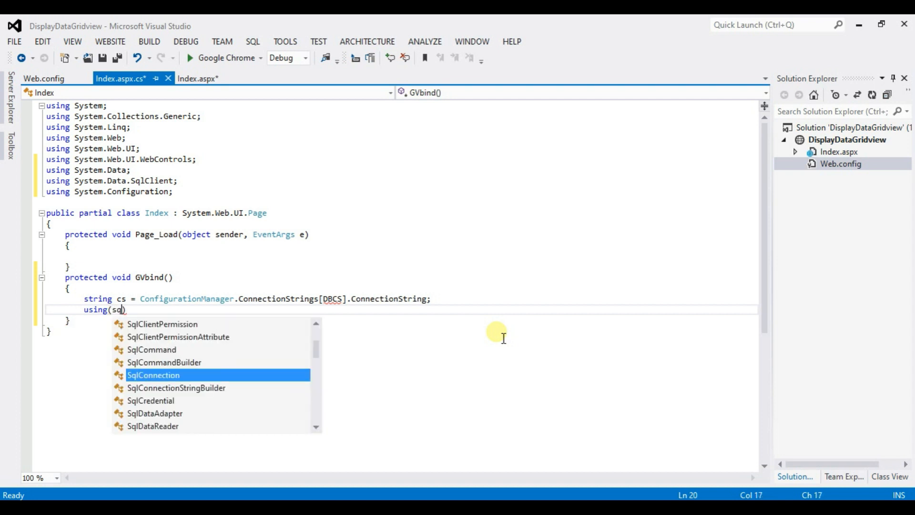
{"action": "type", "text": "con"}
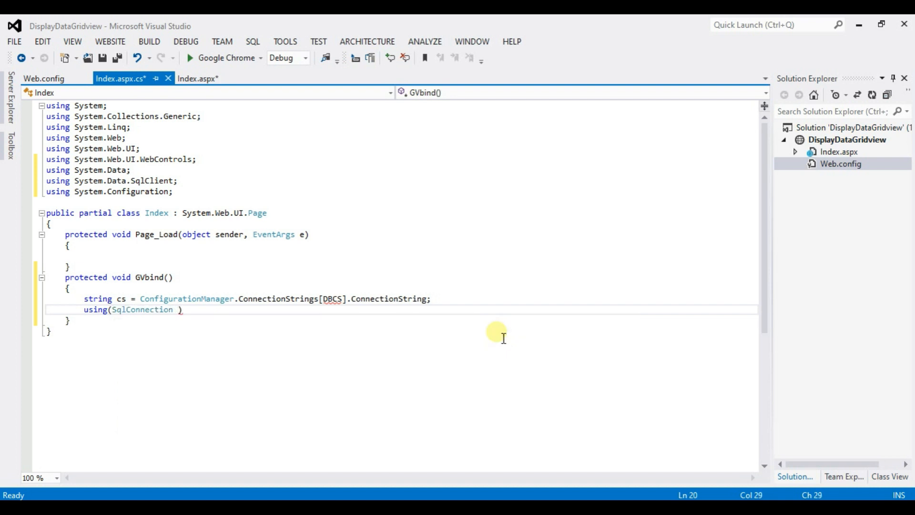
{"action": "type", "text": "co"}
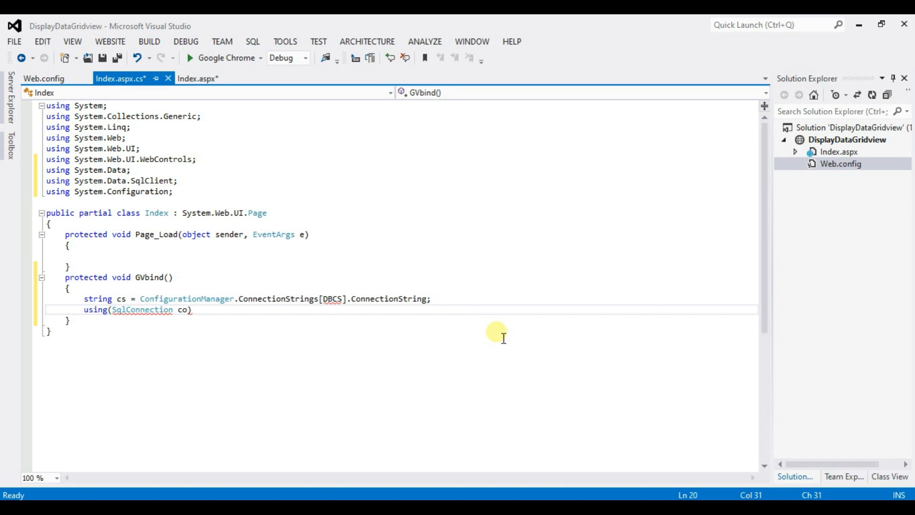
{"action": "type", "text": "n="}
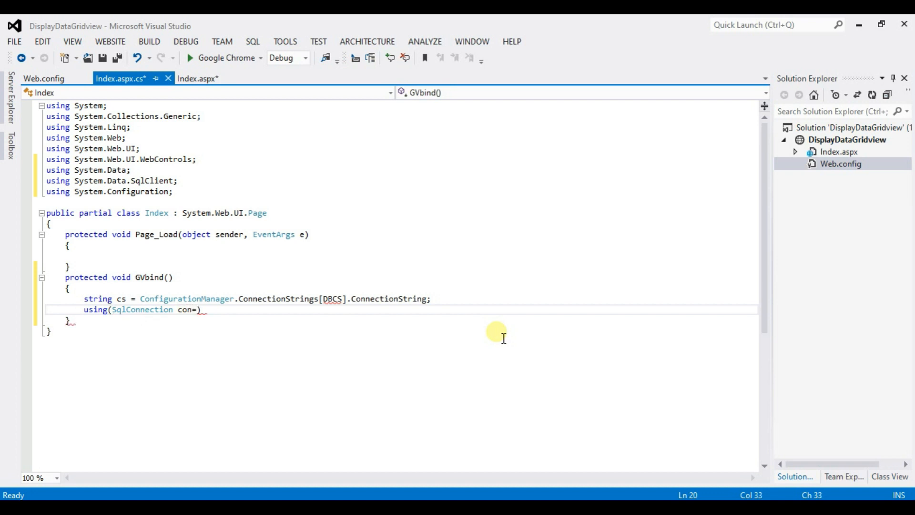
{"action": "type", "text": "new"}
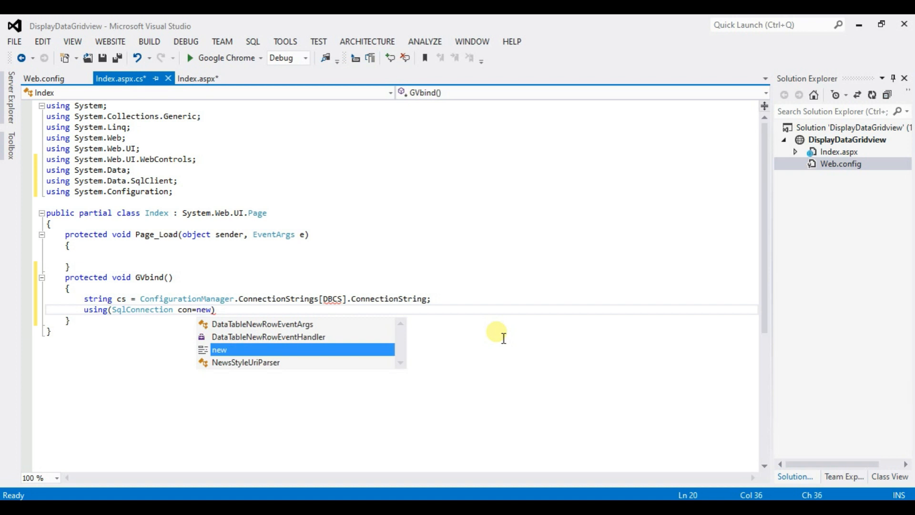
{"action": "type", "text": "s"}
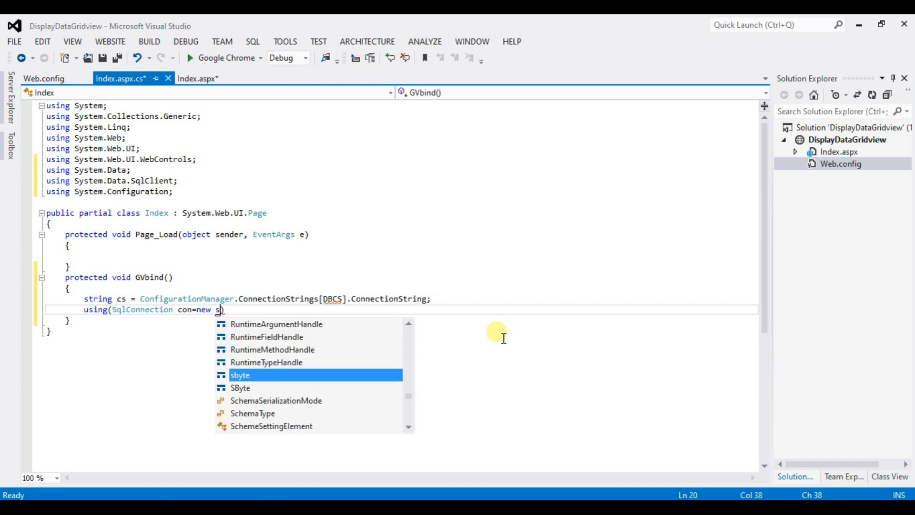
{"action": "type", "text": "SqlConnection"}
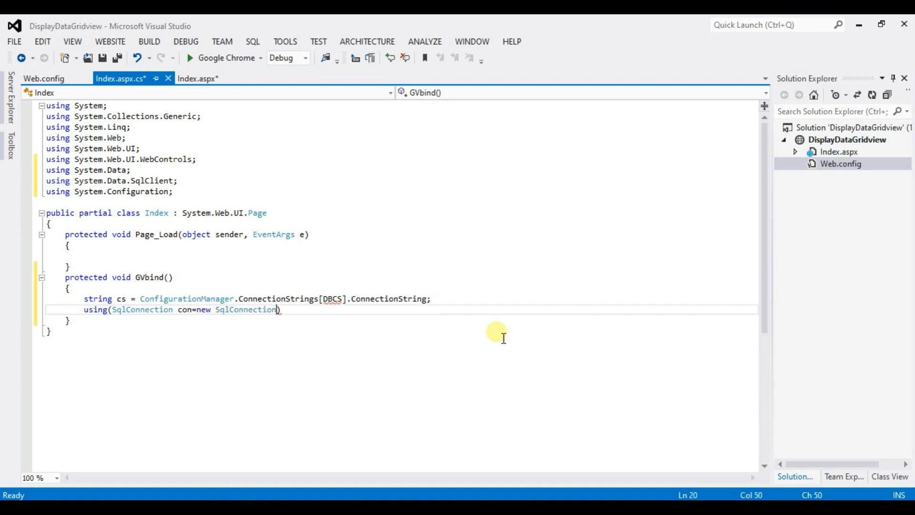
{"action": "type", "text": "()"}
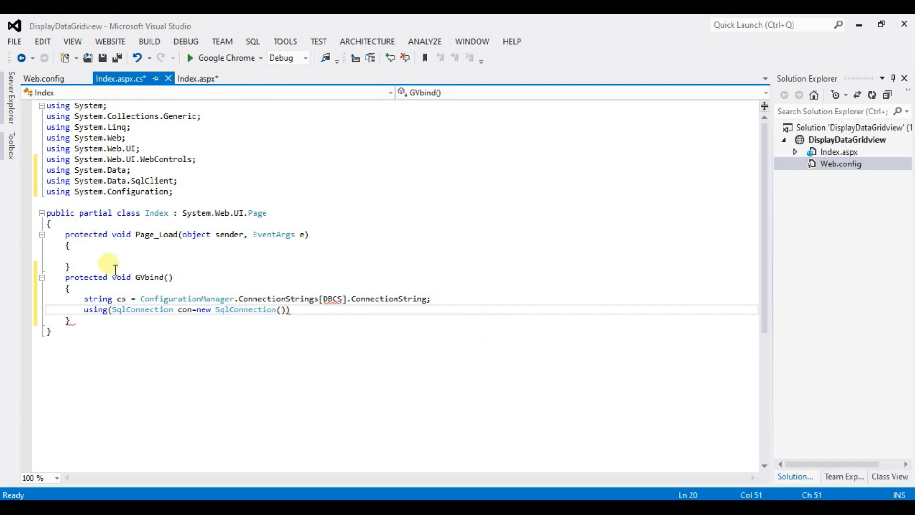
- Pass cs to the SqlConnection constructor and start the using block's body
{"action": "double_click", "coordinate": [120, 299]}
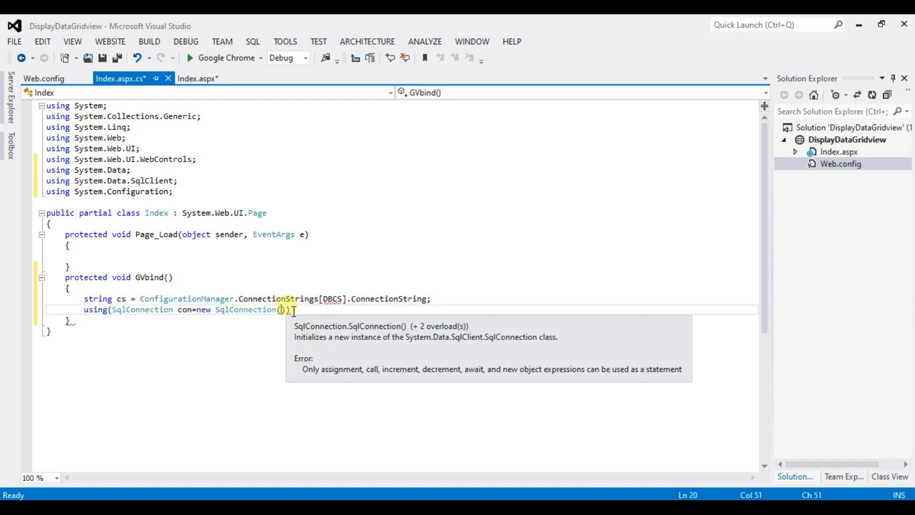
{"action": "type", "text": "cs"}
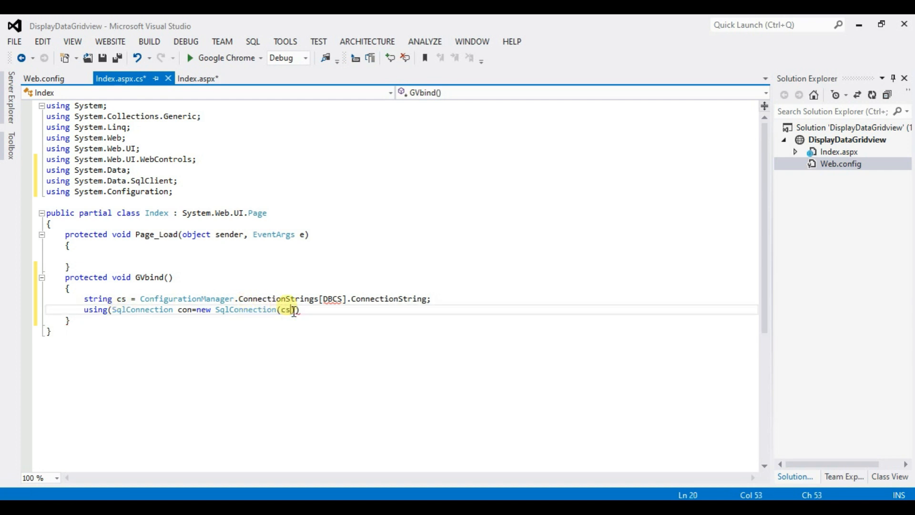
{"action": "type", "text": ")"}
{"action": "key", "text": "Return"}
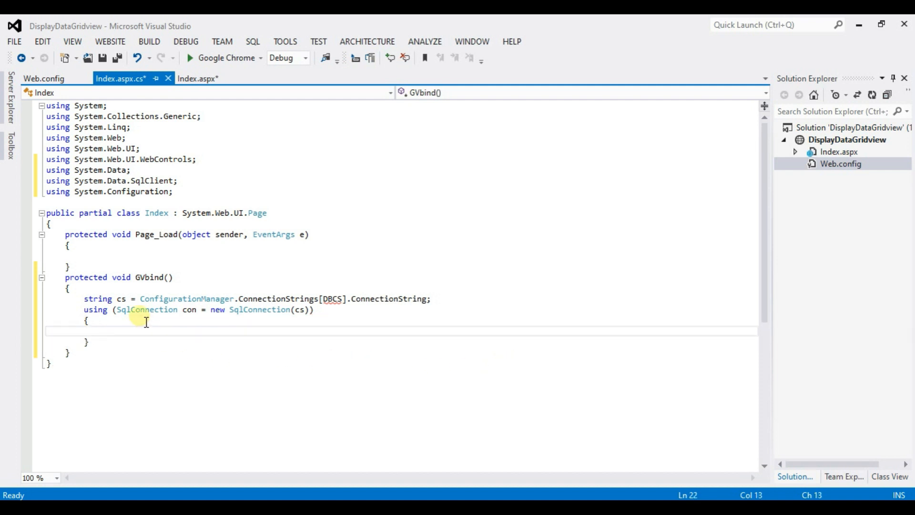
- Call con.Open(); as the first statement inside the using block
{"action": "type", "text": "co"}
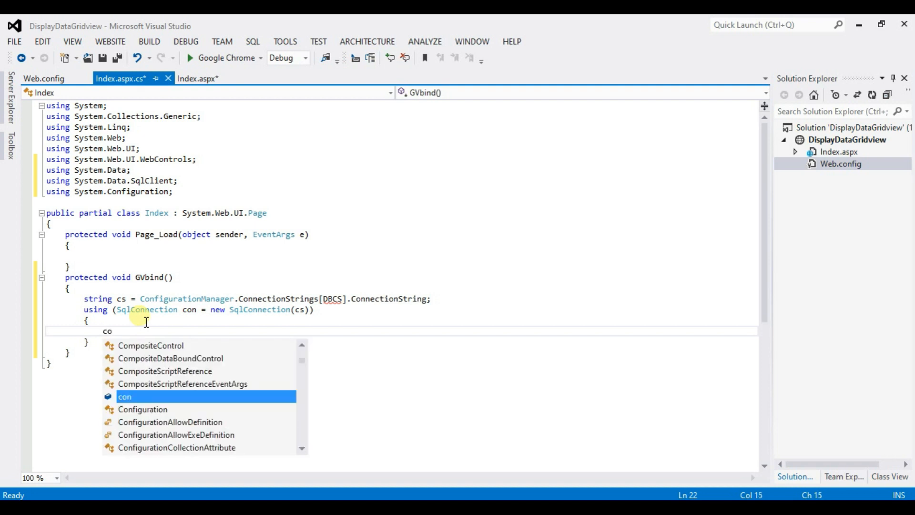
{"action": "type", "text": "."}
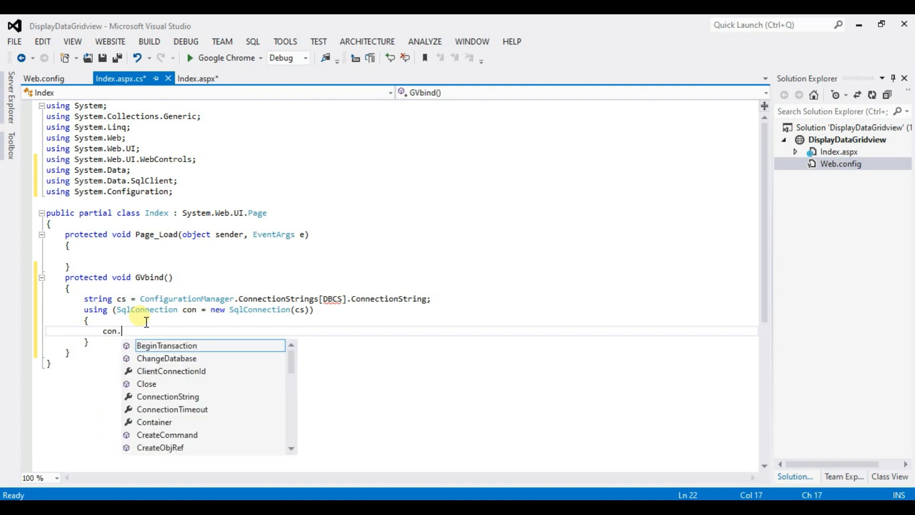
{"action": "type", "text": "Open("}
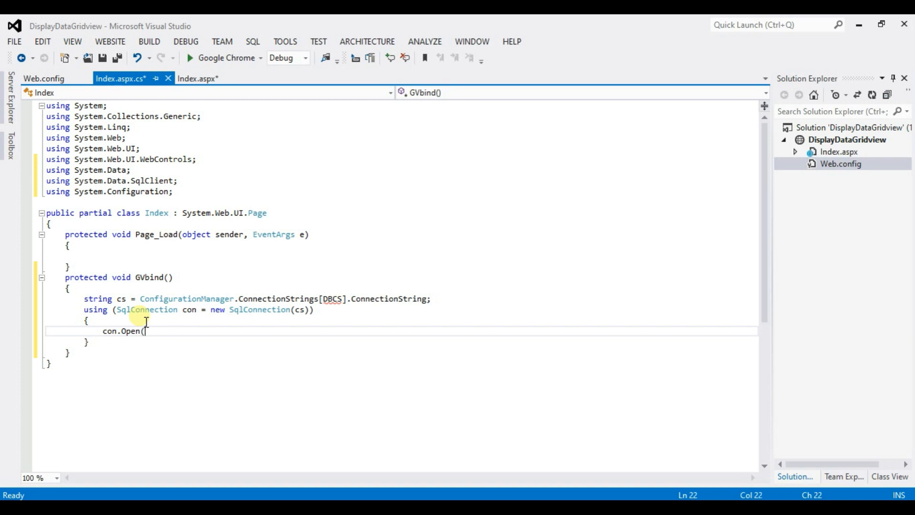
{"action": "type", "text": ");"}
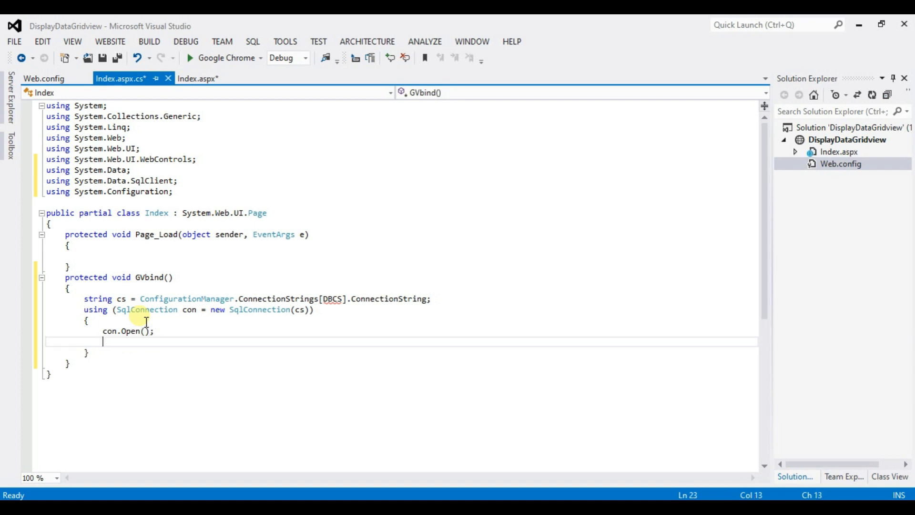
- Begin SqlCommand cmd=new SqlCommand("select * from") with the table name still to come
{"action": "type", "text": "sql"}
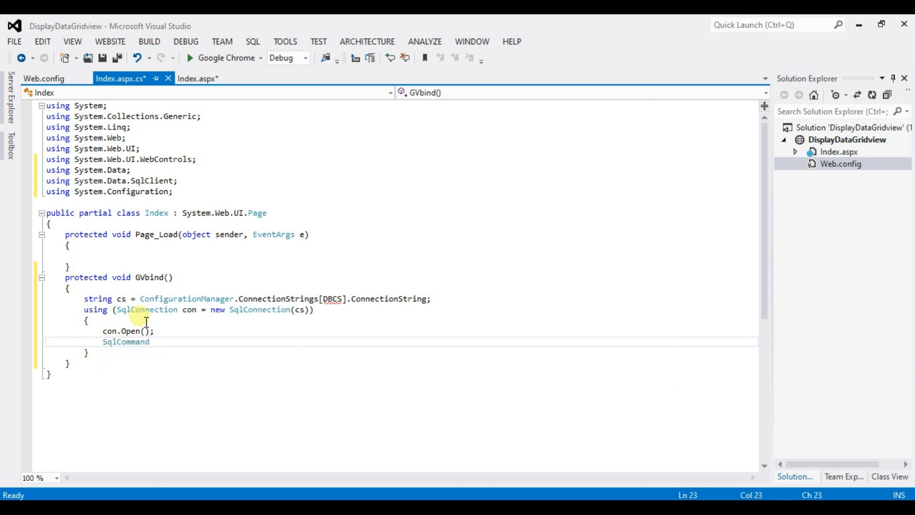
{"action": "type", "text": "cmd"}
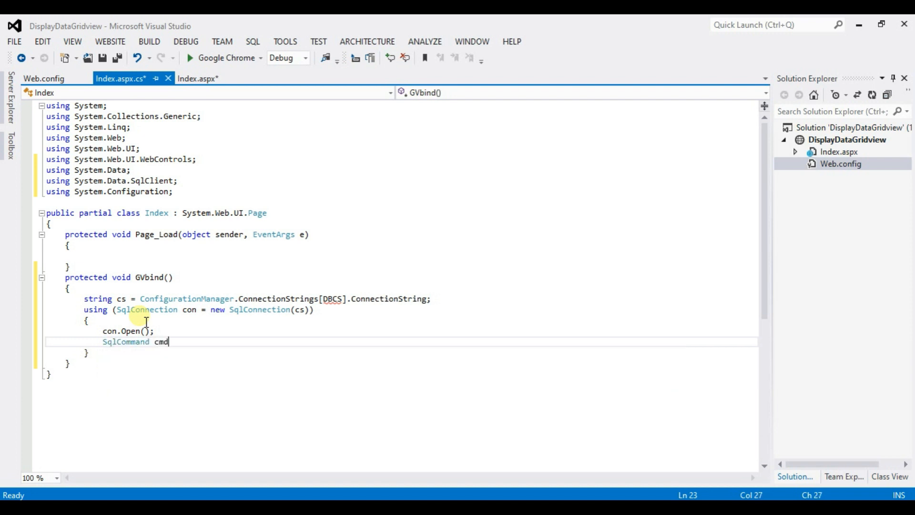
{"action": "type", "text": "=new SqlCommand"}
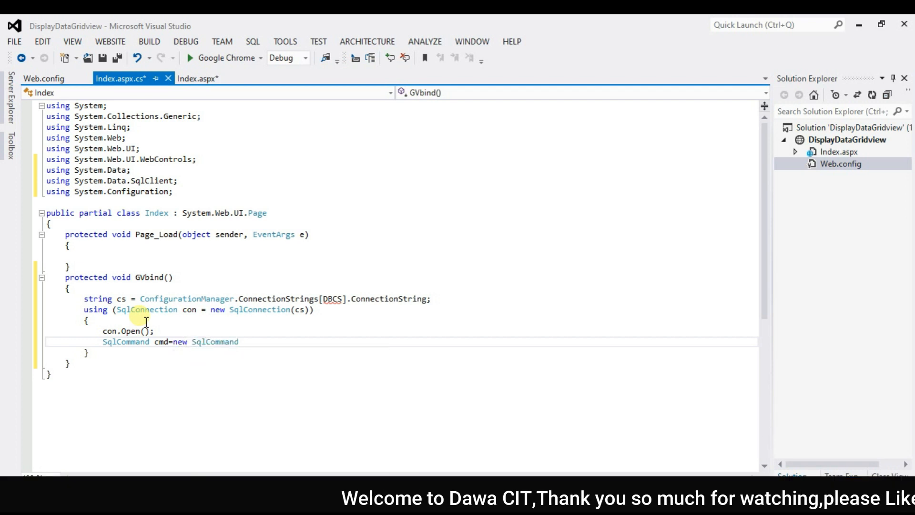
{"action": "type", "text": "()"}
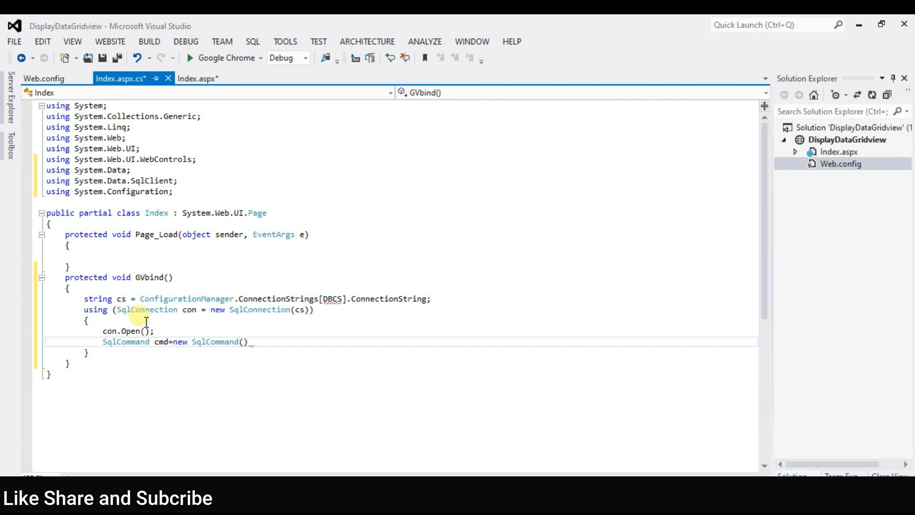
{"action": "type", "text": "\"\""}
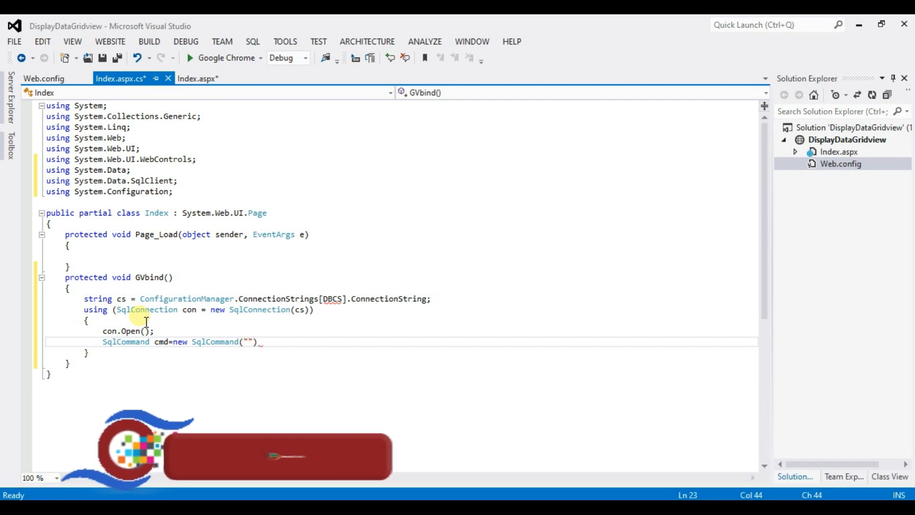
{"action": "type", "text": "select"}
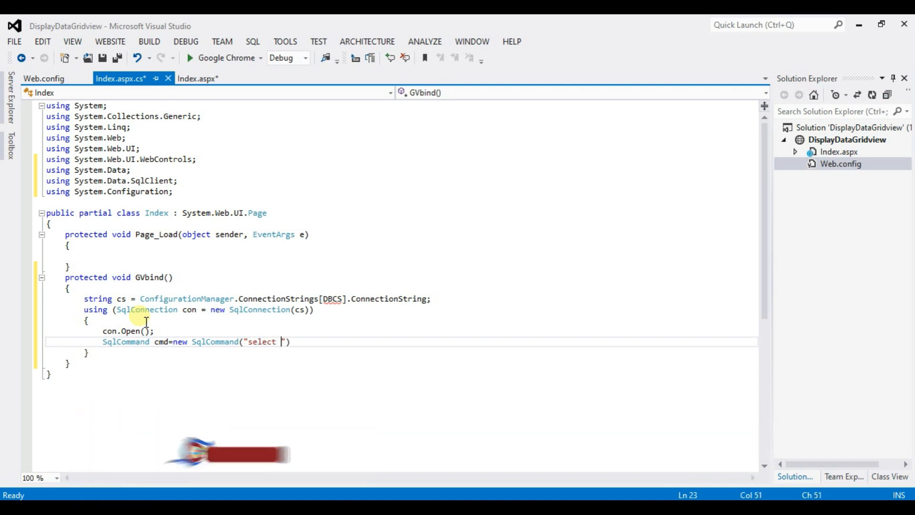
{"action": "type", "text": "*"}
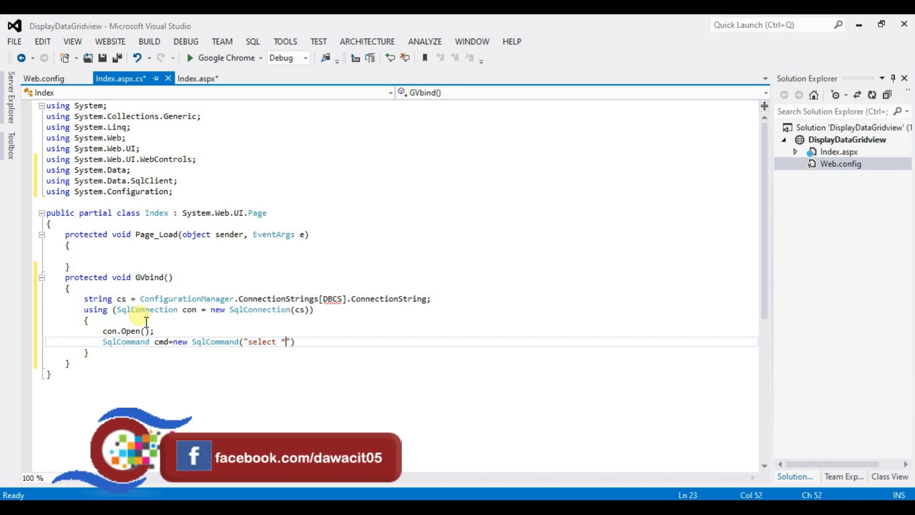
{"action": "type", "text": "fro"}
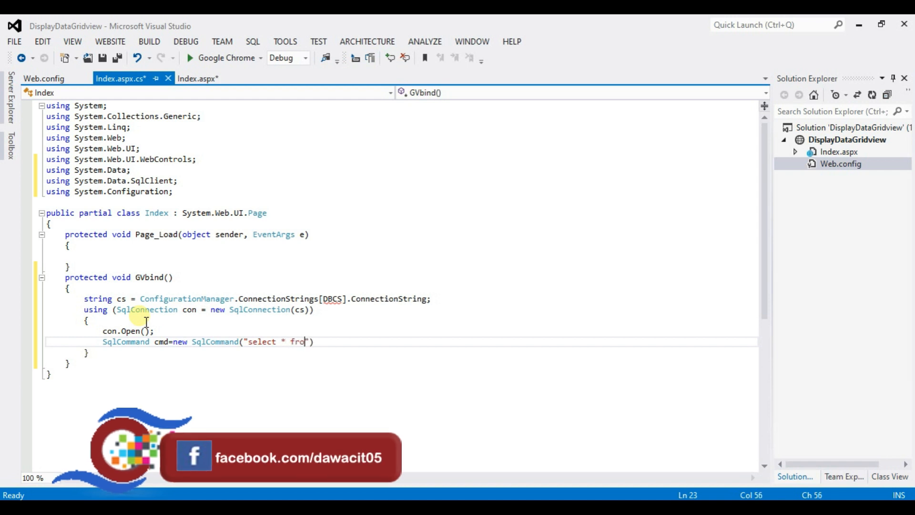
{"action": "type", "text": "m"}
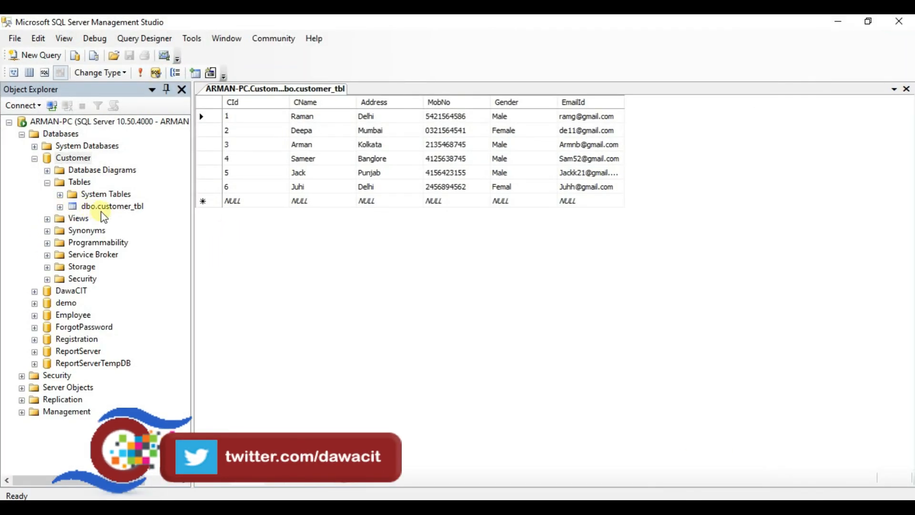
{"action": "left_click", "coordinate": [111, 206]}
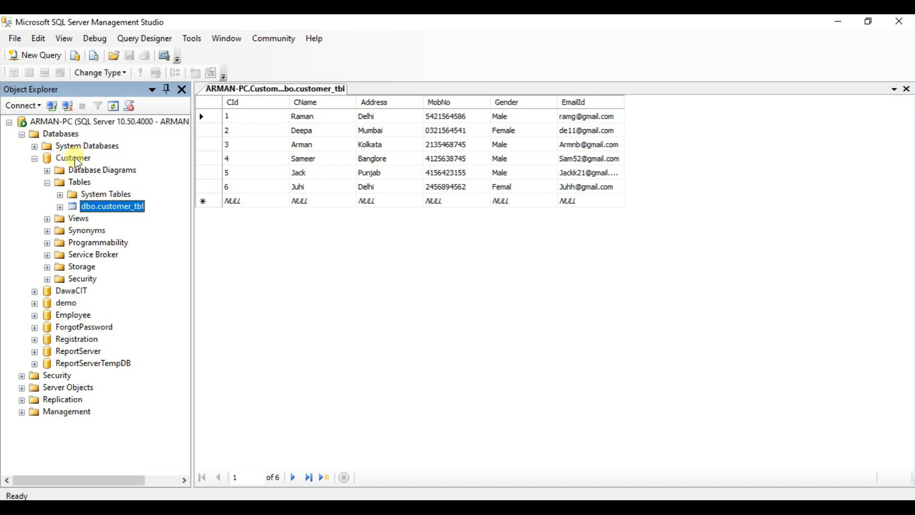
{"action": "mouse_move", "coordinate": [137, 212]}
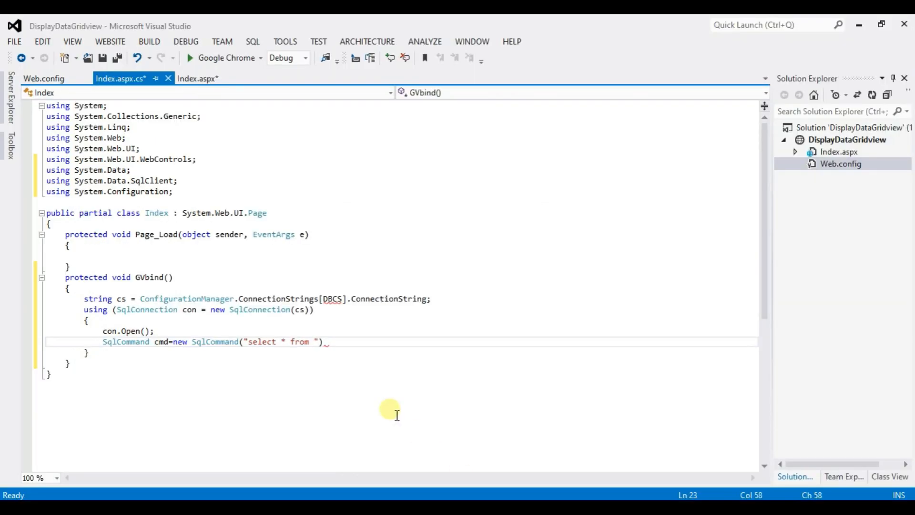
- Finish the command as new SqlCommand("select * from customer_tbl", con);
{"action": "type", "text": "custome"}
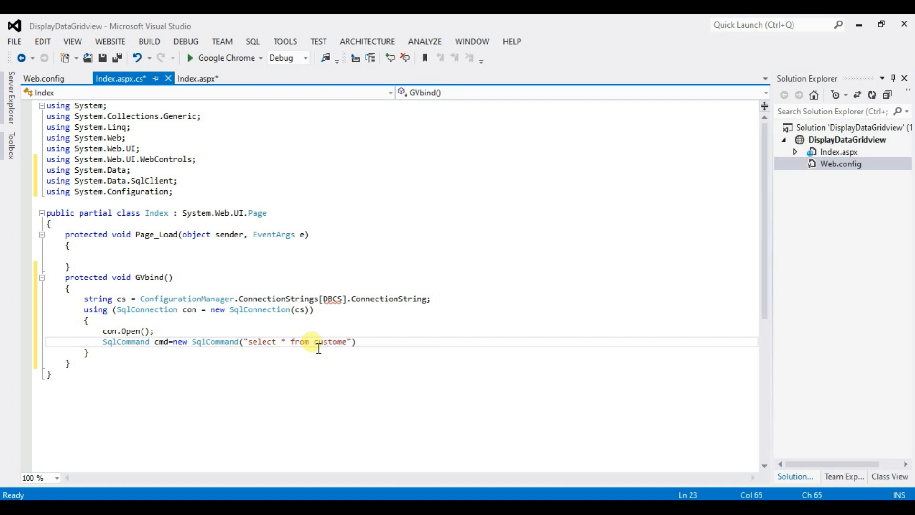
{"action": "type", "text": "r_tb"}
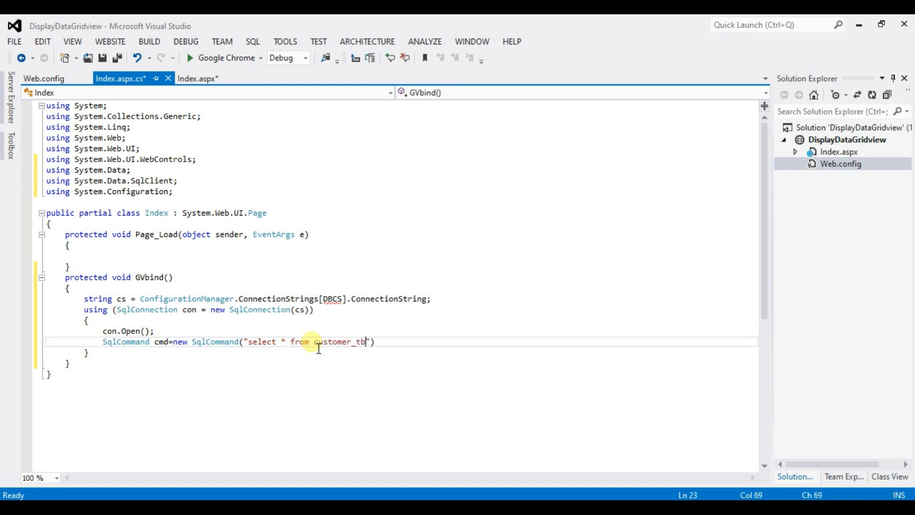
{"action": "type", "text": "l"}
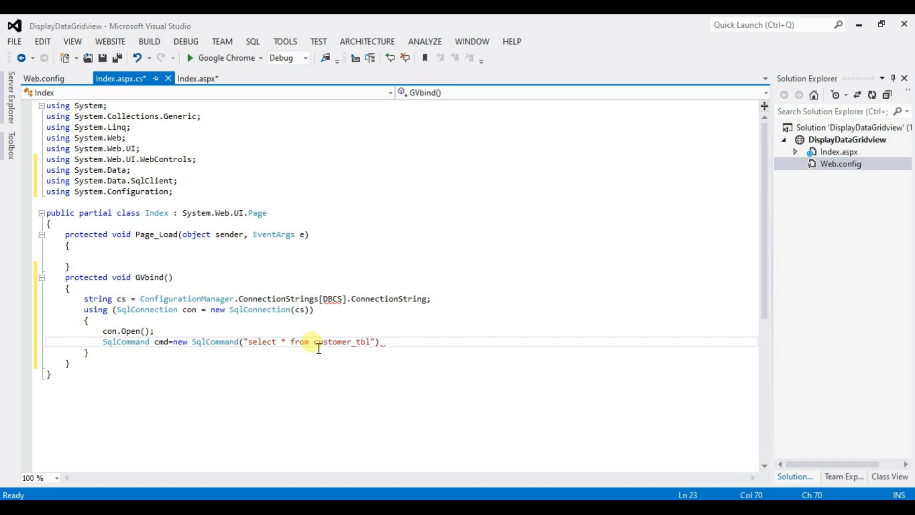
{"action": "type", "text": ",con"}
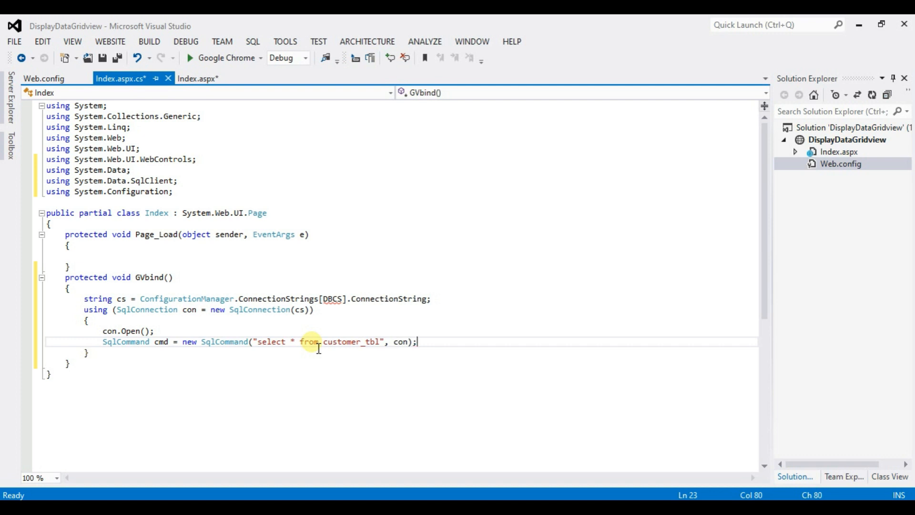
- Read the results with SqlDataReader dr = cmd.ExecuteReader();
{"action": "type", "text": "s"}
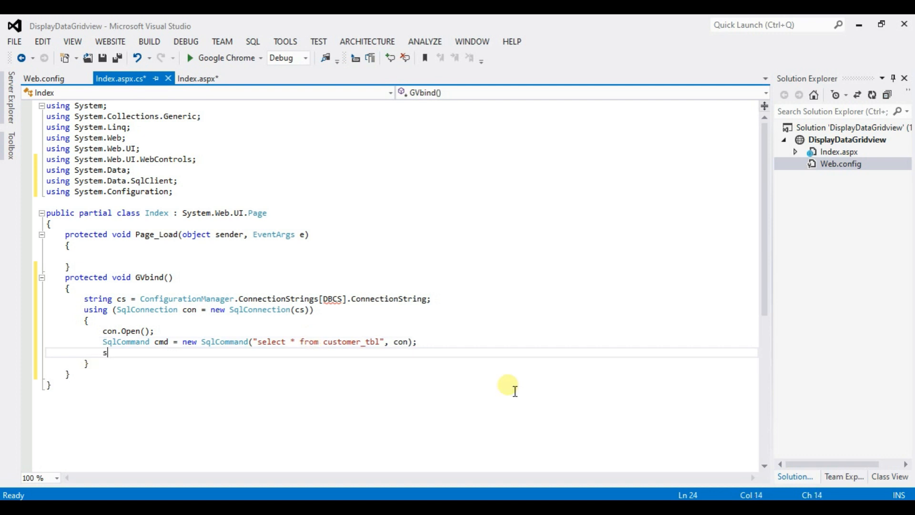
{"action": "type", "text": "qlda"}
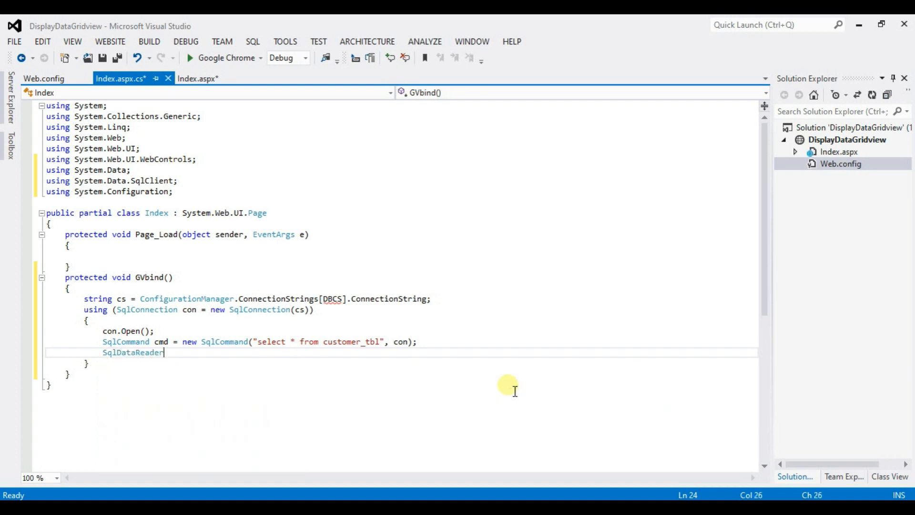
{"action": "type", "text": "d"}
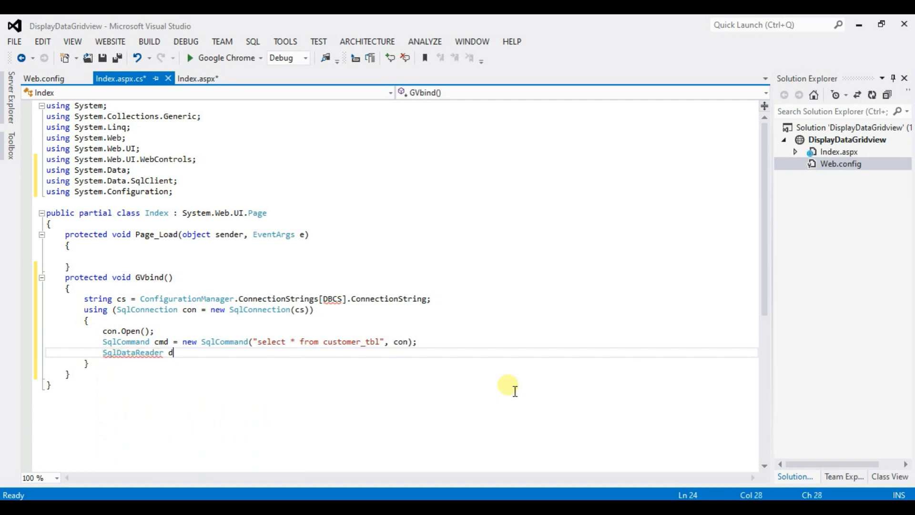
{"action": "type", "text": "r="}
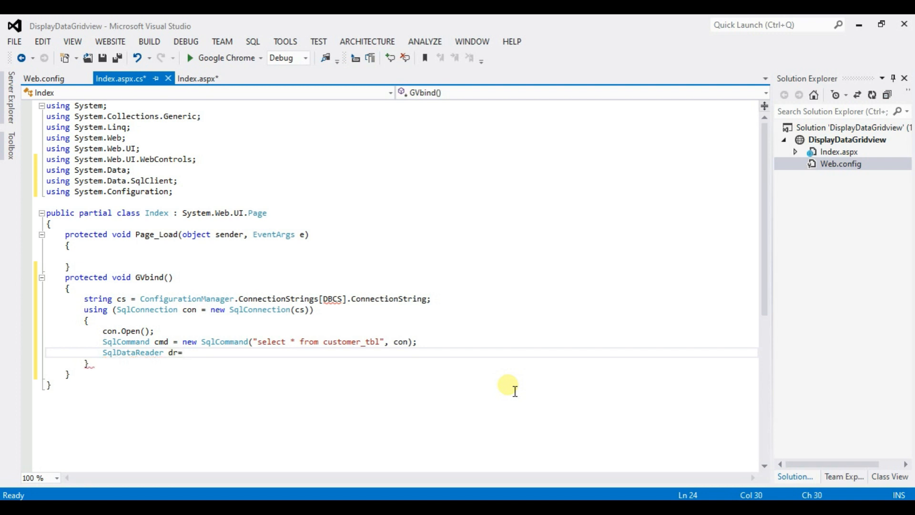
{"action": "type", "text": "cmd"}
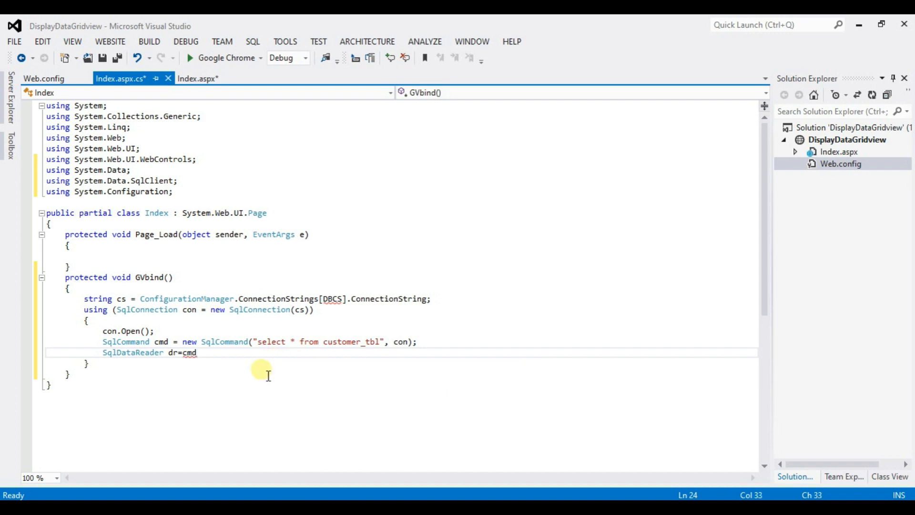
{"action": "type", "text": "."}
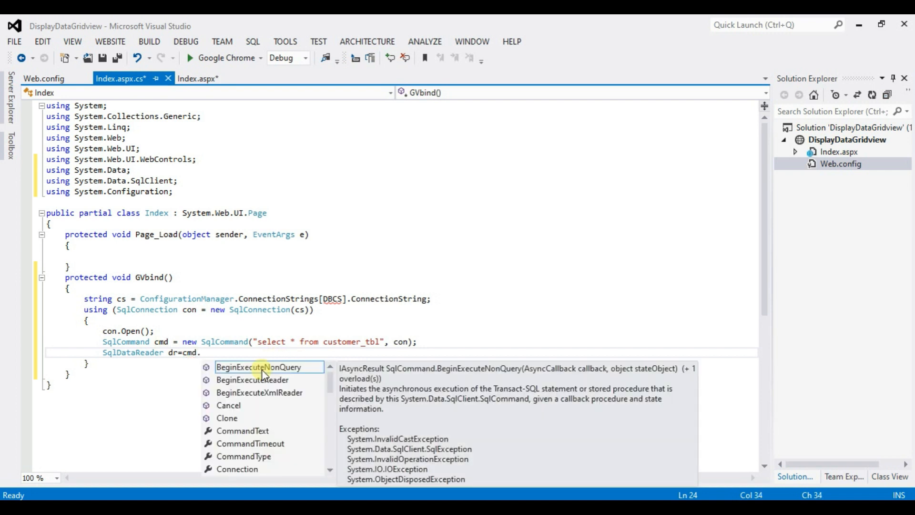
{"action": "type", "text": "exe"}
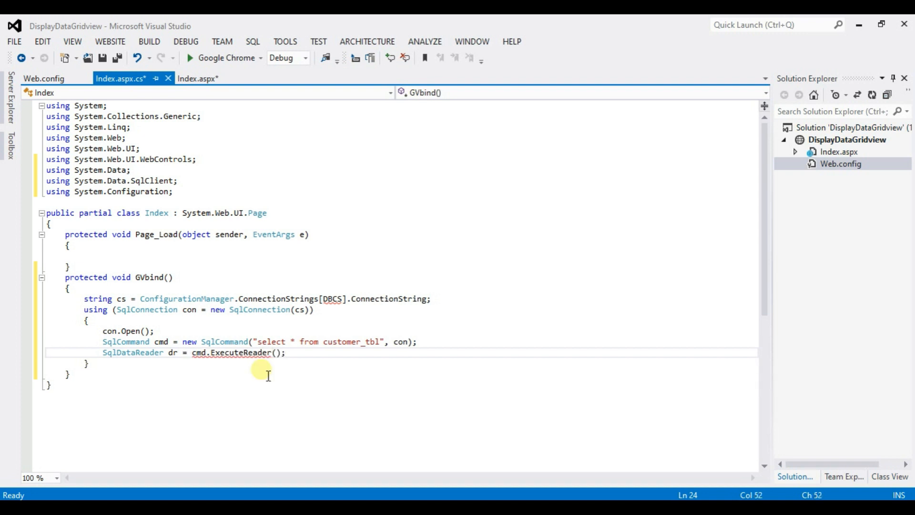
- Add an empty if (dr.HasRows == true) block below the reader
{"action": "type", "text": "if("}
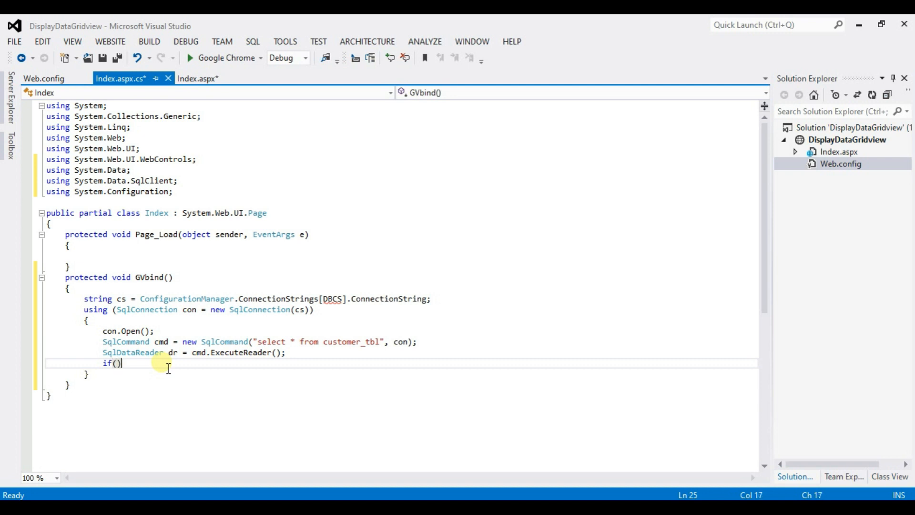
{"action": "type", "text": "dr"}
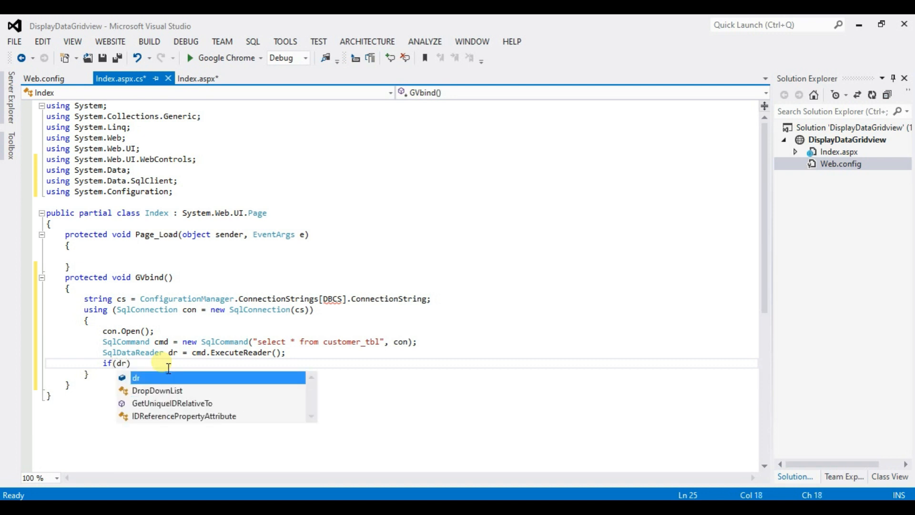
{"action": "type", "text": "has"}
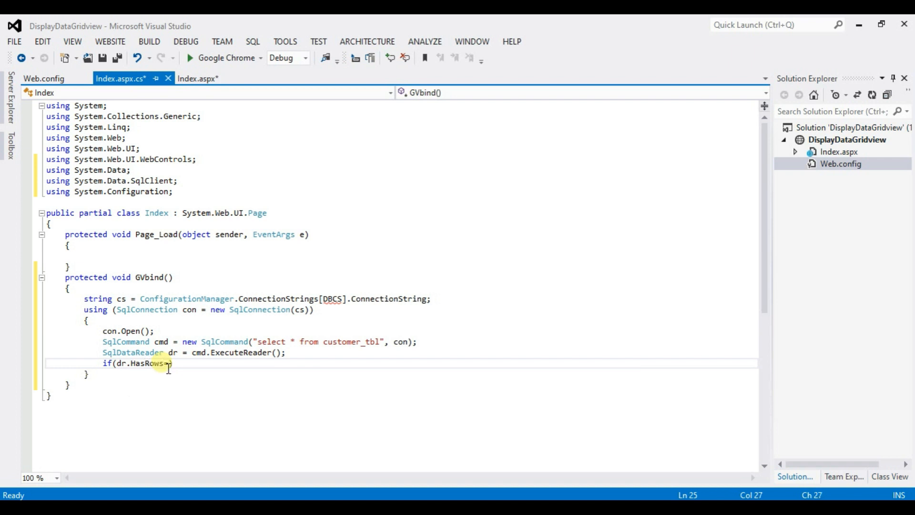
{"action": "type", "text": "true"}
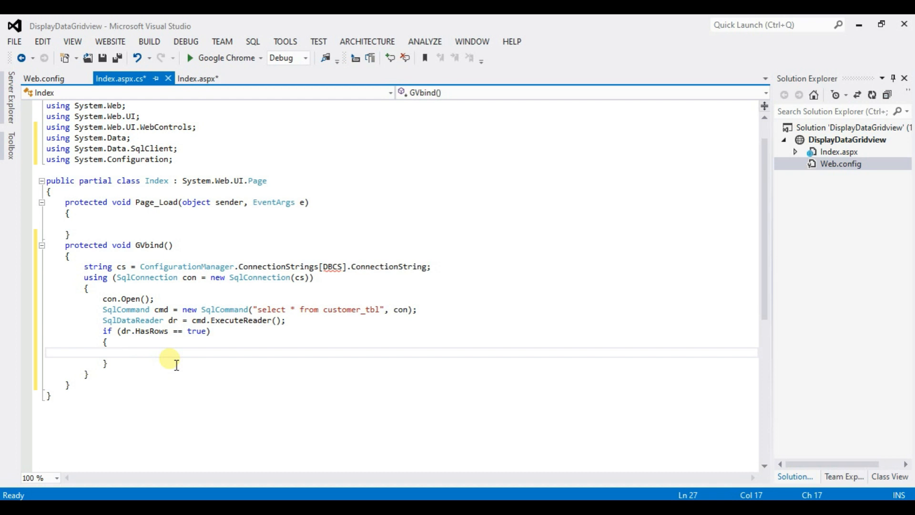
{"action": "mouse_move", "coordinate": [198, 78]}
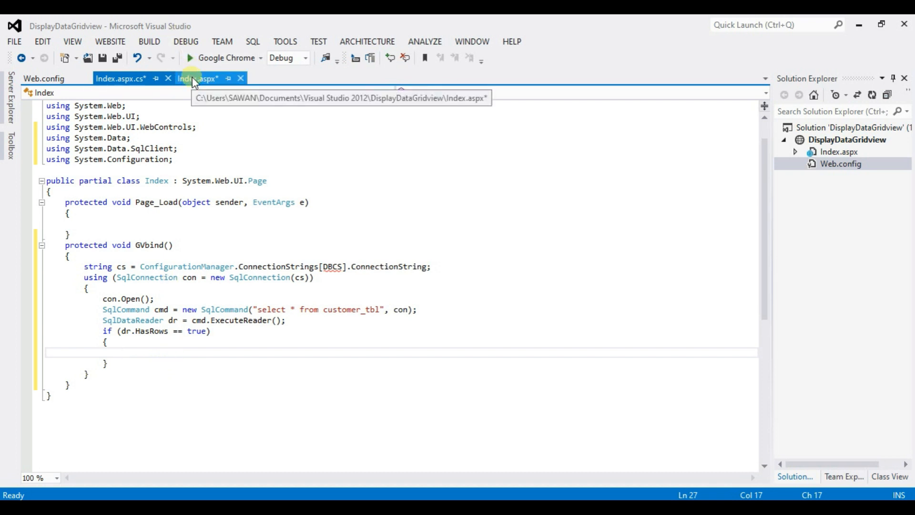
{"action": "left_click", "coordinate": [198, 78]}
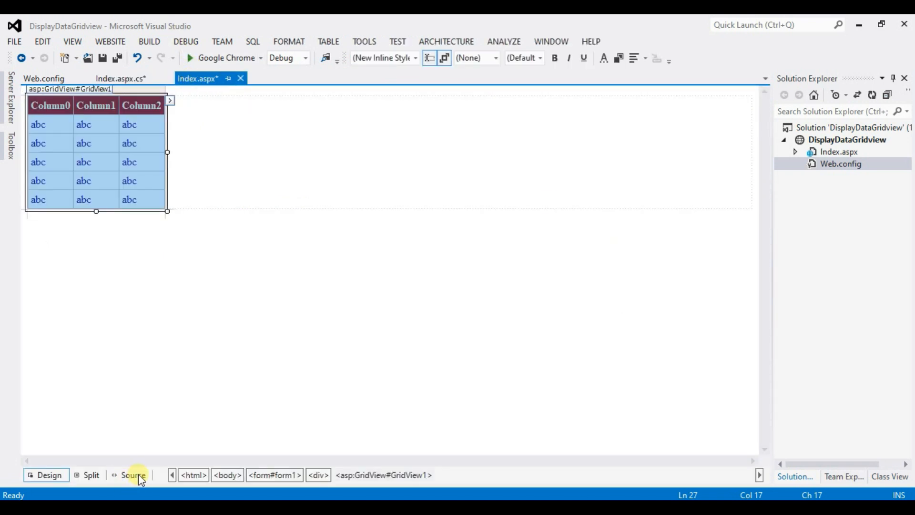
{"action": "left_click", "coordinate": [133, 475]}
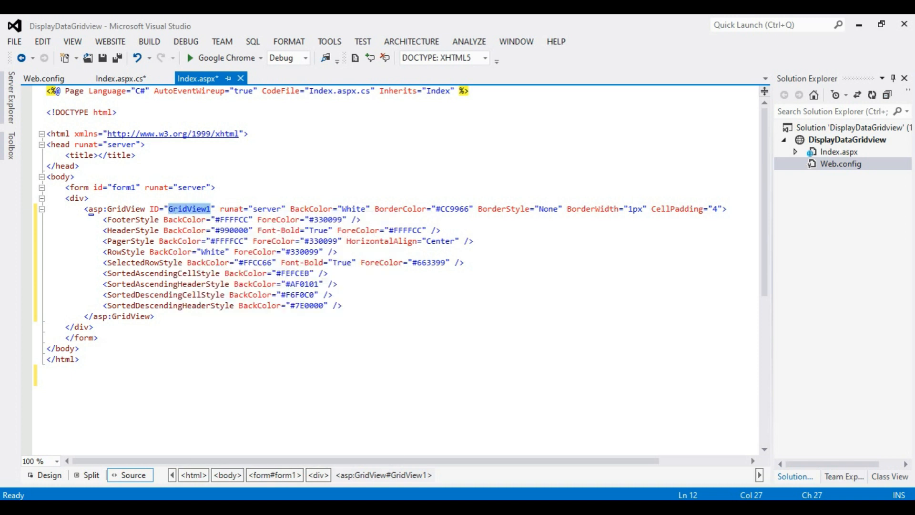
{"action": "left_click", "coordinate": [120, 78]}
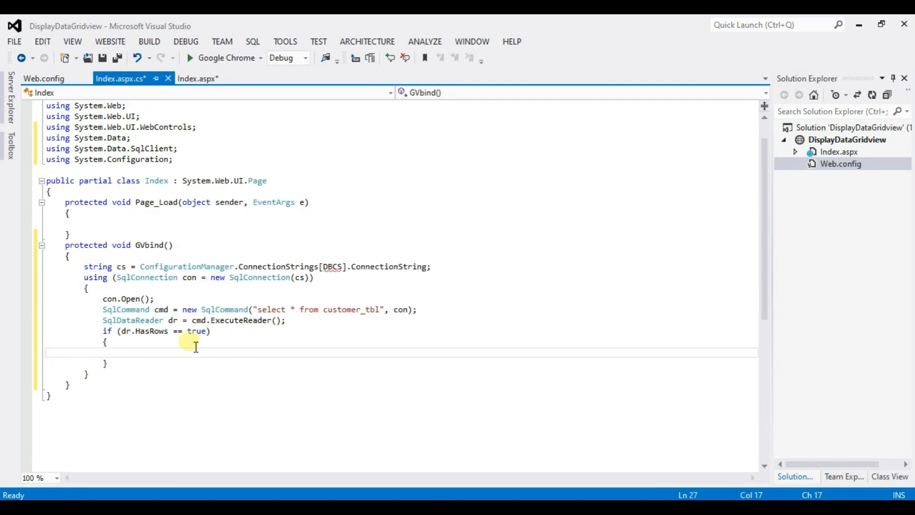
{"action": "mouse_move", "coordinate": [146, 356]}
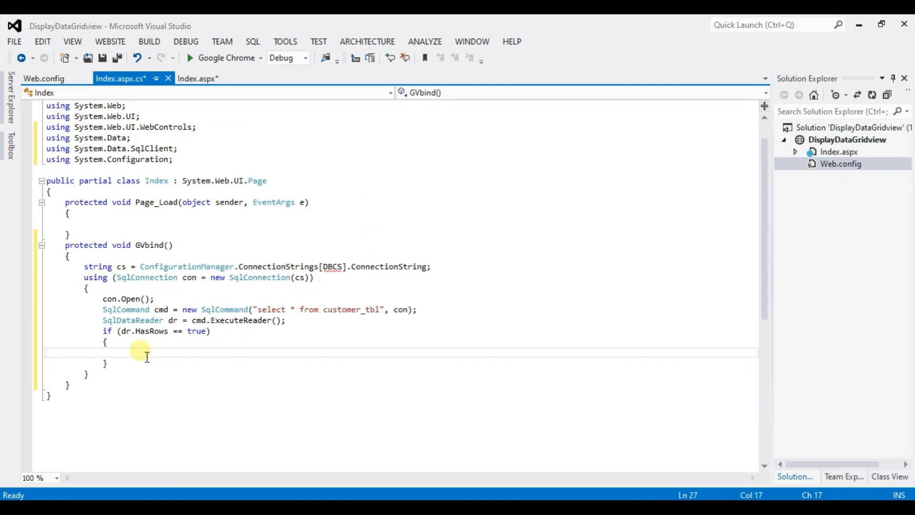
- Assign GridView1.DataSource = dr; inside the HasRows block
{"action": "type", "text": "gri"}
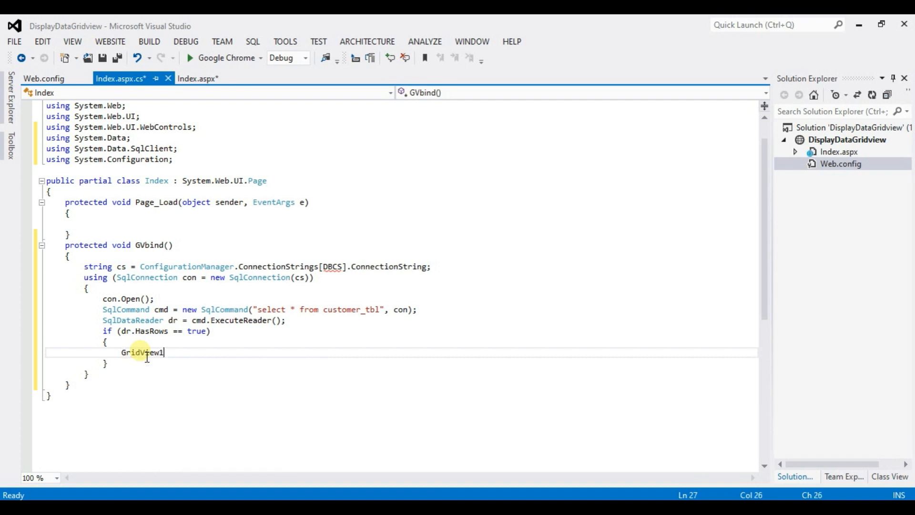
{"action": "type", "text": "."}
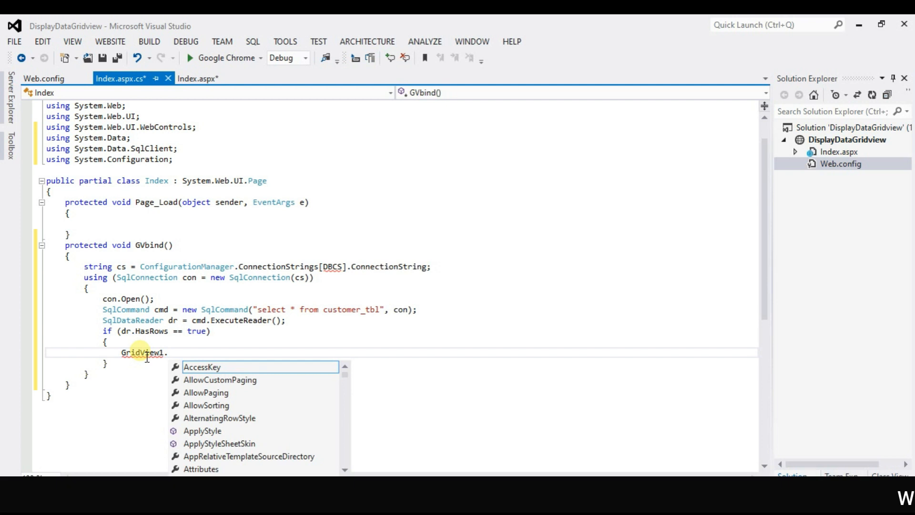
{"action": "type", "text": "da"}
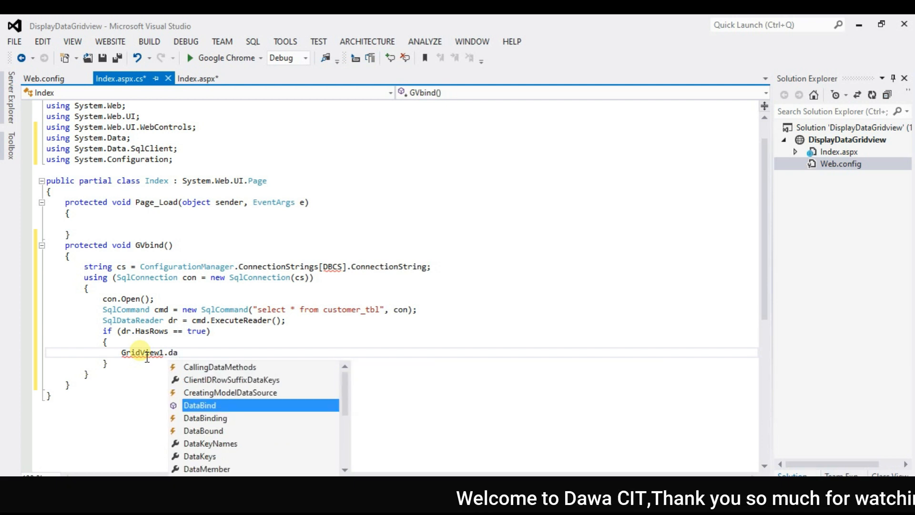
{"action": "type", "text": "s"}
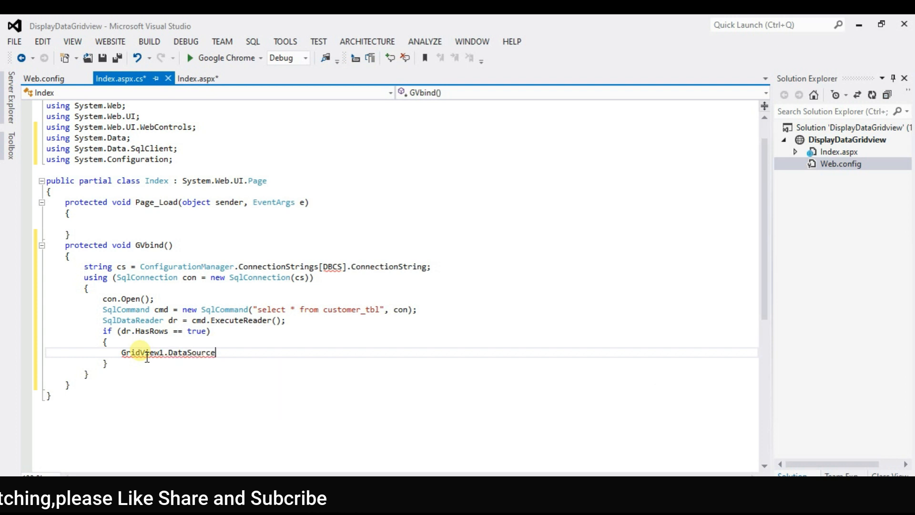
{"action": "type", "text": "="}
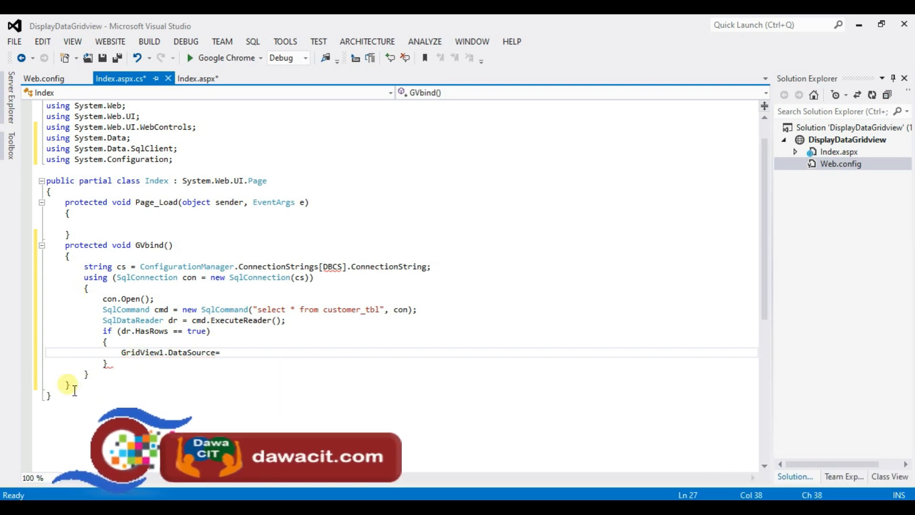
{"action": "left_click", "coordinate": [175, 320]}
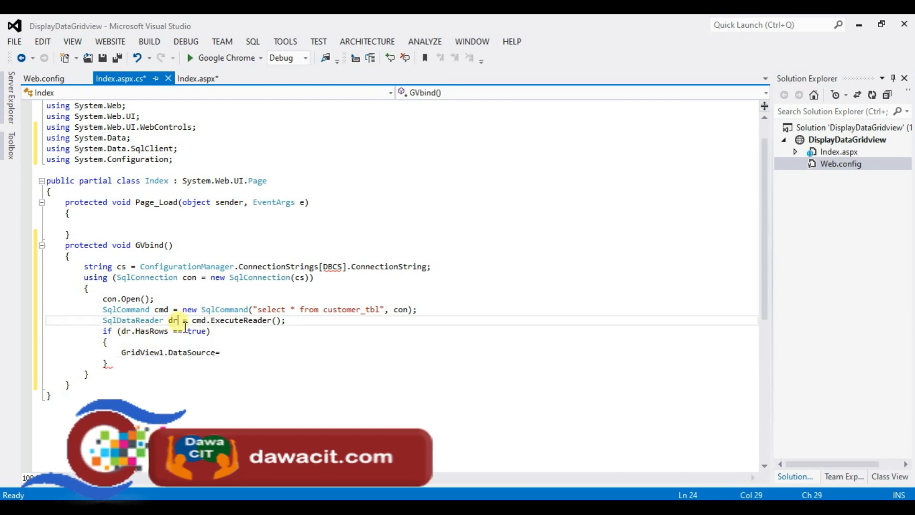
{"action": "left_click", "coordinate": [229, 352]}
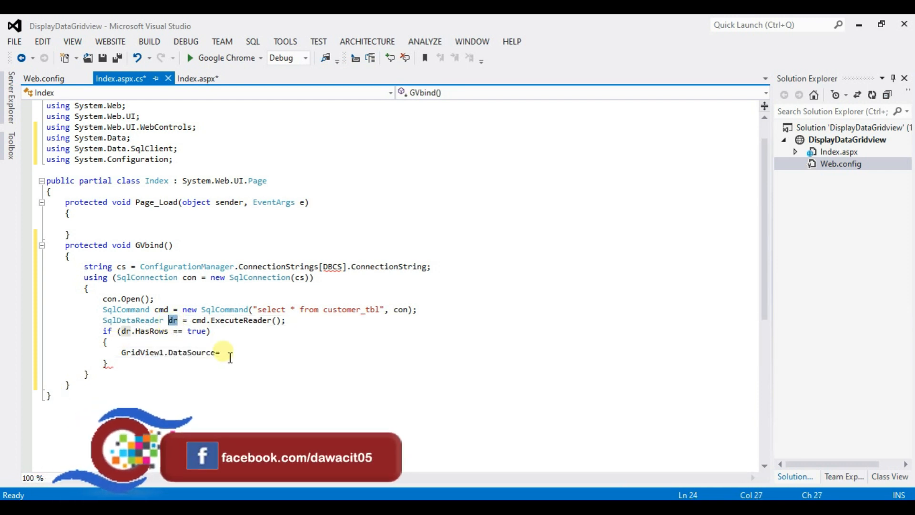
{"action": "type", "text": "=dr"}
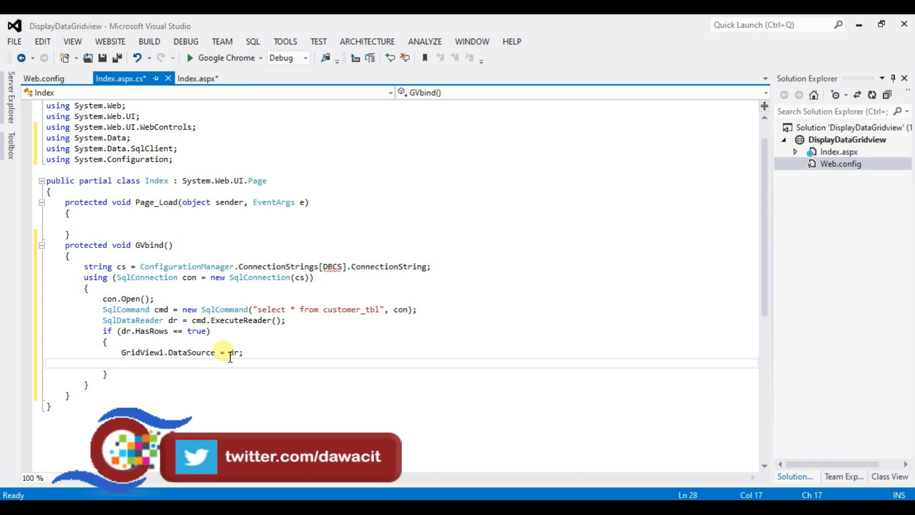
- Call GridView1.DataBind(); to finish the binding code
{"action": "type", "text": "gr"}
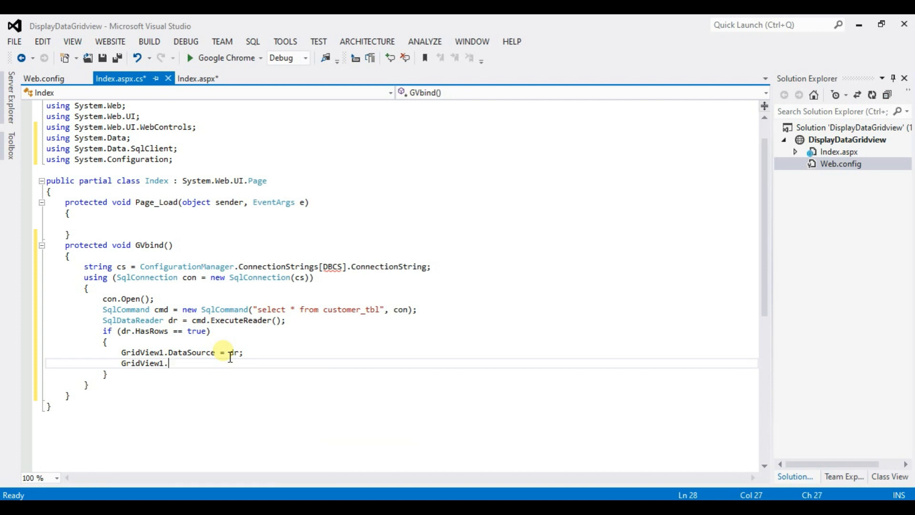
{"action": "type", "text": "data"}
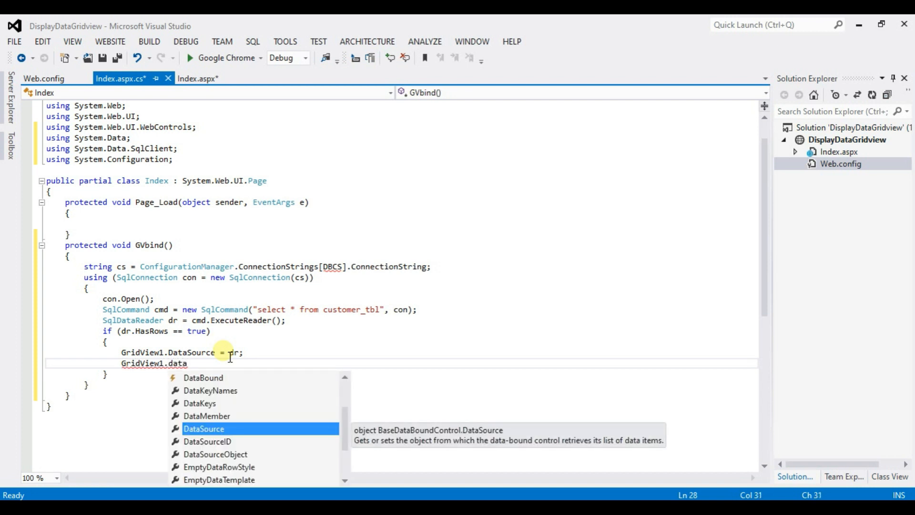
{"action": "type", "text": "b"}
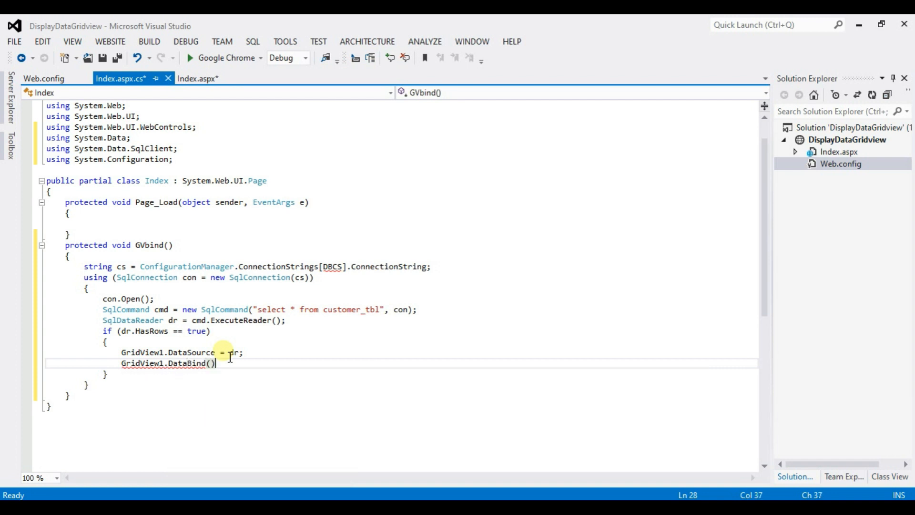
{"action": "type", "text": ";"}
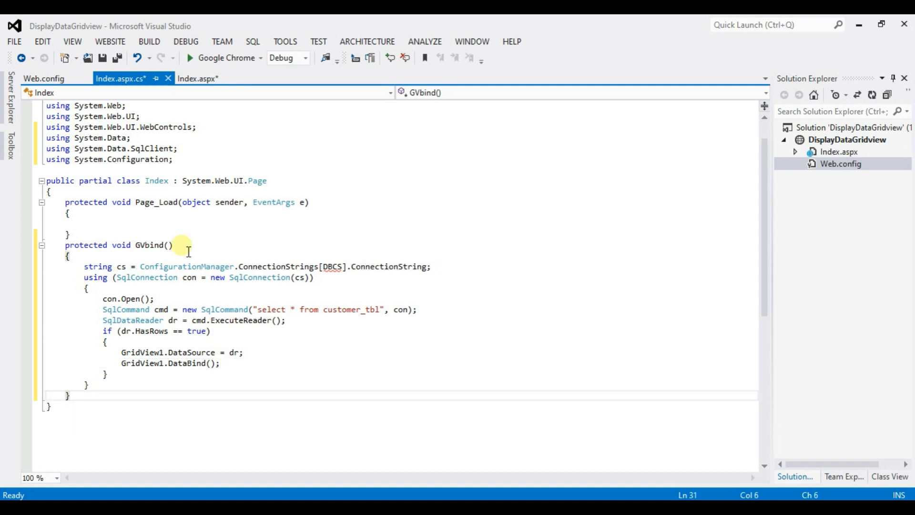
- Add an if (!IsPostBack) block inside Page_Load
{"action": "double_click", "coordinate": [153, 244]}
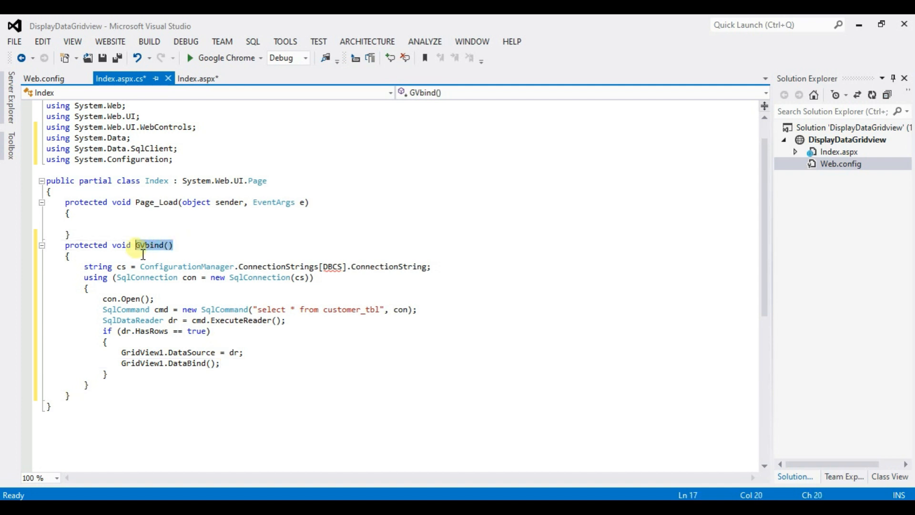
{"action": "left_click", "coordinate": [85, 223]}
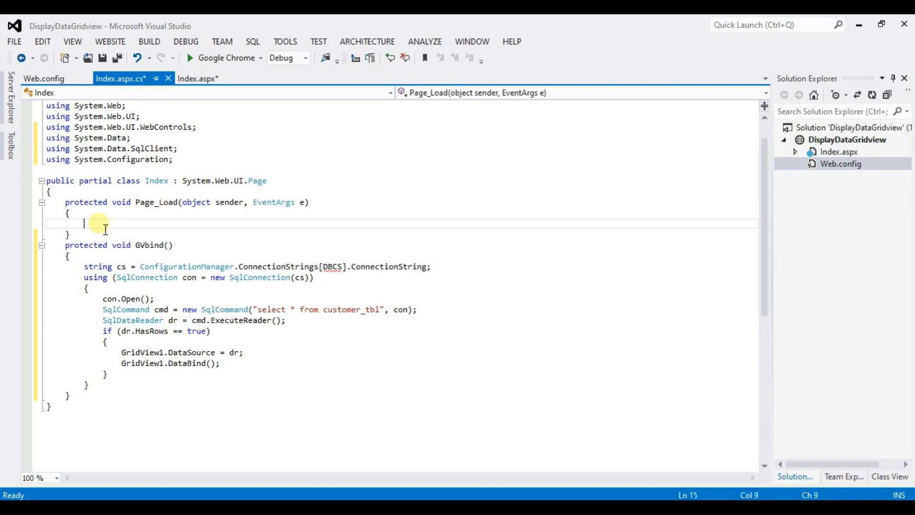
{"action": "mouse_move", "coordinate": [236, 227]}
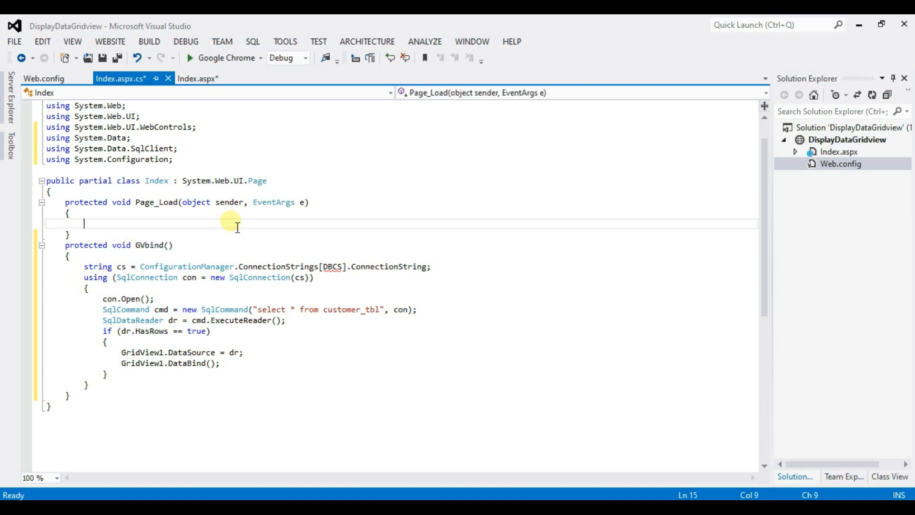
{"action": "type", "text": "if"}
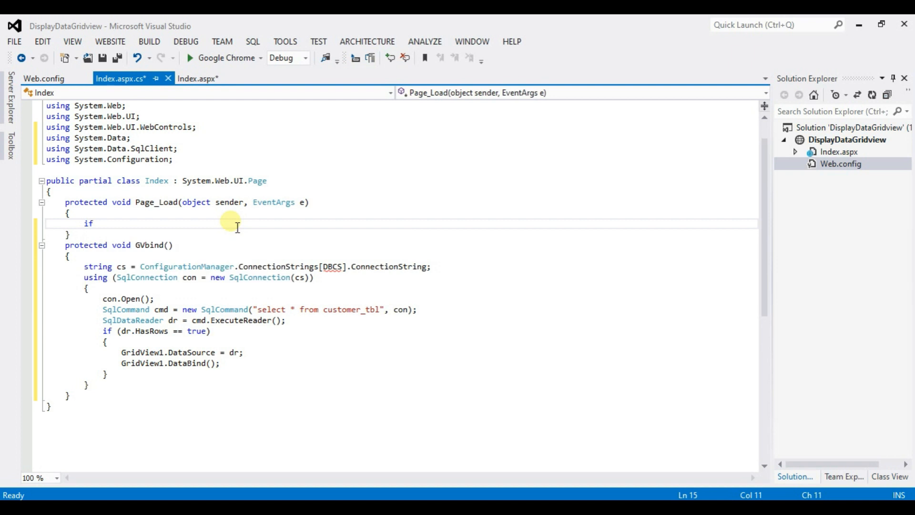
{"action": "type", "text": "()"}
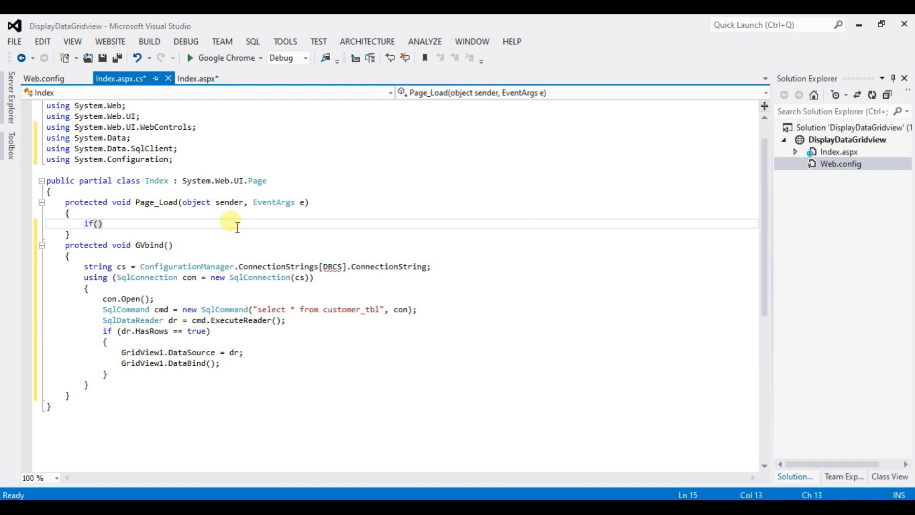
{"action": "type", "text": "!i"}
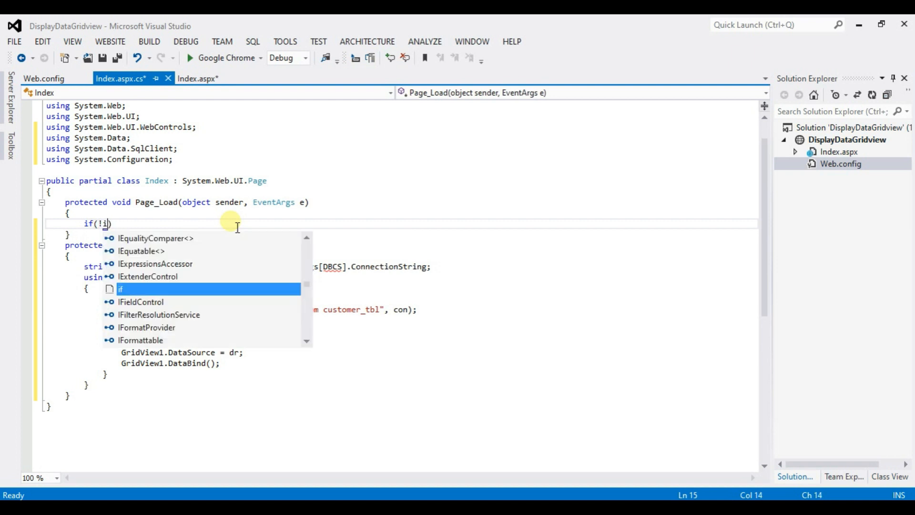
{"action": "type", "text": "IsPostBack"}
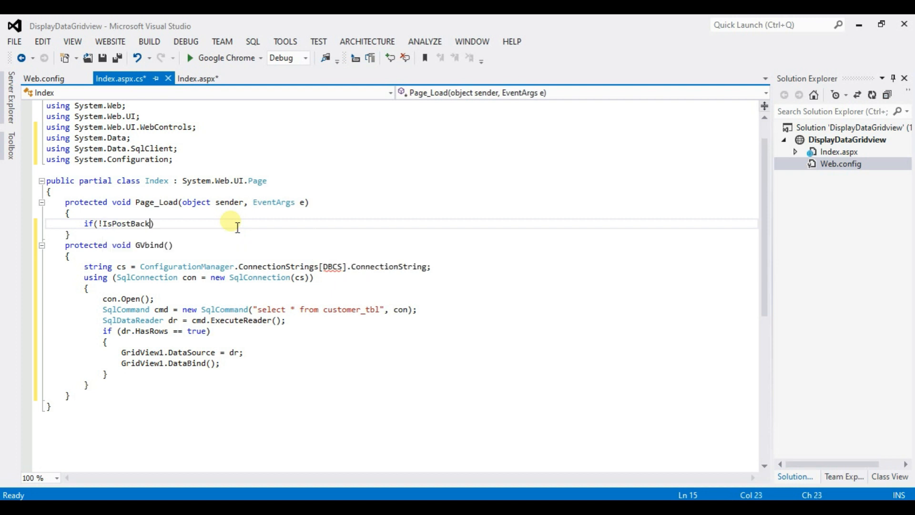
{"action": "key", "text": "enter"}
{"action": "type", "text": "{"}
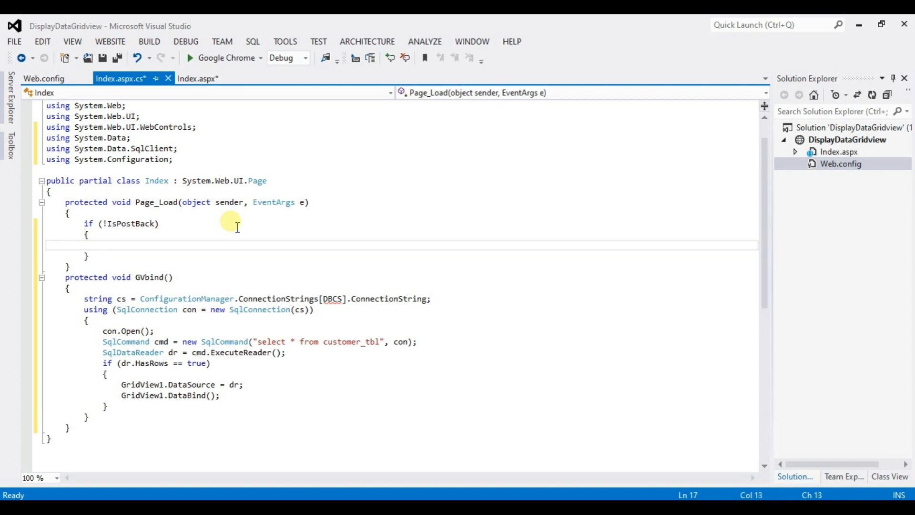
{"action": "mouse_move", "coordinate": [151, 277]}
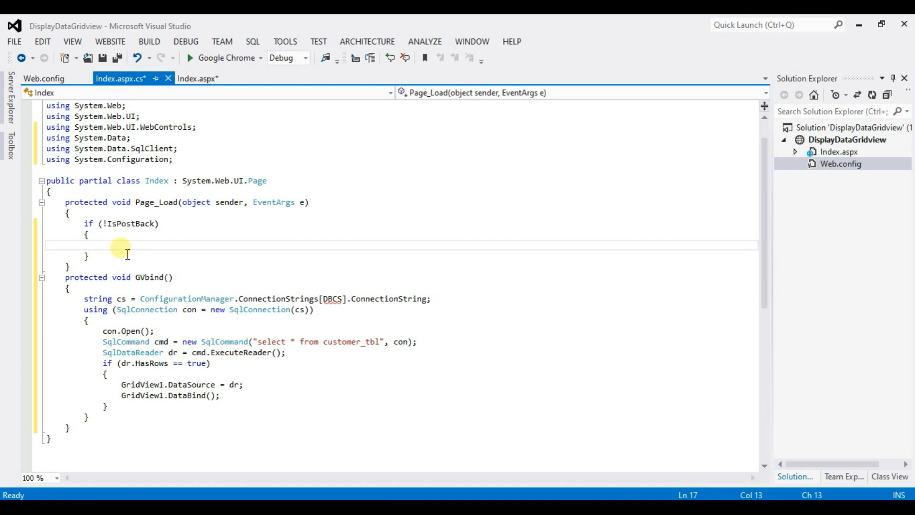
- Call GVbind(); inside the IsPostBack block and save Index.aspx.cs
{"action": "left_click", "coordinate": [174, 276]}
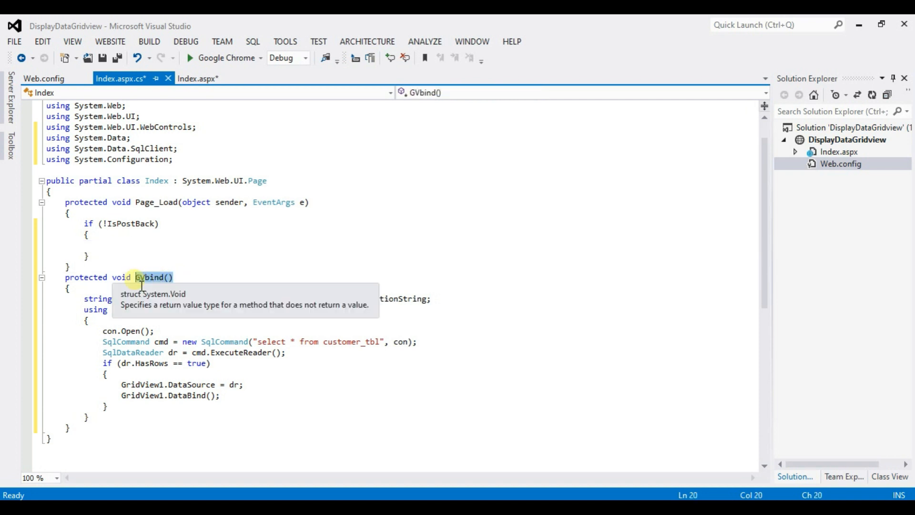
{"action": "left_click", "coordinate": [130, 244]}
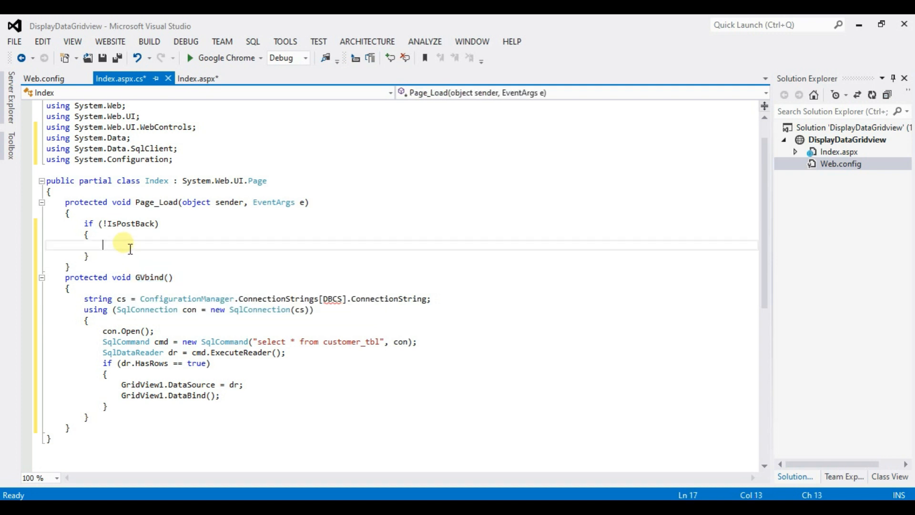
{"action": "type", "text": "GVbind()"}
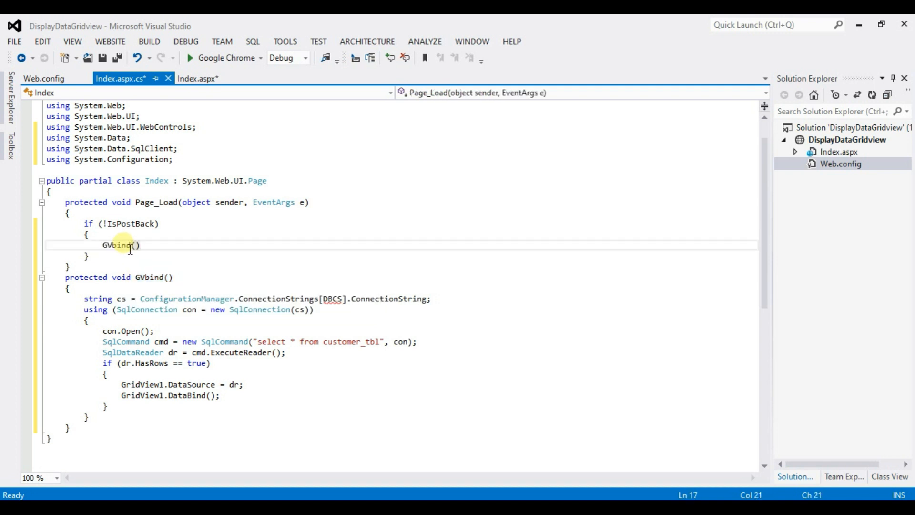
{"action": "type", "text": ";"}
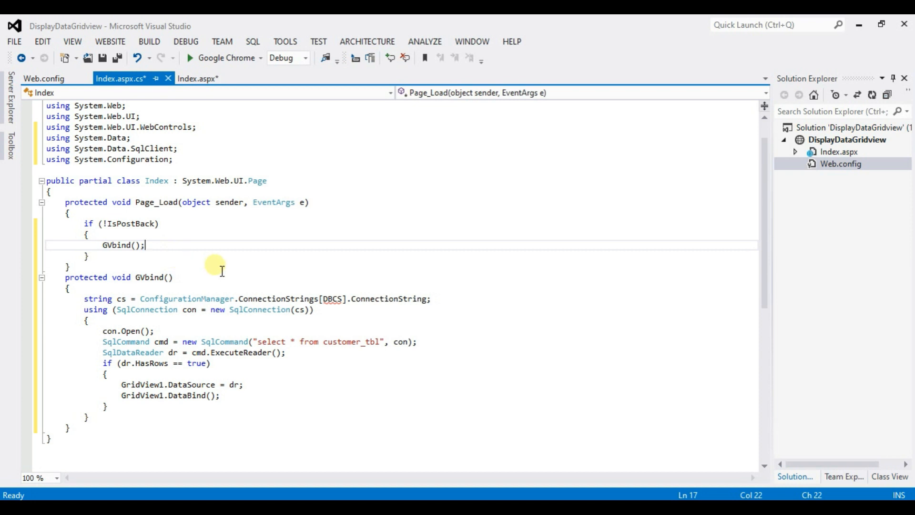
{"action": "scroll", "scroll_direction": "up", "scroll_amount": 3}
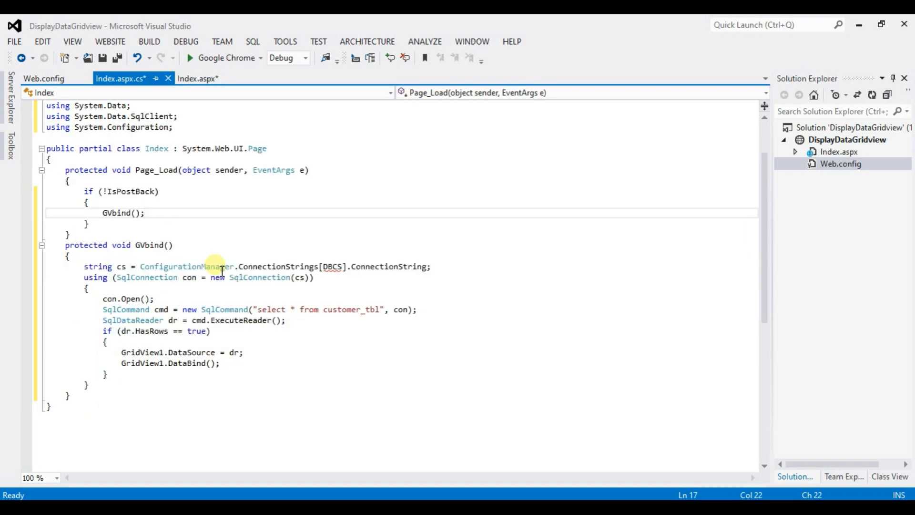
{"action": "key", "text": "ctrl+s"}
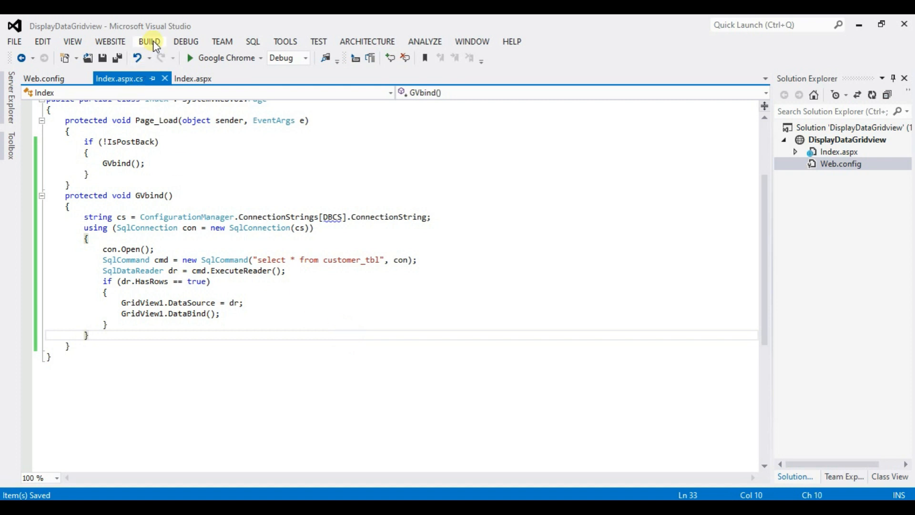
- Build the solution, quote the index as ["DBCS"] to fix the error, and rebuild with zero errors
{"action": "left_click", "coordinate": [149, 41]}
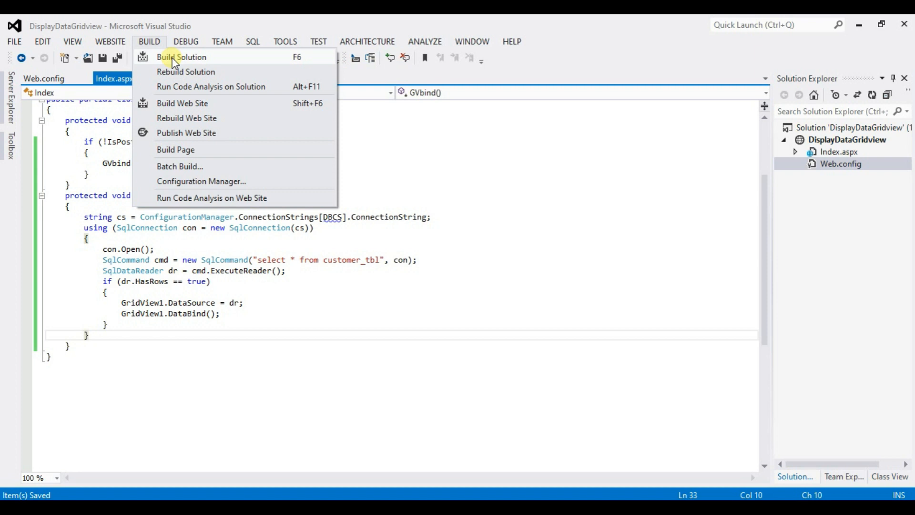
{"action": "left_click", "coordinate": [182, 57]}
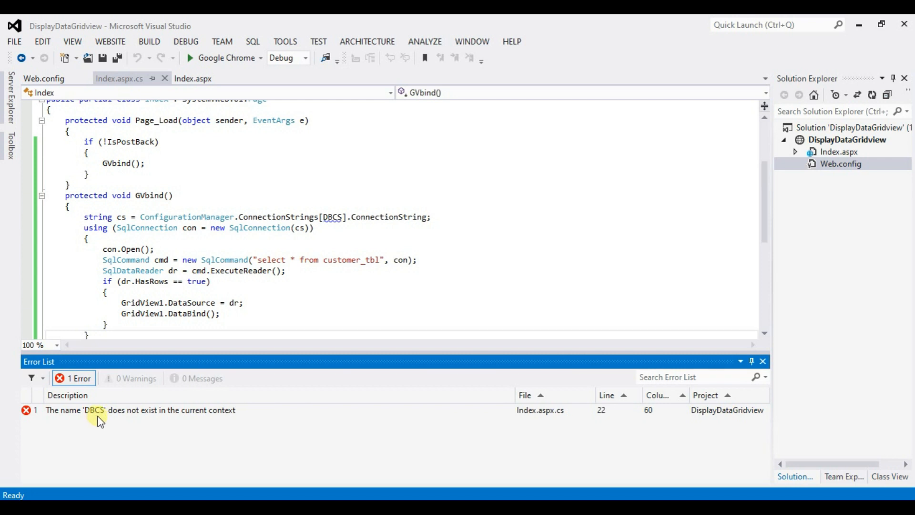
{"action": "mouse_move", "coordinate": [183, 418]}
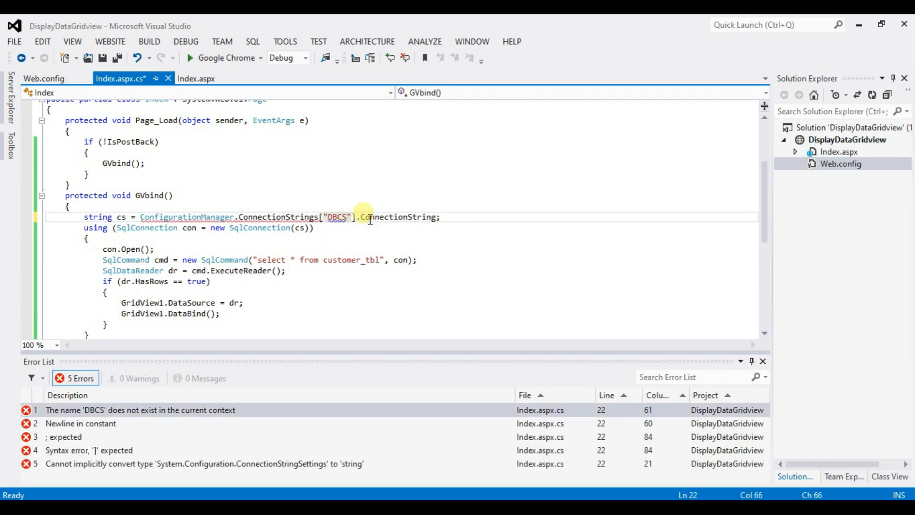
{"action": "left_click", "coordinate": [415, 259]}
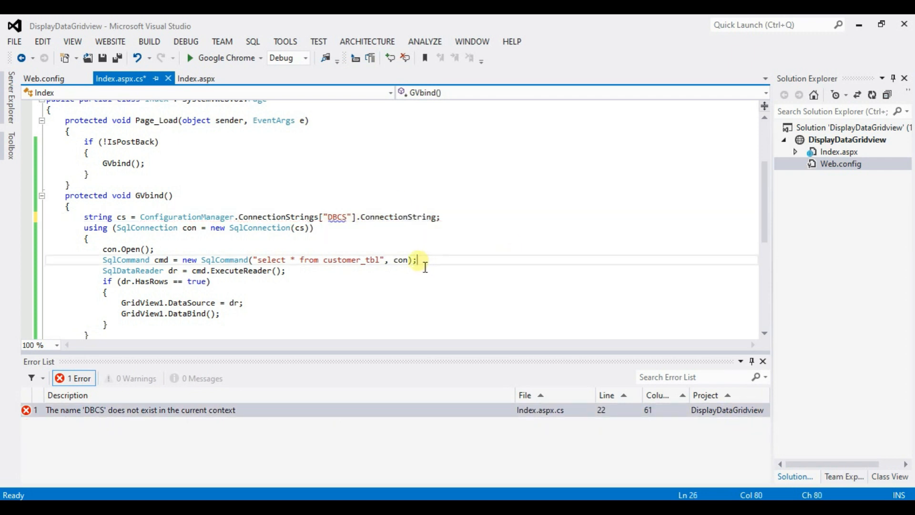
{"action": "mouse_move", "coordinate": [374, 260]}
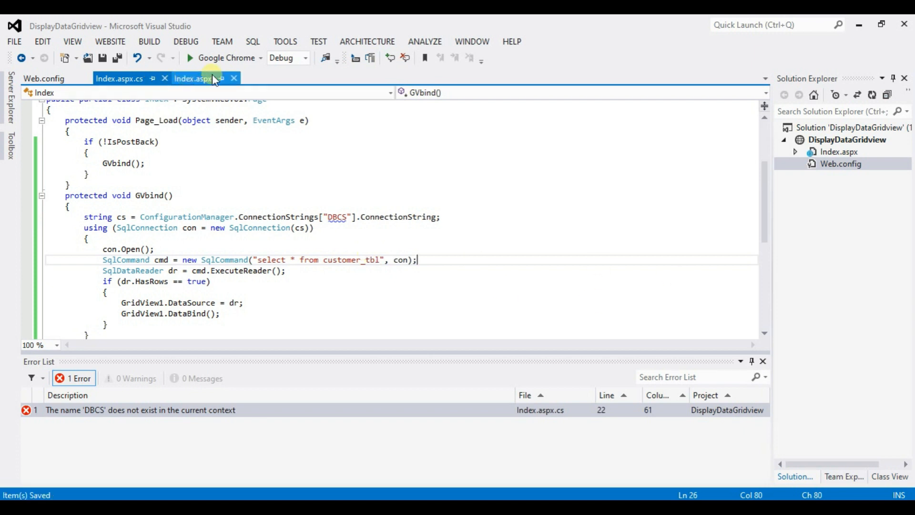
{"action": "left_click", "coordinate": [148, 41]}
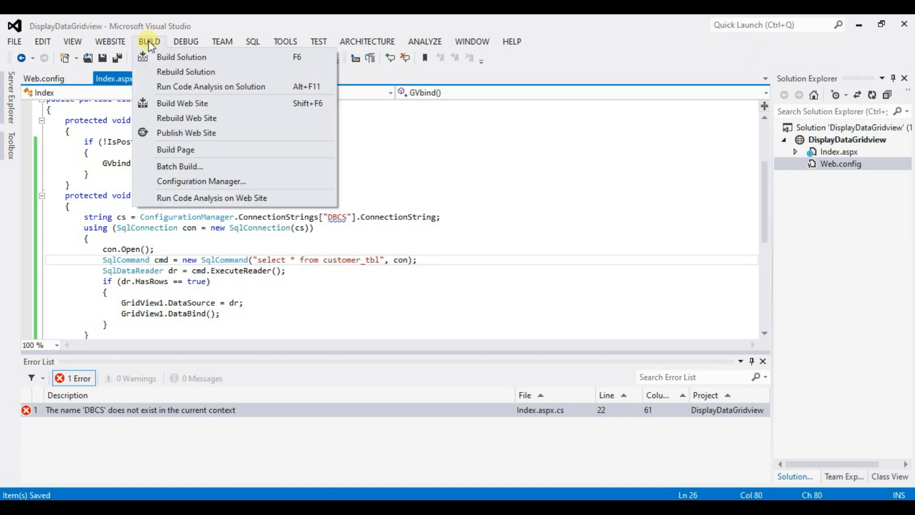
{"action": "left_click", "coordinate": [181, 57]}
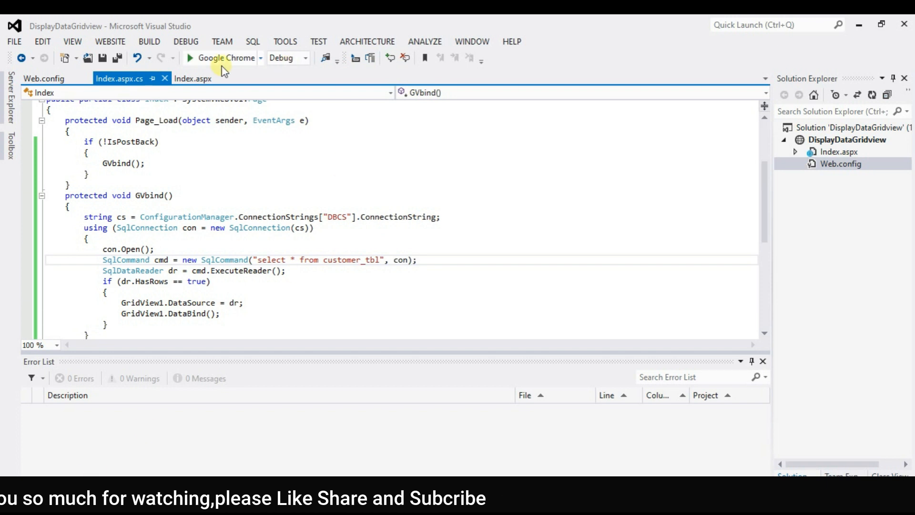
{"action": "mouse_move", "coordinate": [193, 79]}
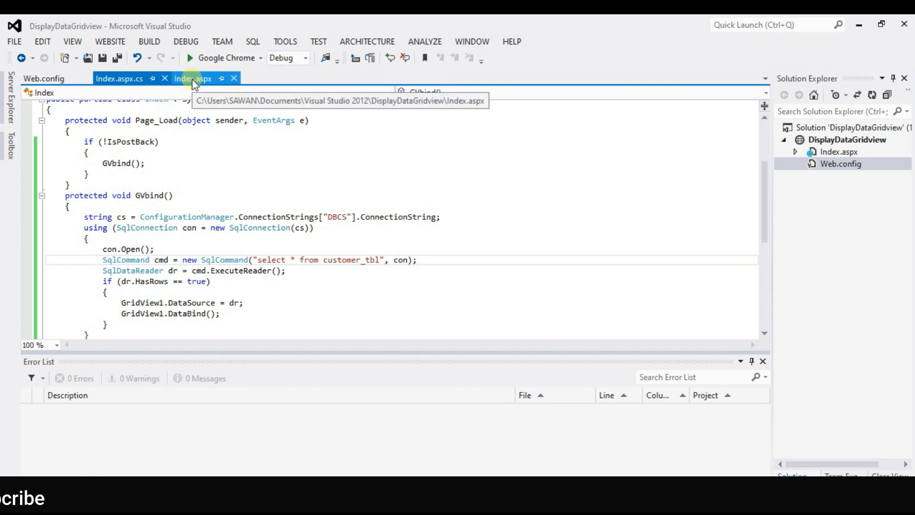
- Return to the Index.aspx markup and run the site in Google Chrome
{"action": "left_click", "coordinate": [192, 78]}
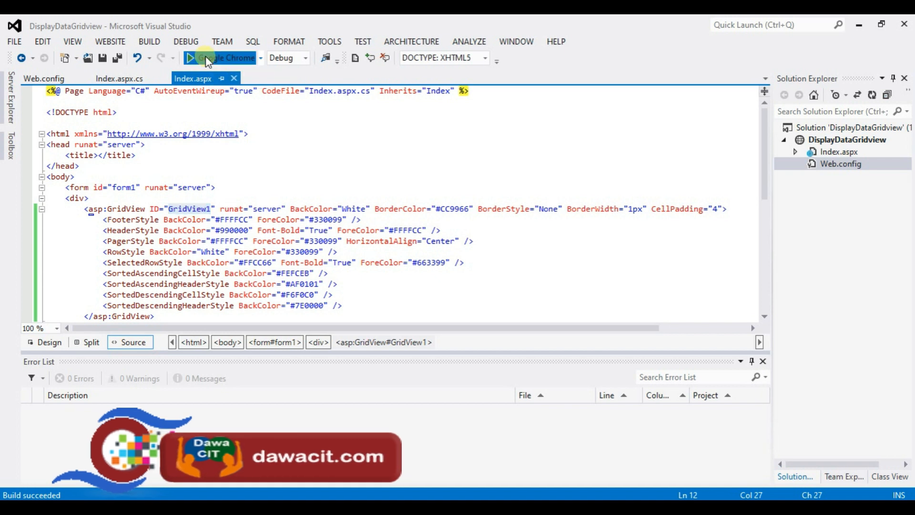
{"action": "left_click", "coordinate": [190, 57]}
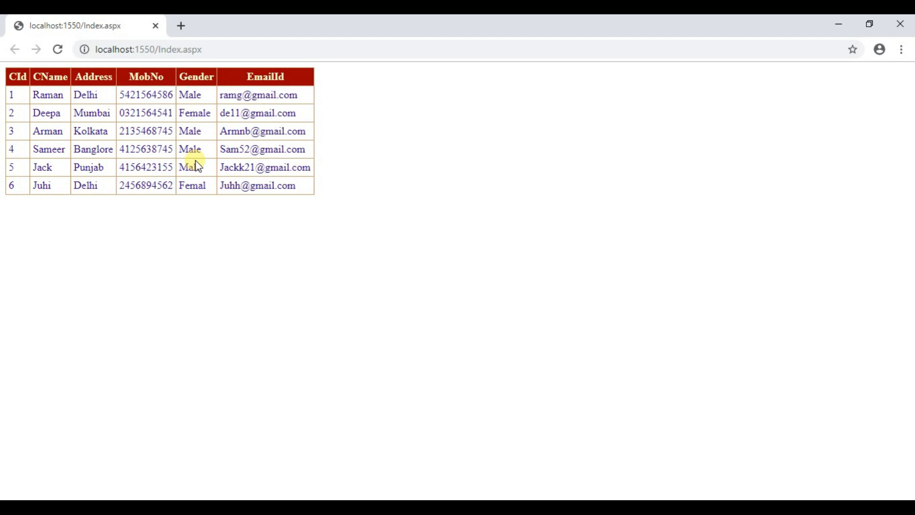
{"action": "mouse_move", "coordinate": [224, 185]}
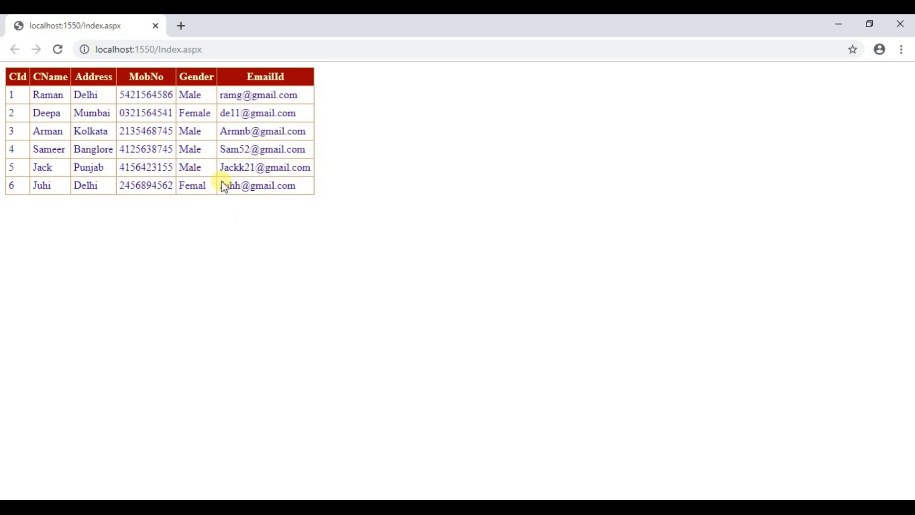